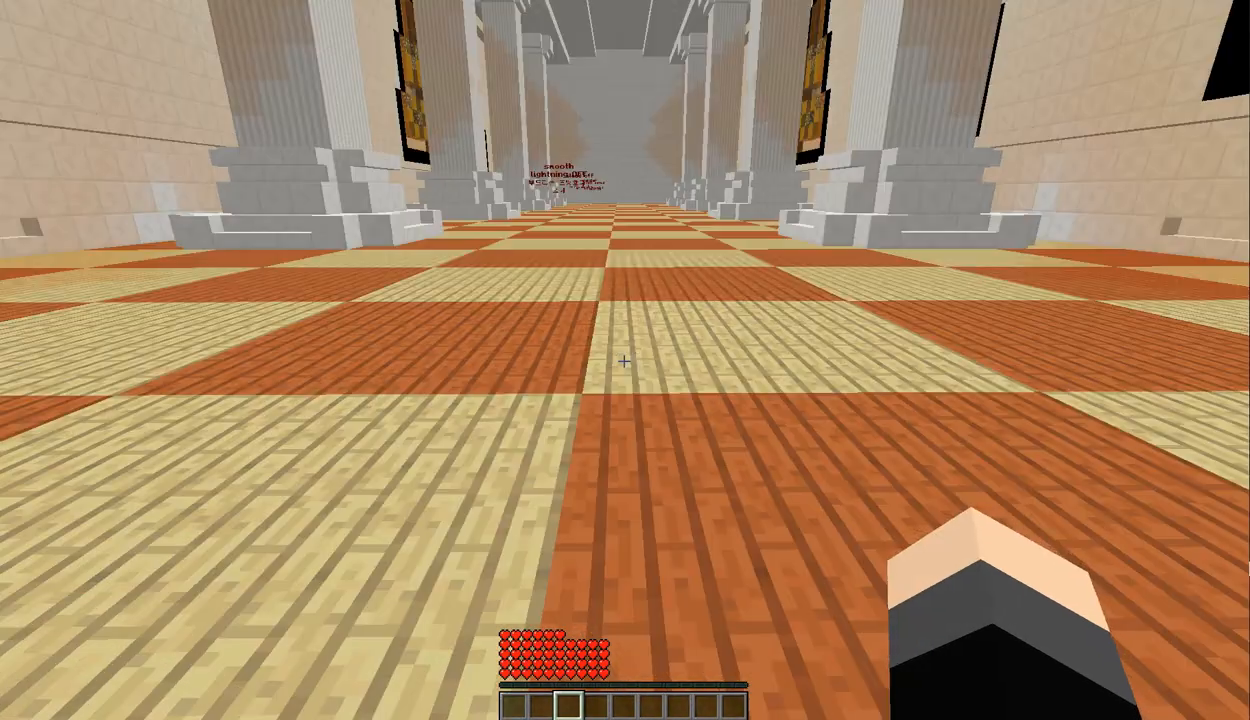
mouse_move(624, 360)
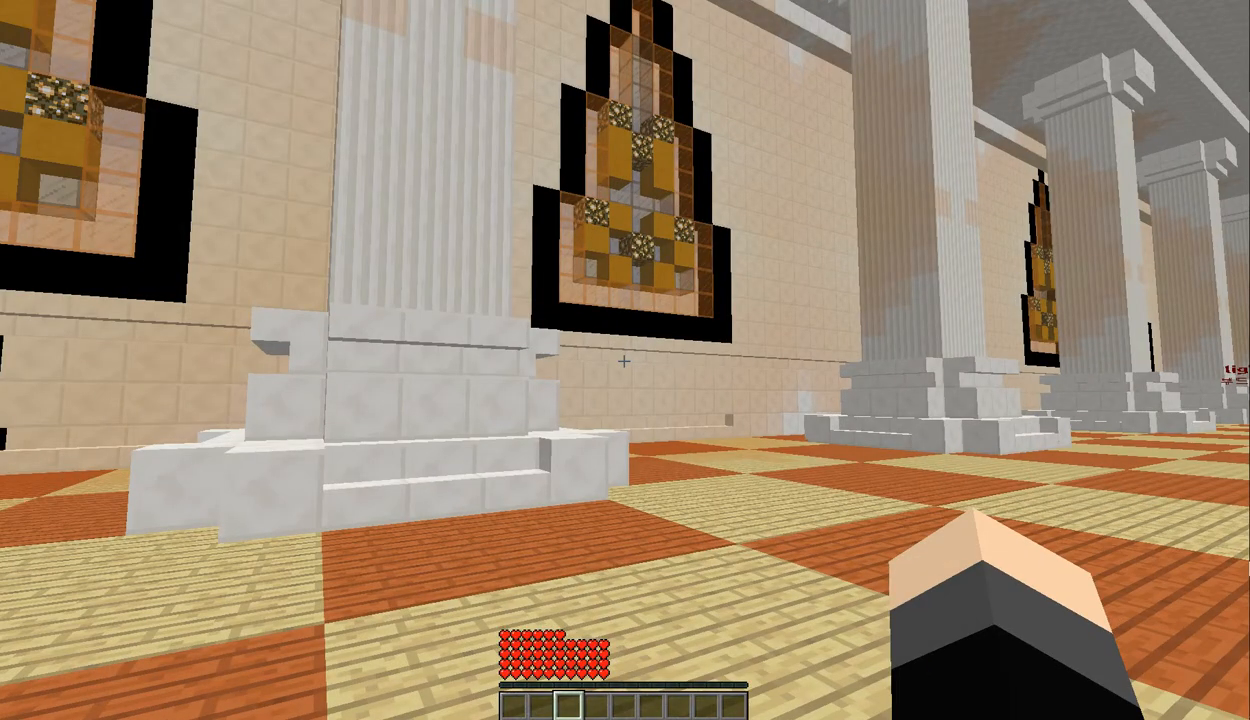
mouse_move(624, 360)
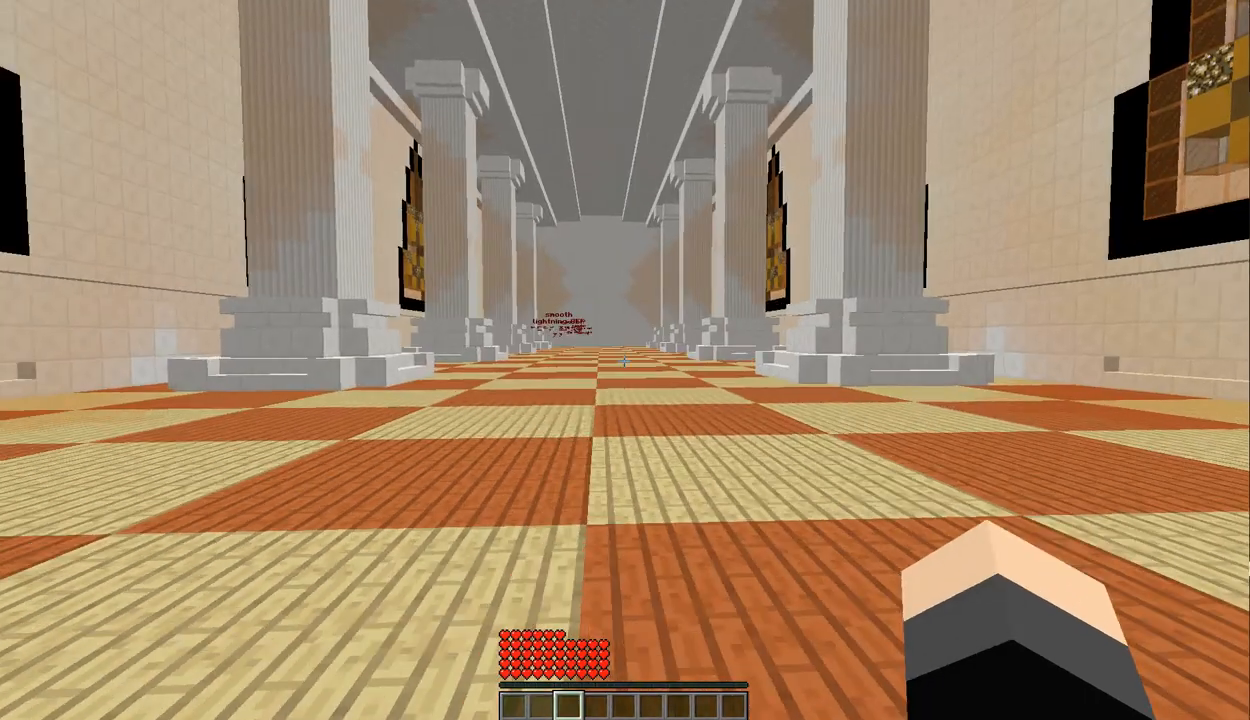
mouse_move(624, 360)
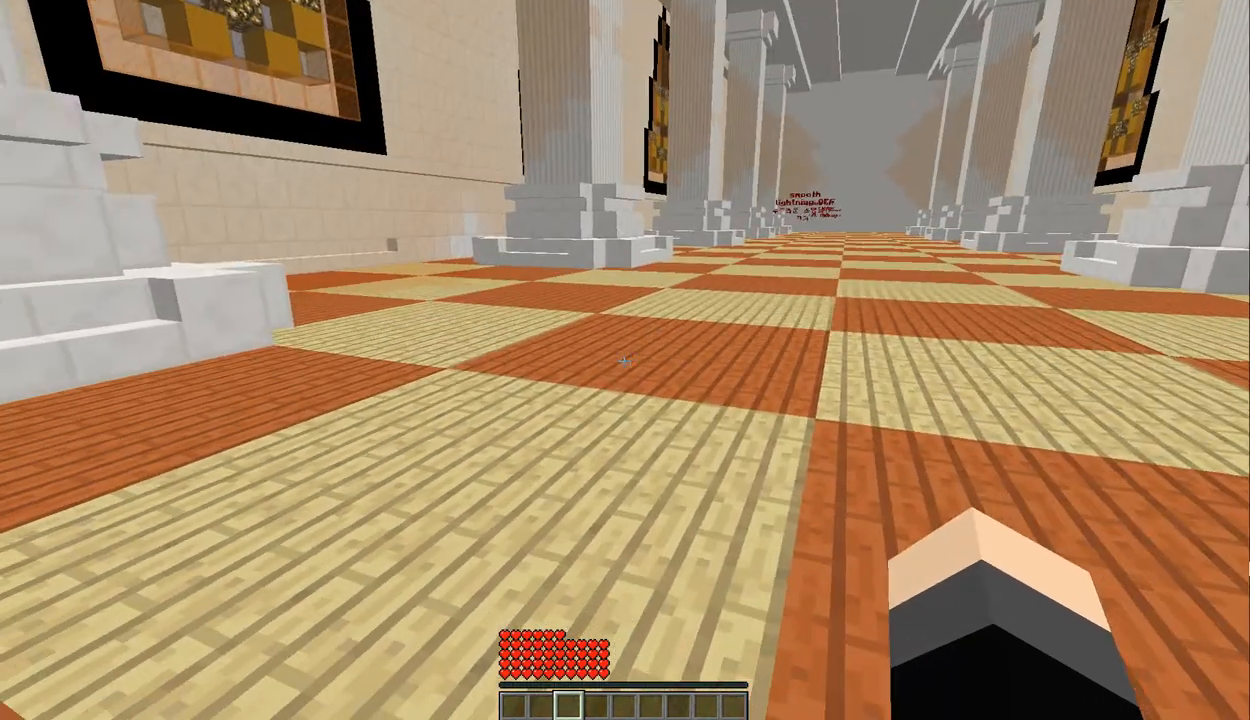
mouse_move(624, 360)
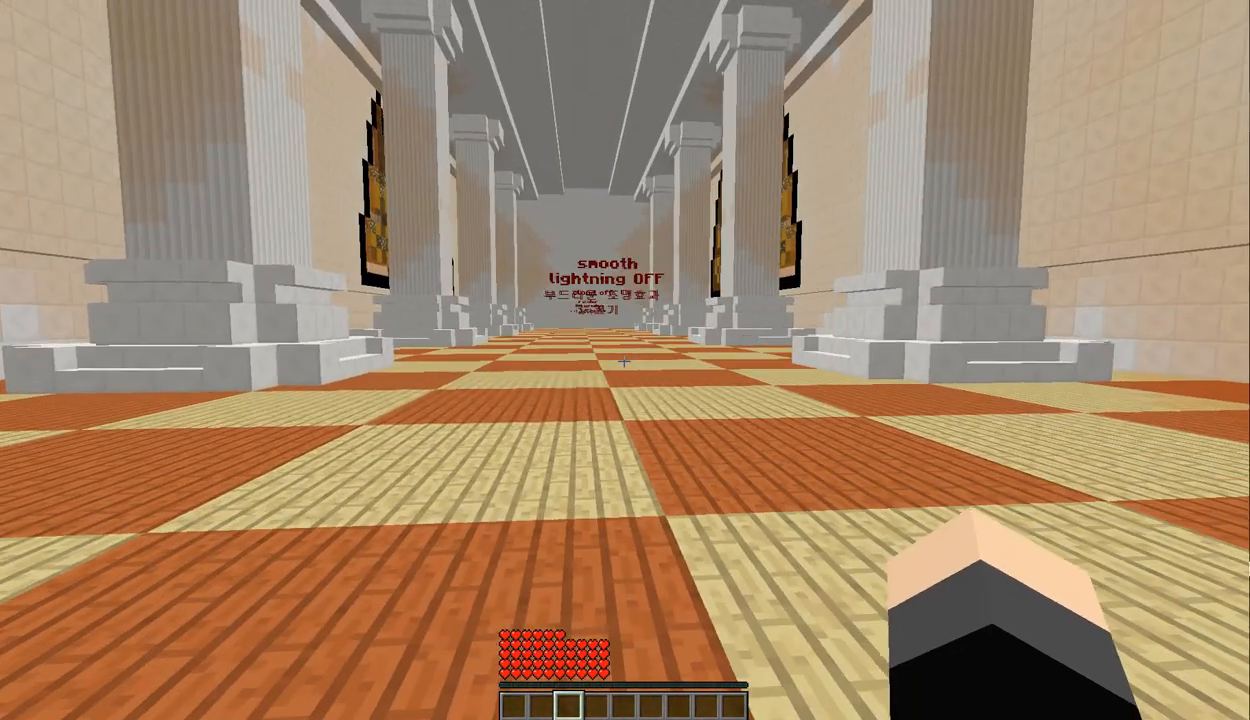
mouse_move(624, 360)
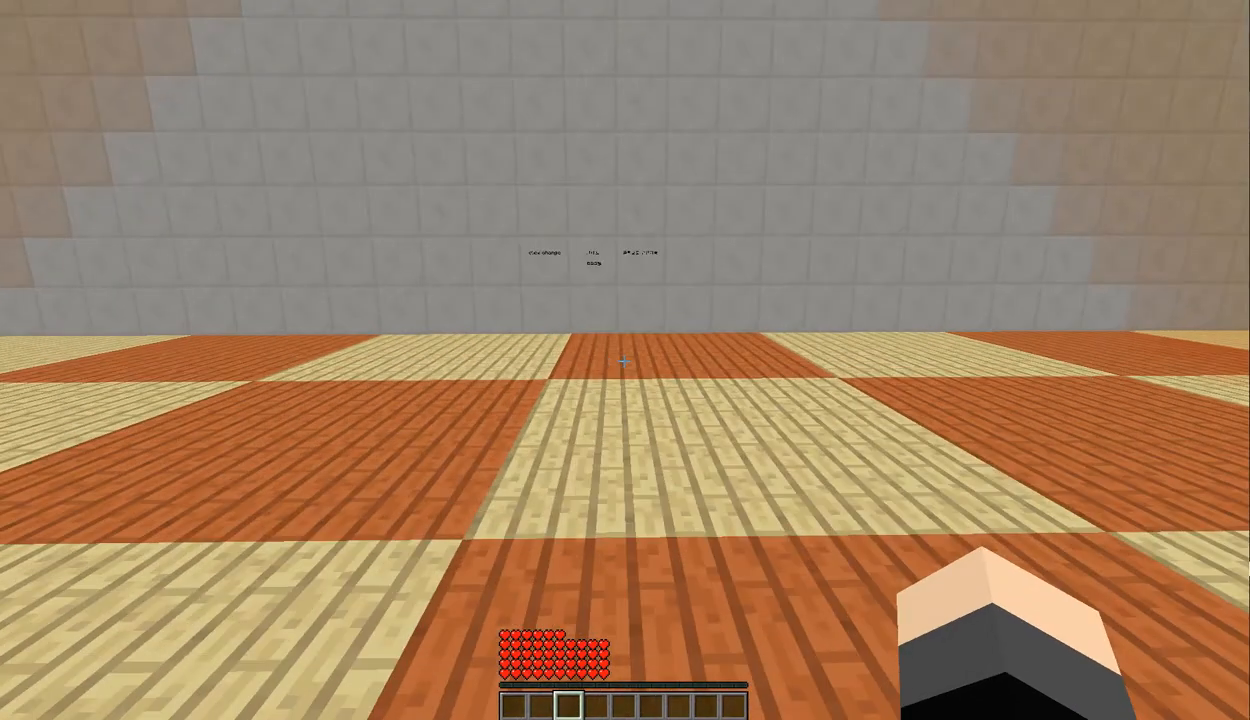
mouse_move(624, 360)
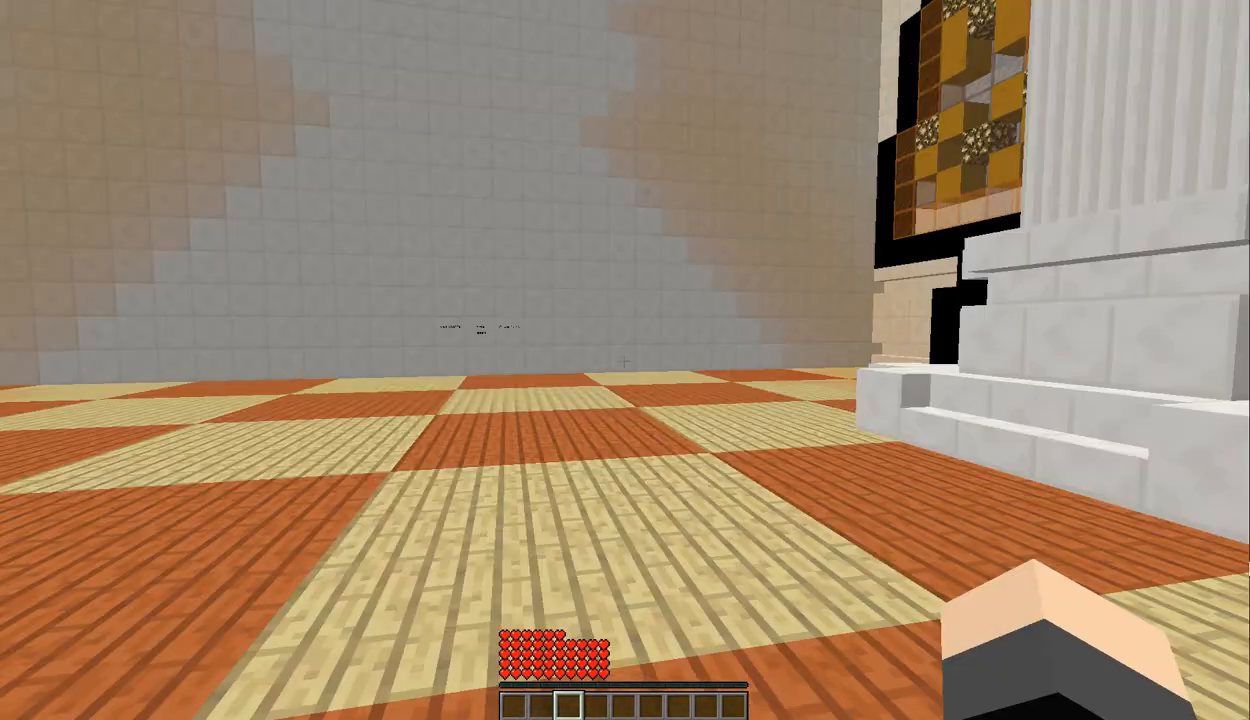
mouse_move(624, 360)
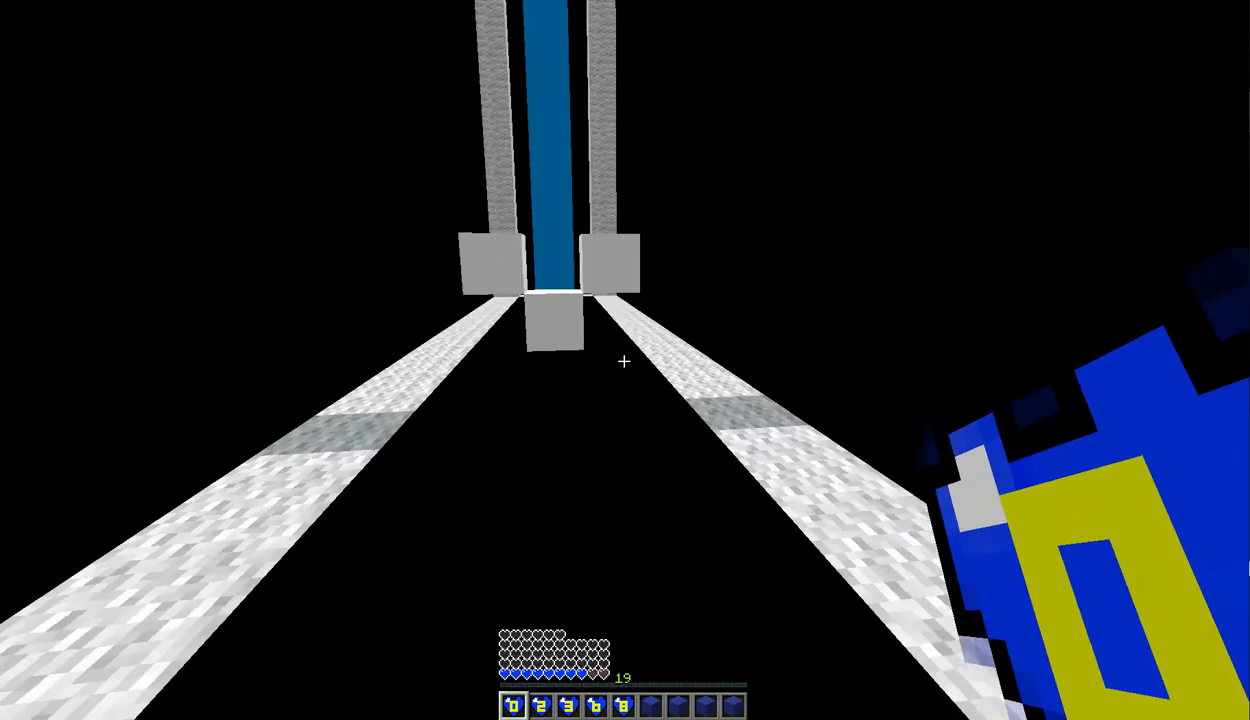
mouse_move(624, 360)
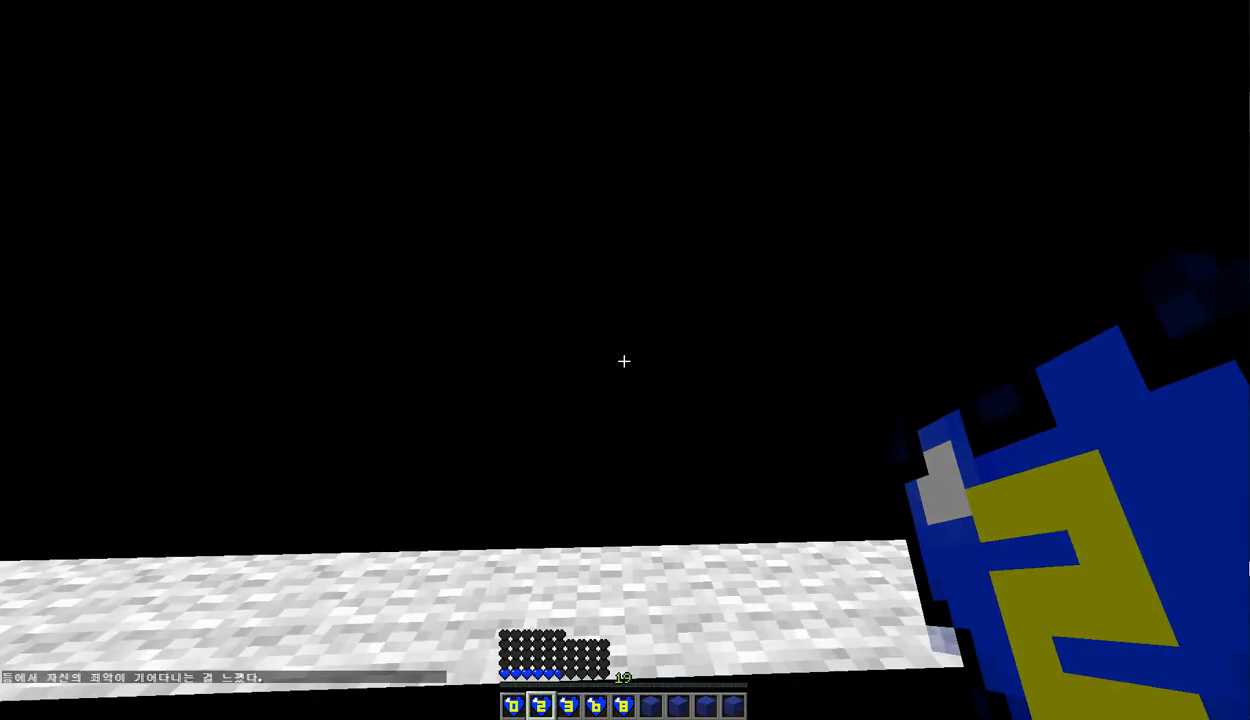
mouse_move(624, 360)
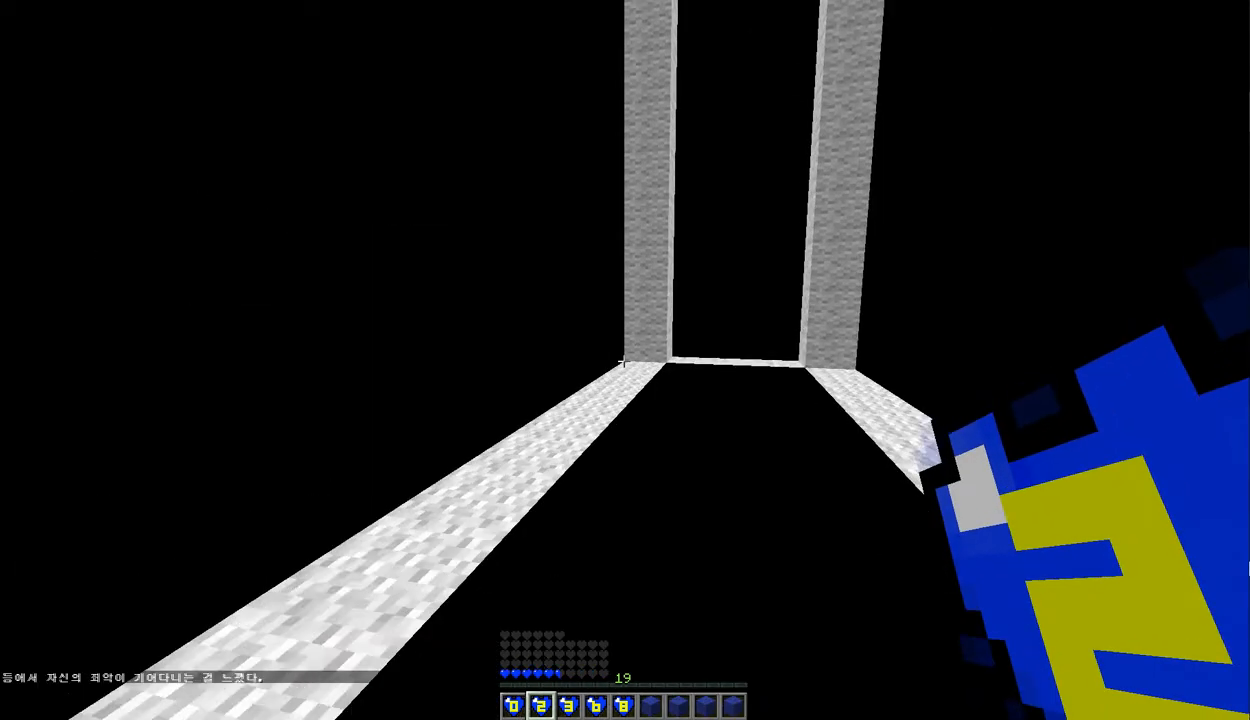
mouse_move(624, 360)
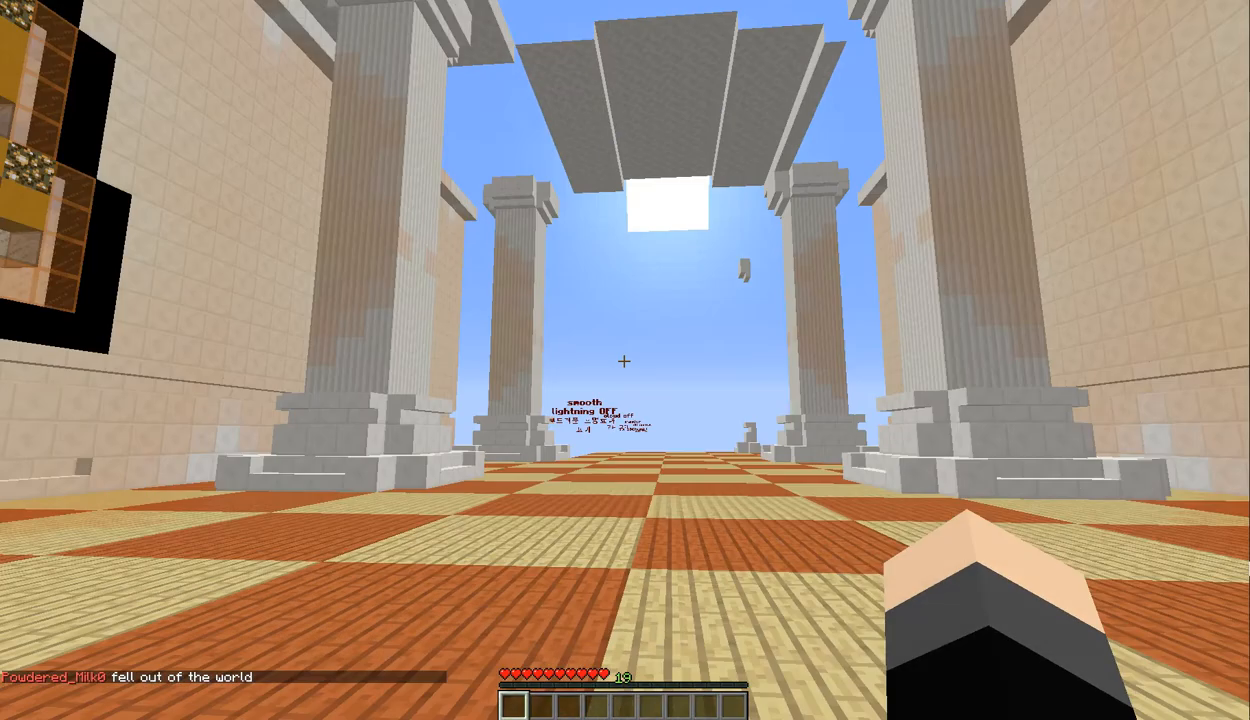
key("Escape")
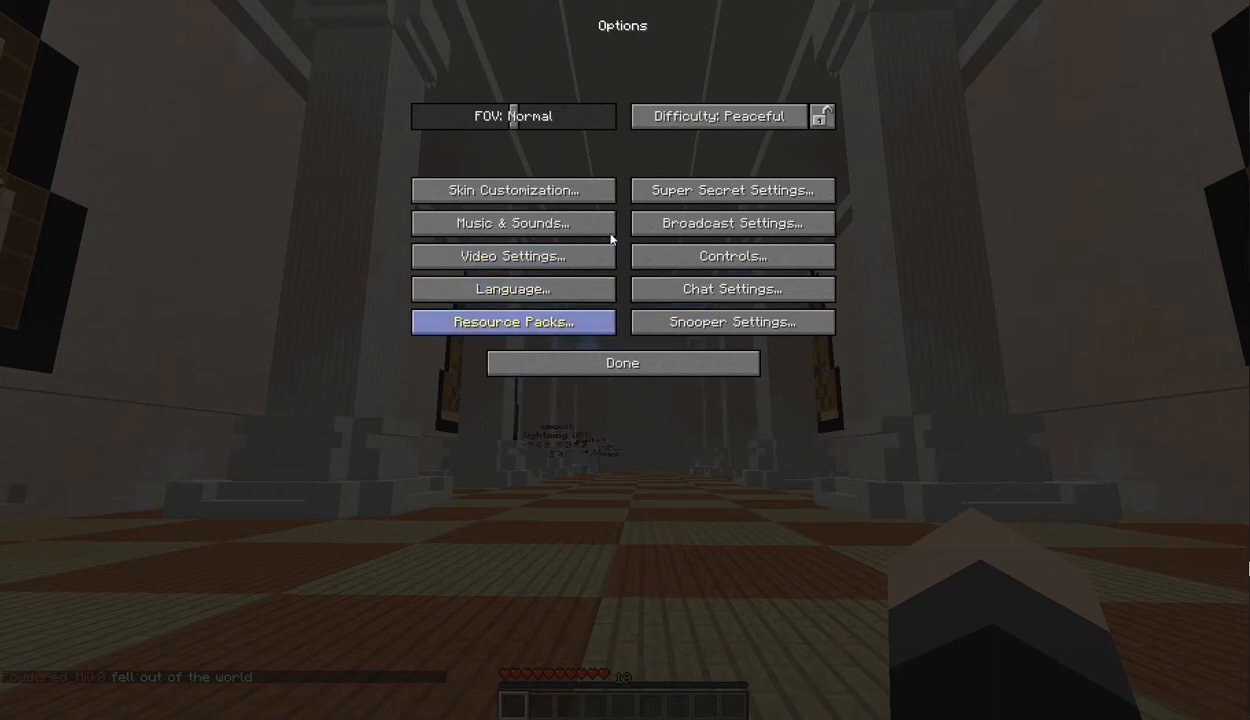
left_click(622, 362)
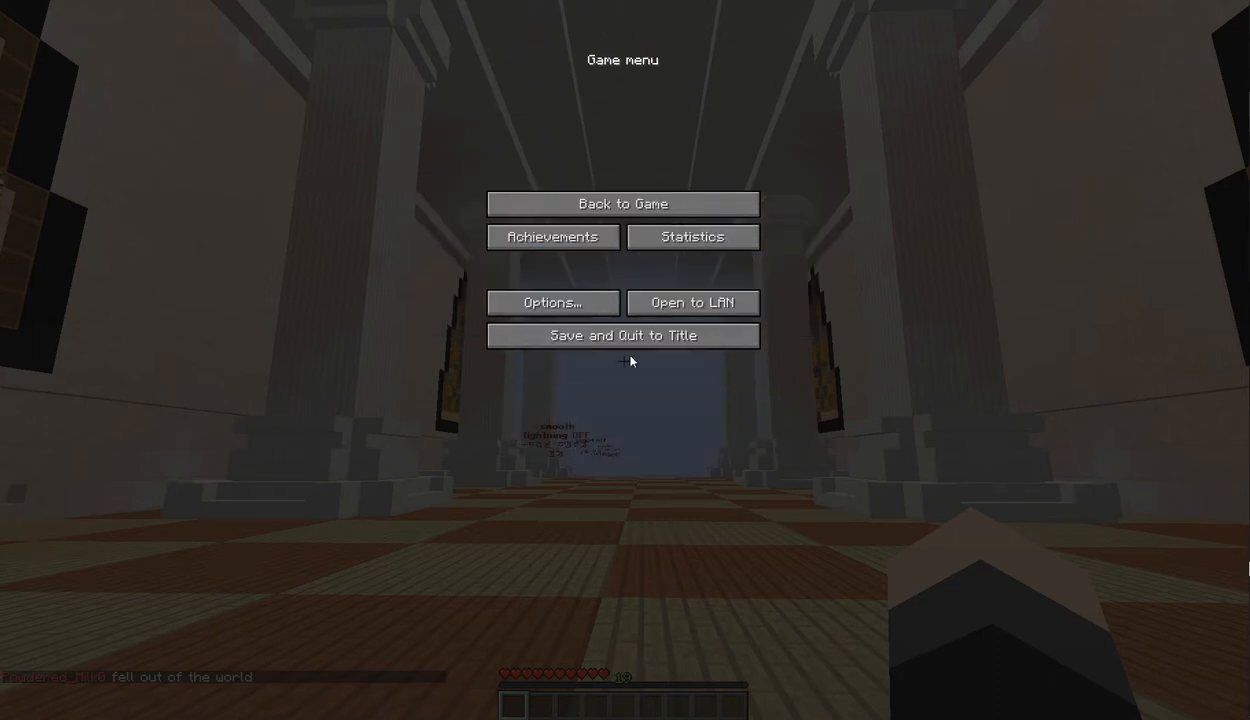
left_click(622, 204)
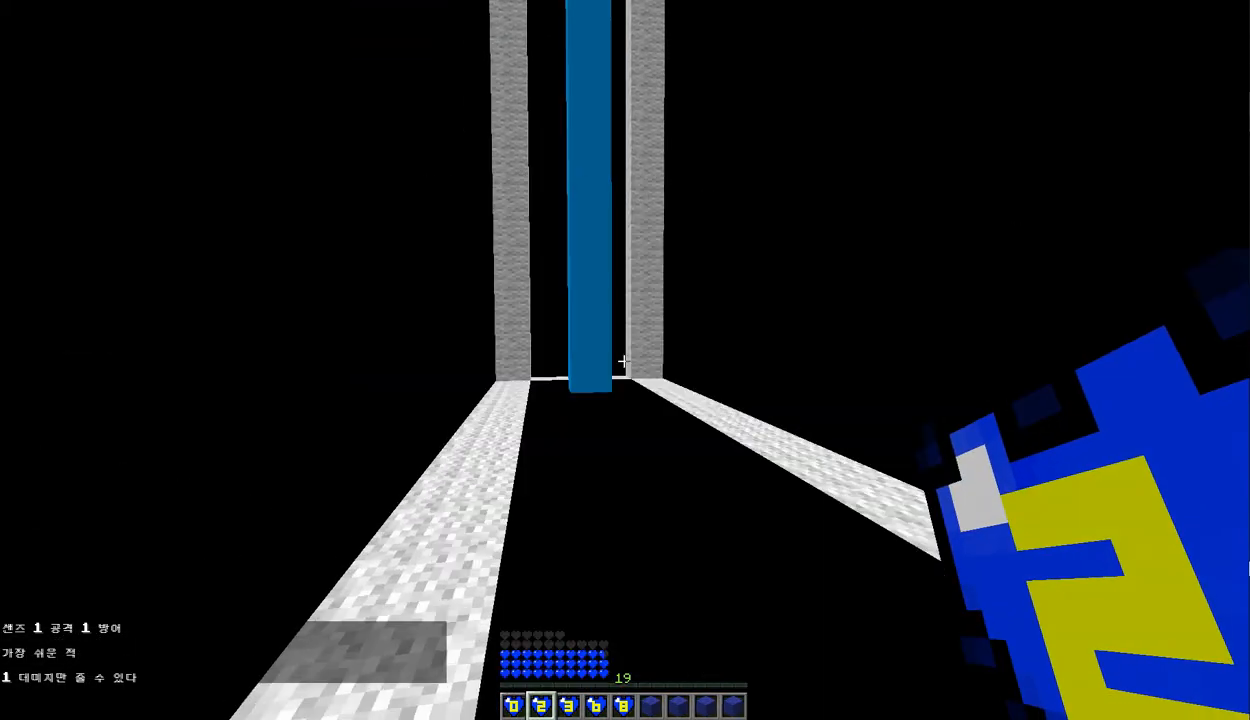
mouse_move(624, 360)
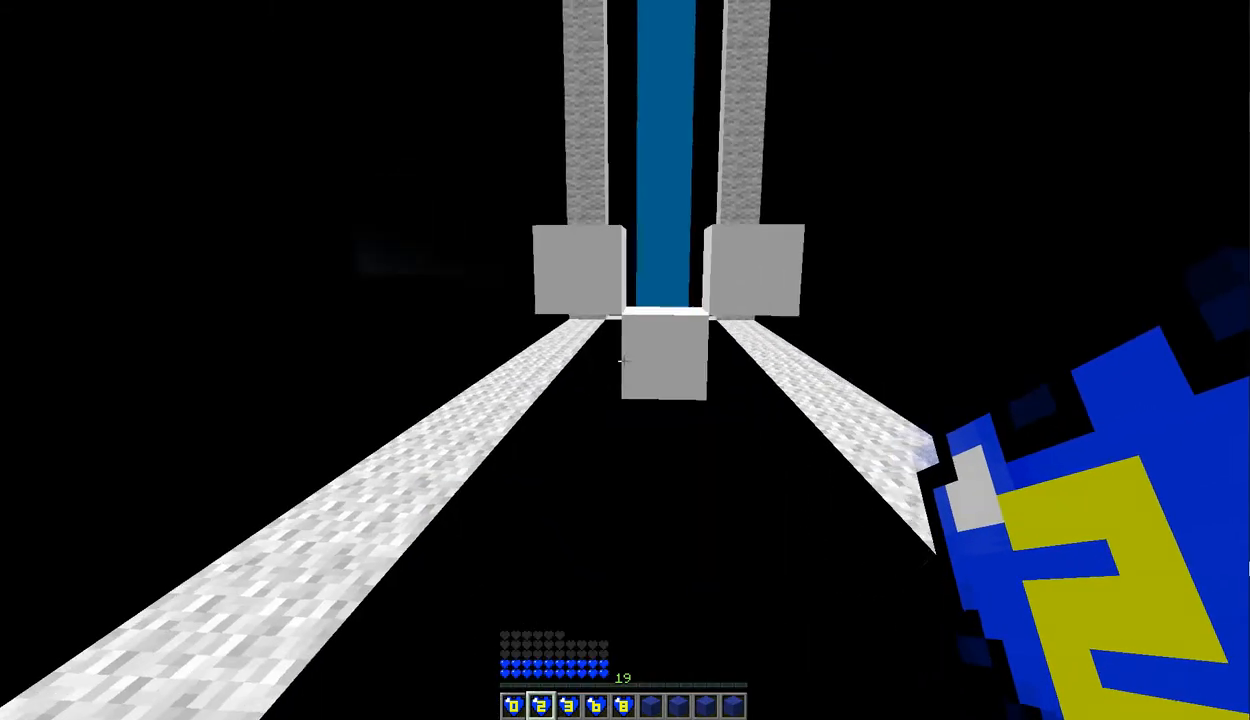
mouse_move(624, 360)
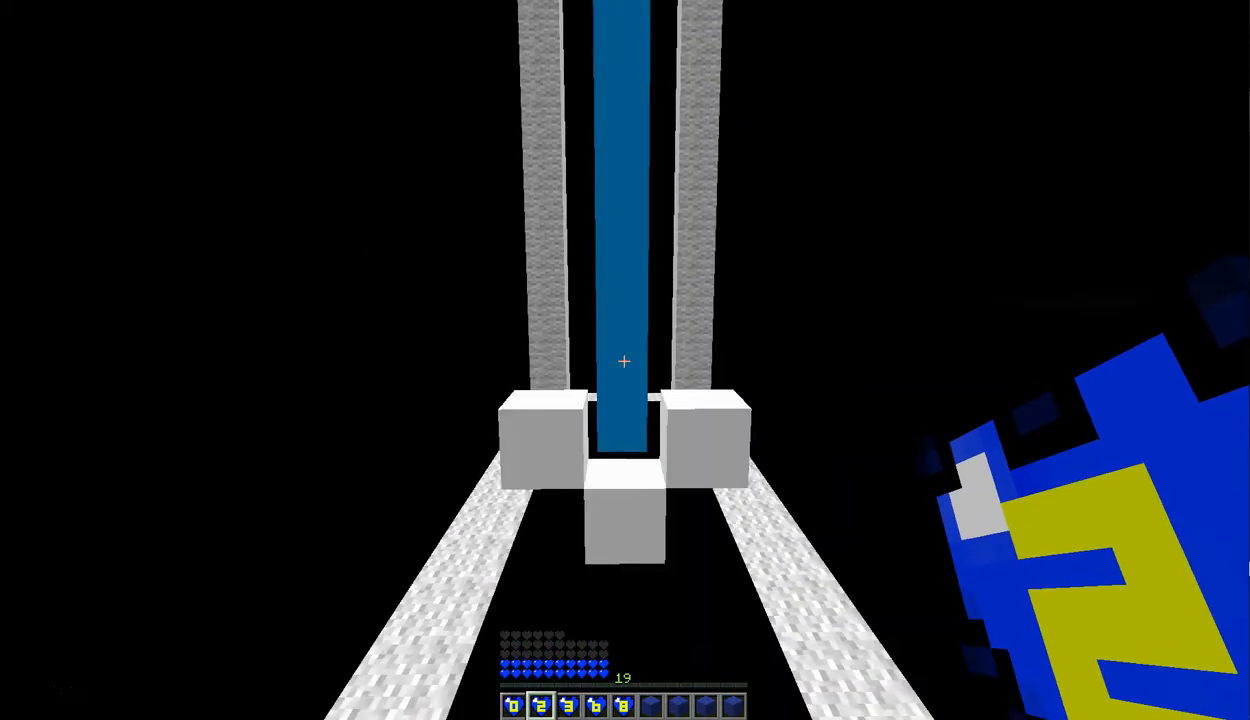
mouse_move(624, 360)
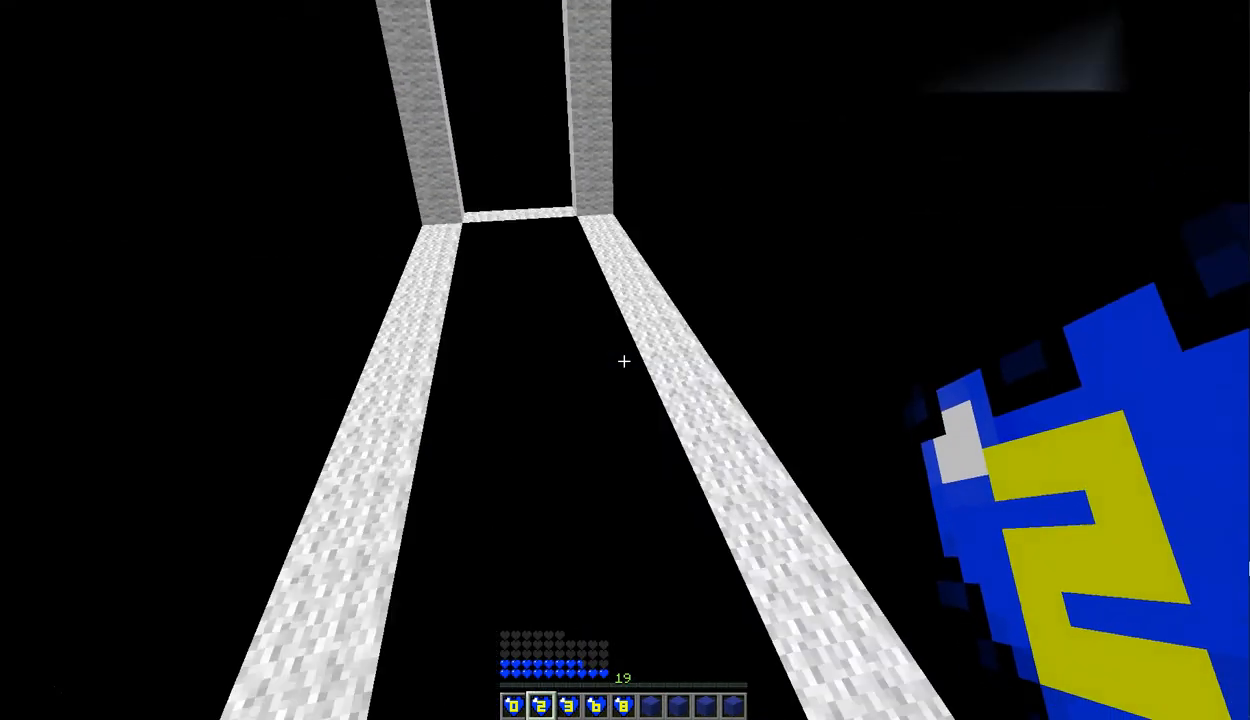
mouse_move(624, 360)
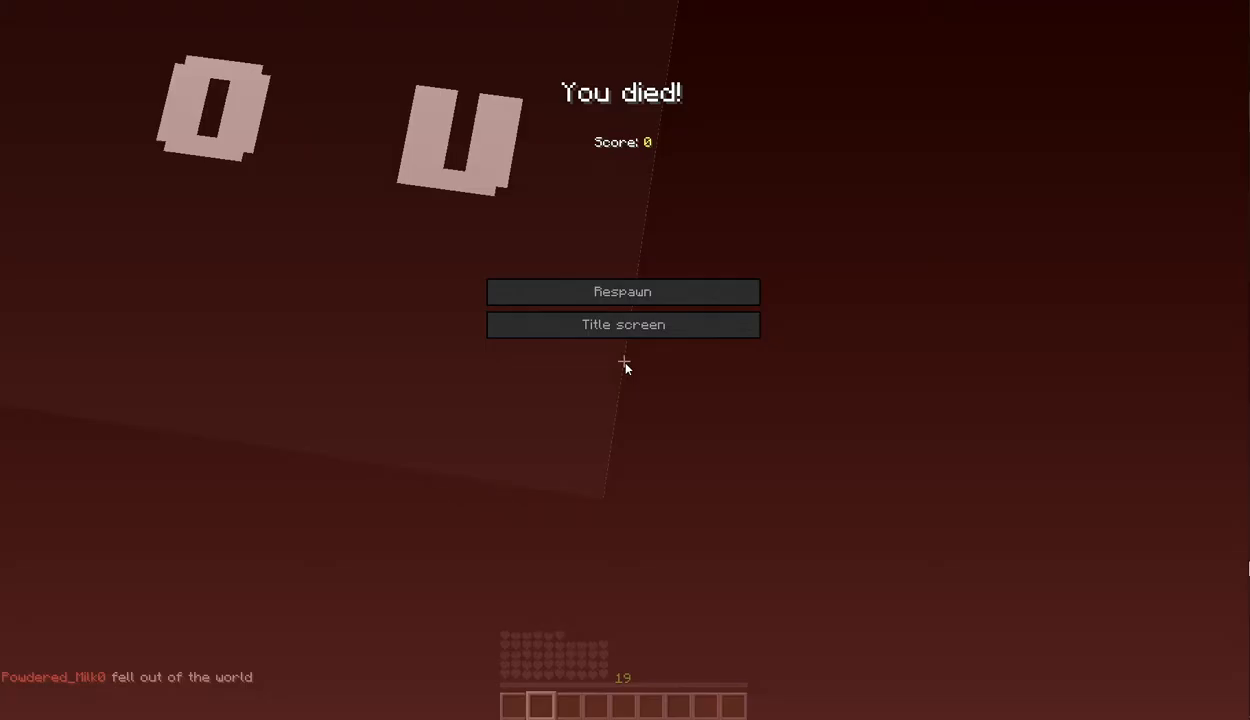
Step: Respawn in the Judgment Hall and begin entering /help in chat
left_click(622, 292)
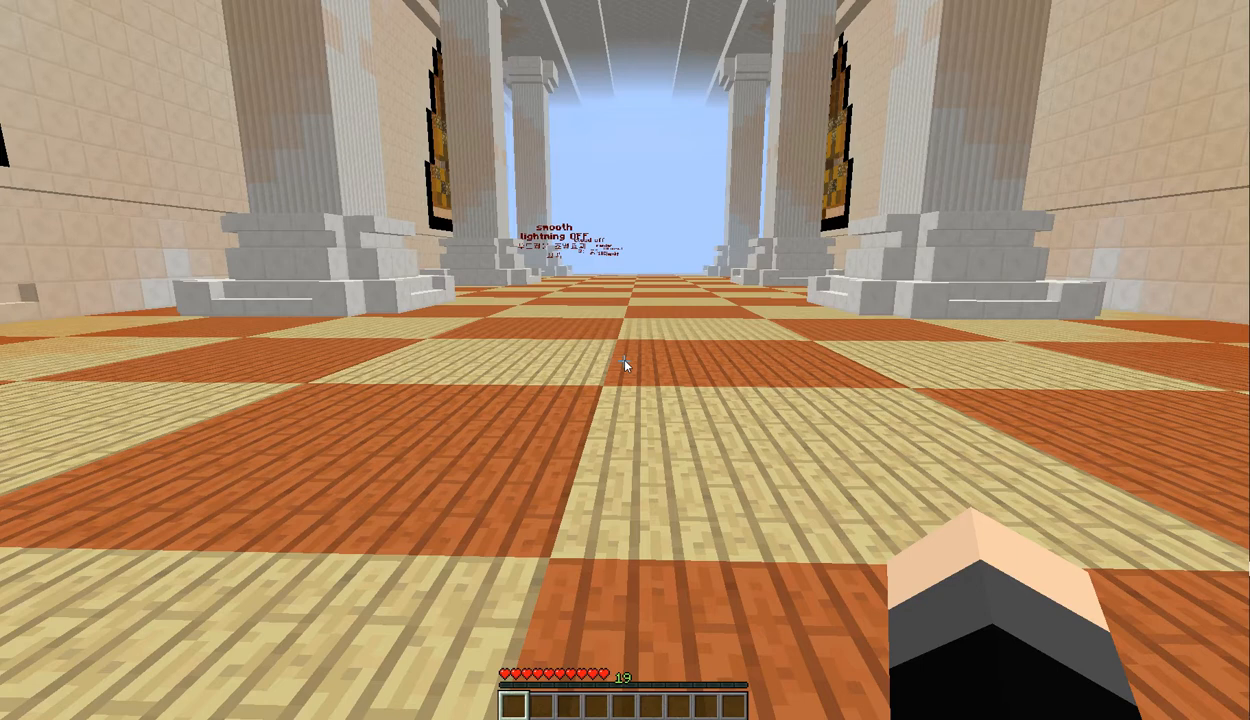
mouse_move(624, 362)
type("/he")
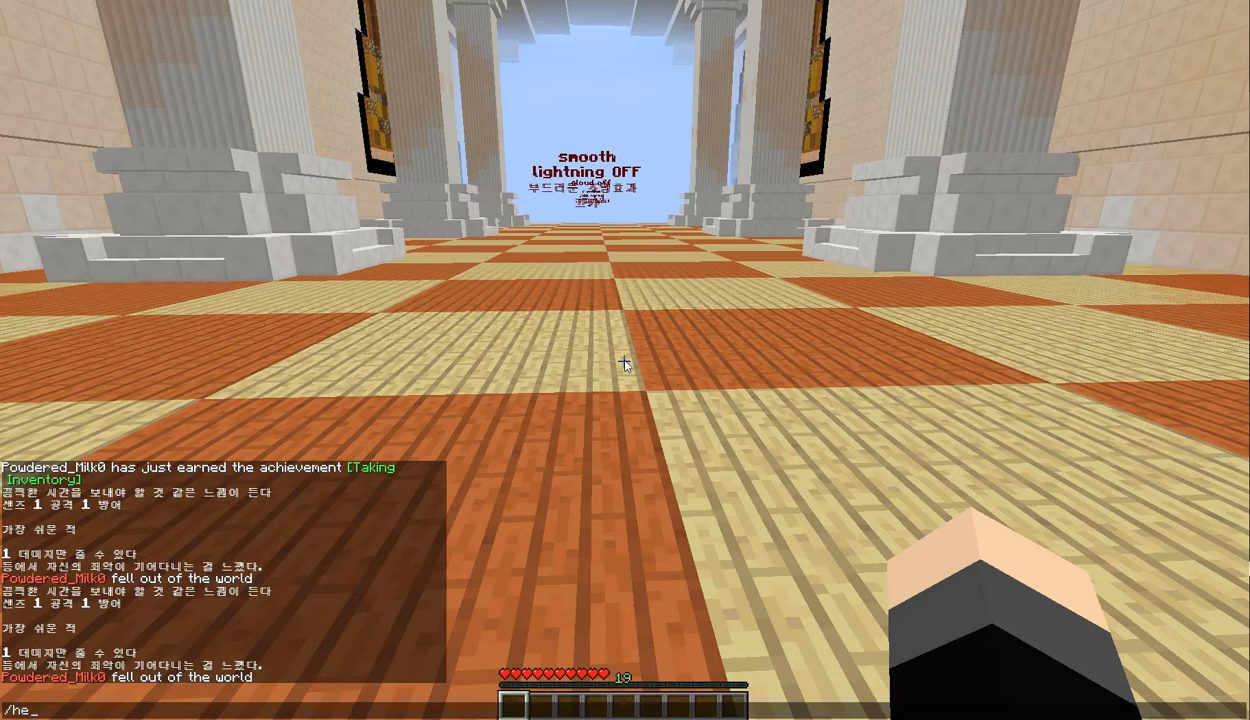
type("lp")
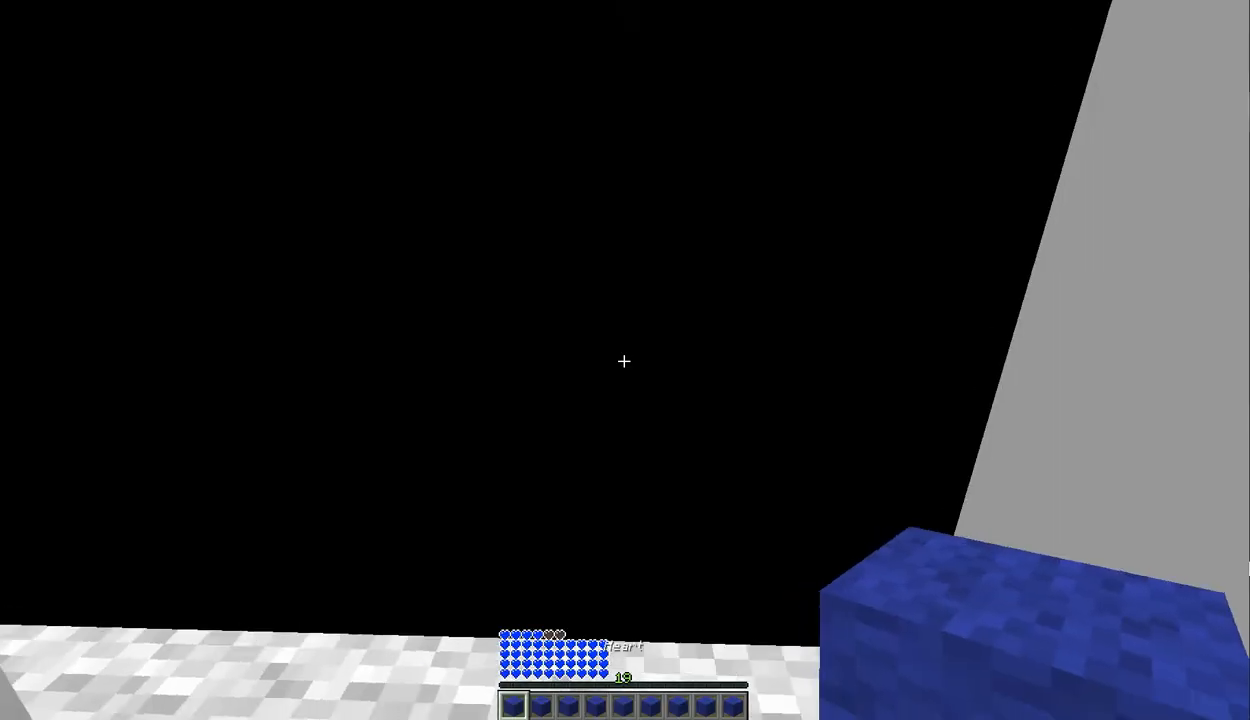
mouse_move(624, 362)
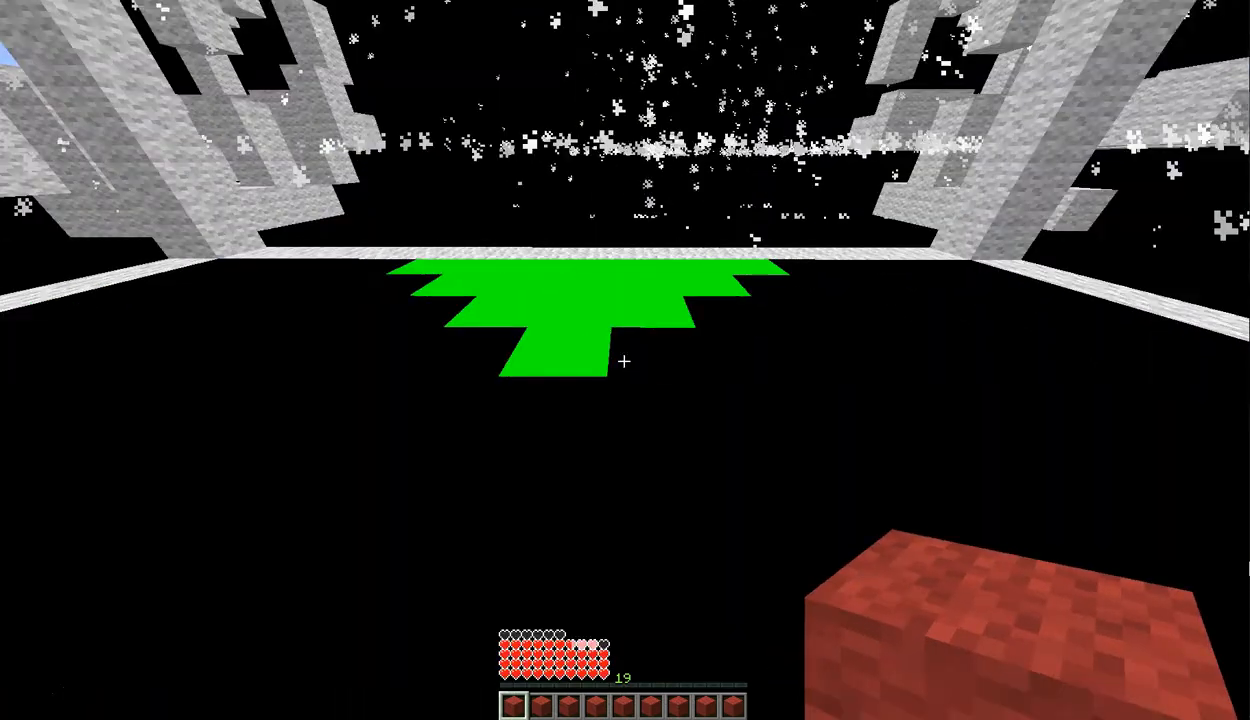
mouse_move(624, 360)
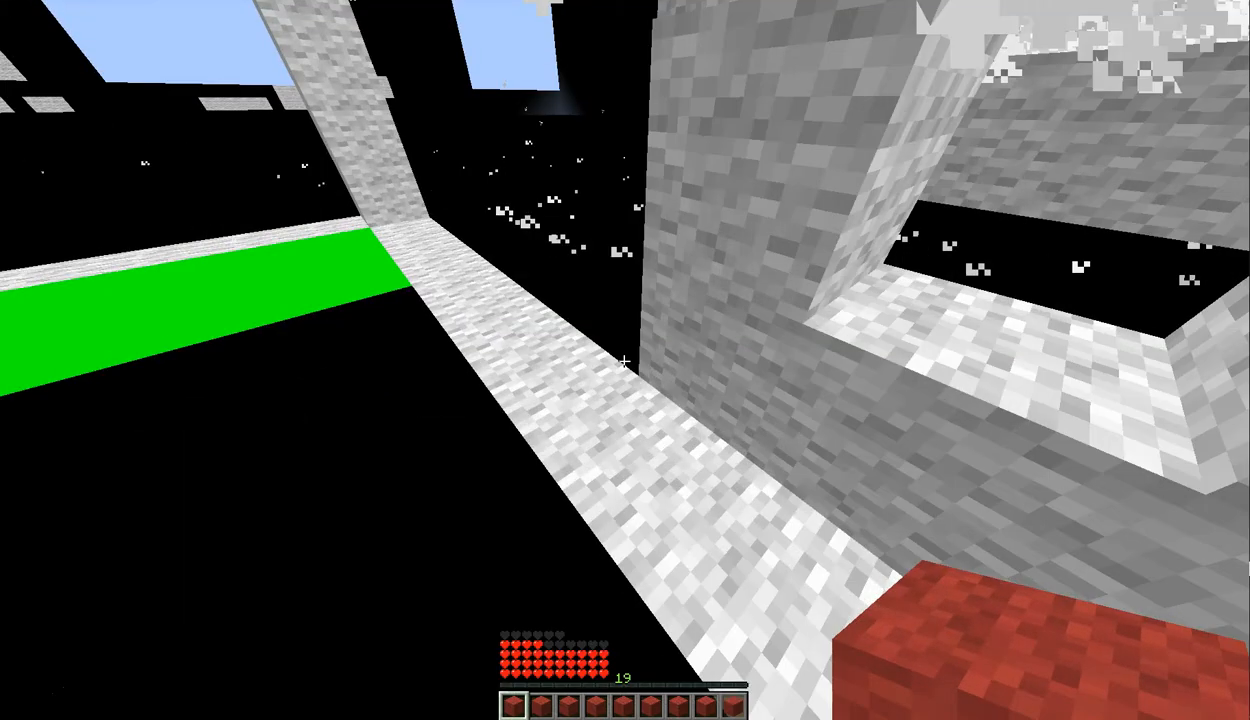
mouse_move(624, 360)
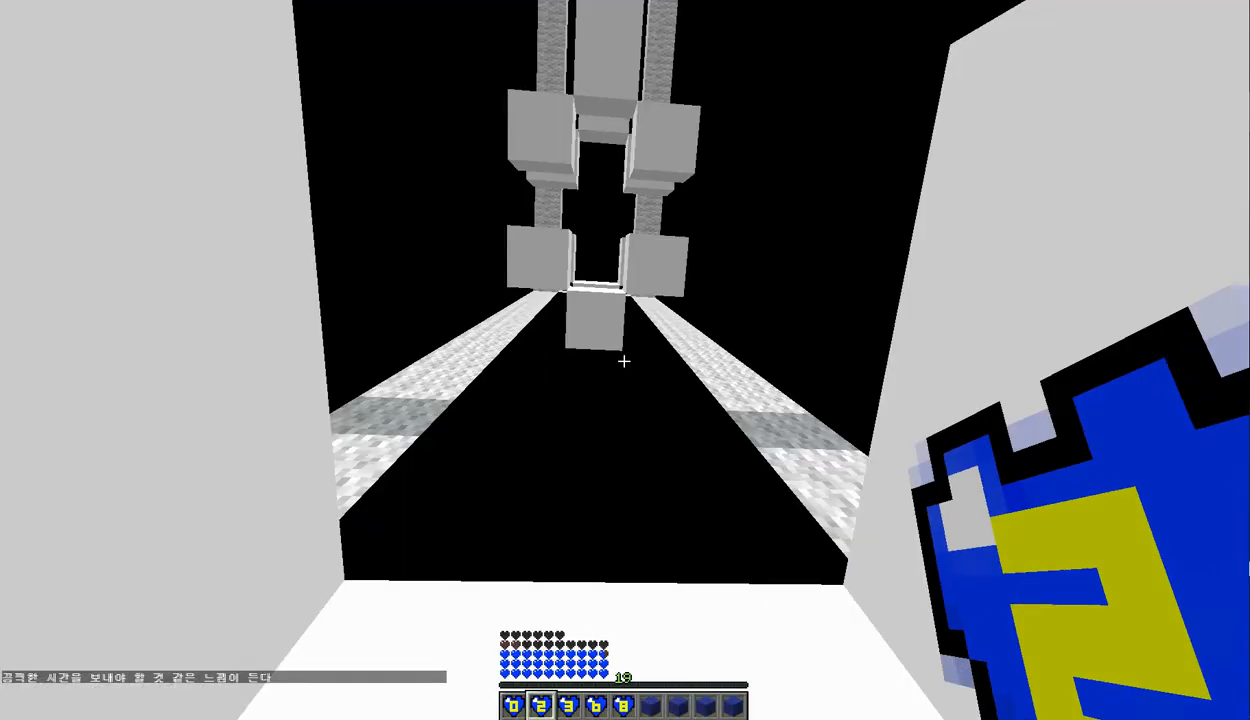
mouse_move(624, 360)
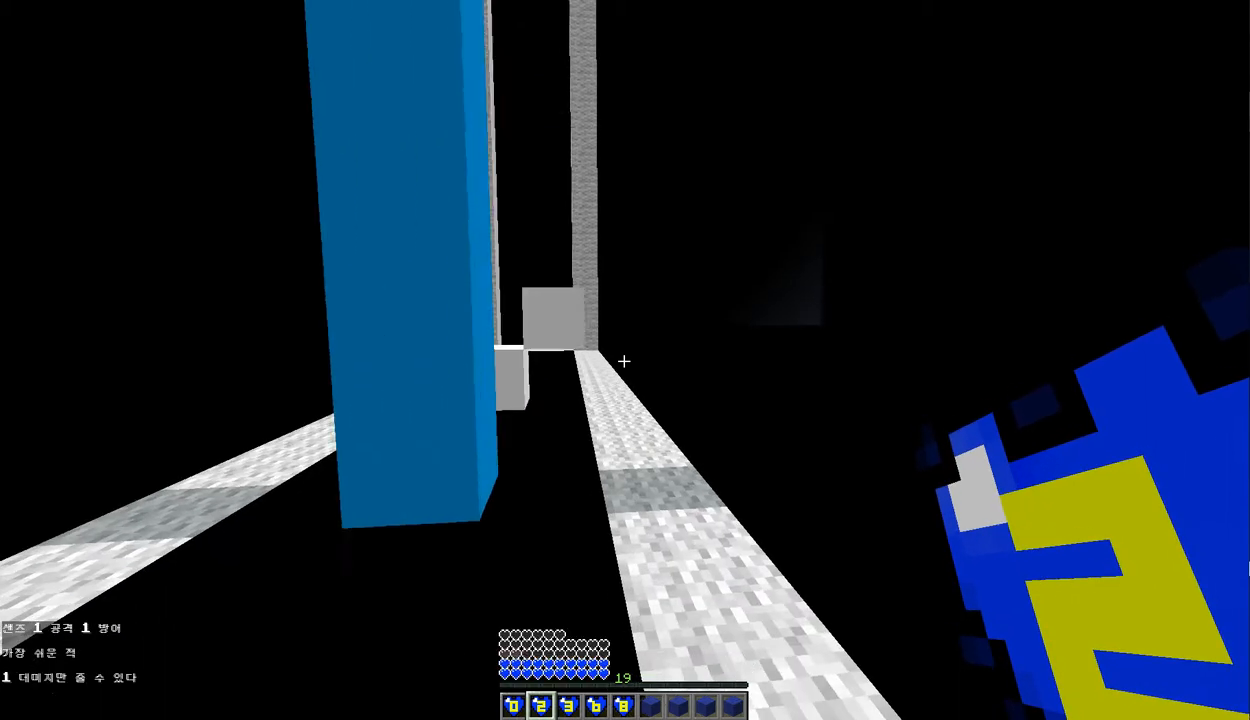
mouse_move(624, 360)
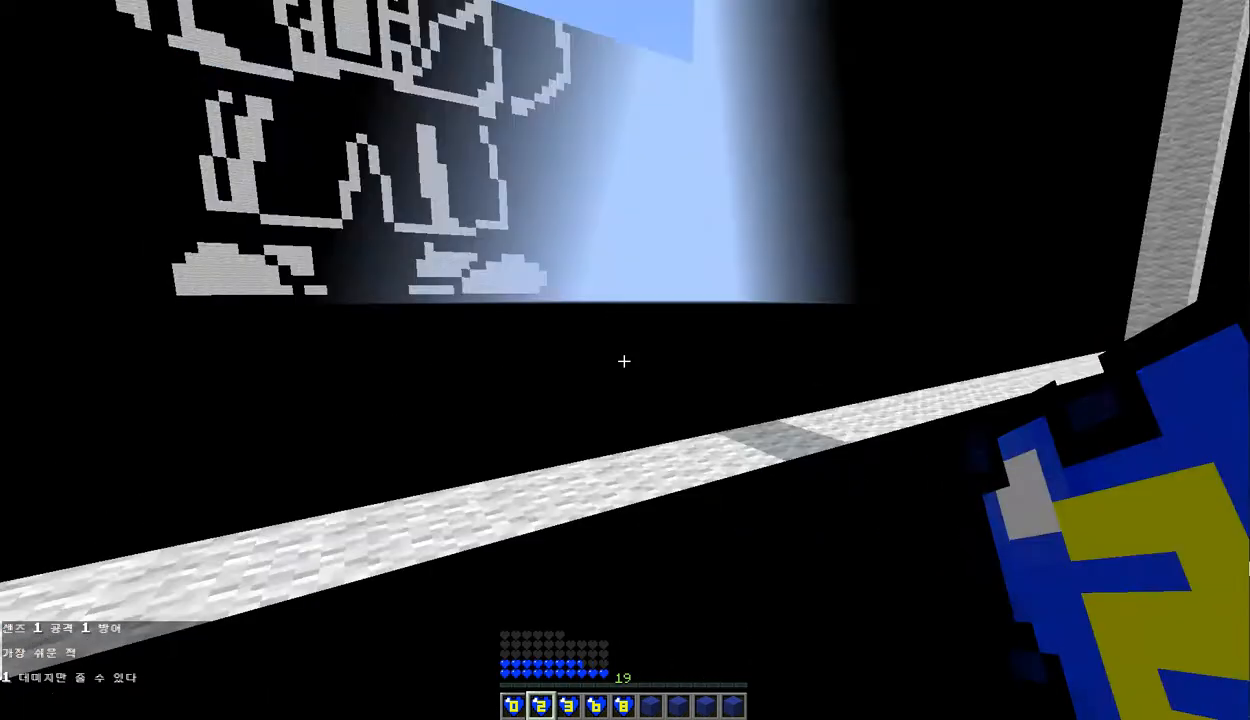
mouse_move(624, 360)
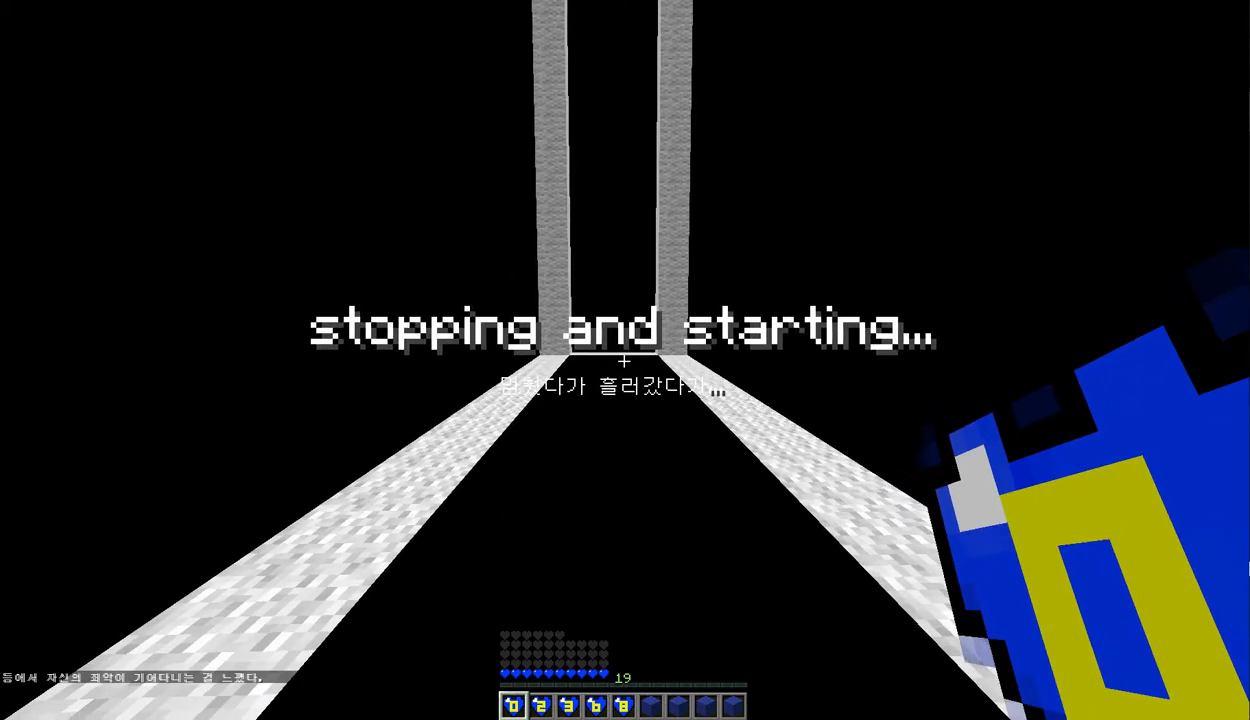
mouse_move(624, 360)
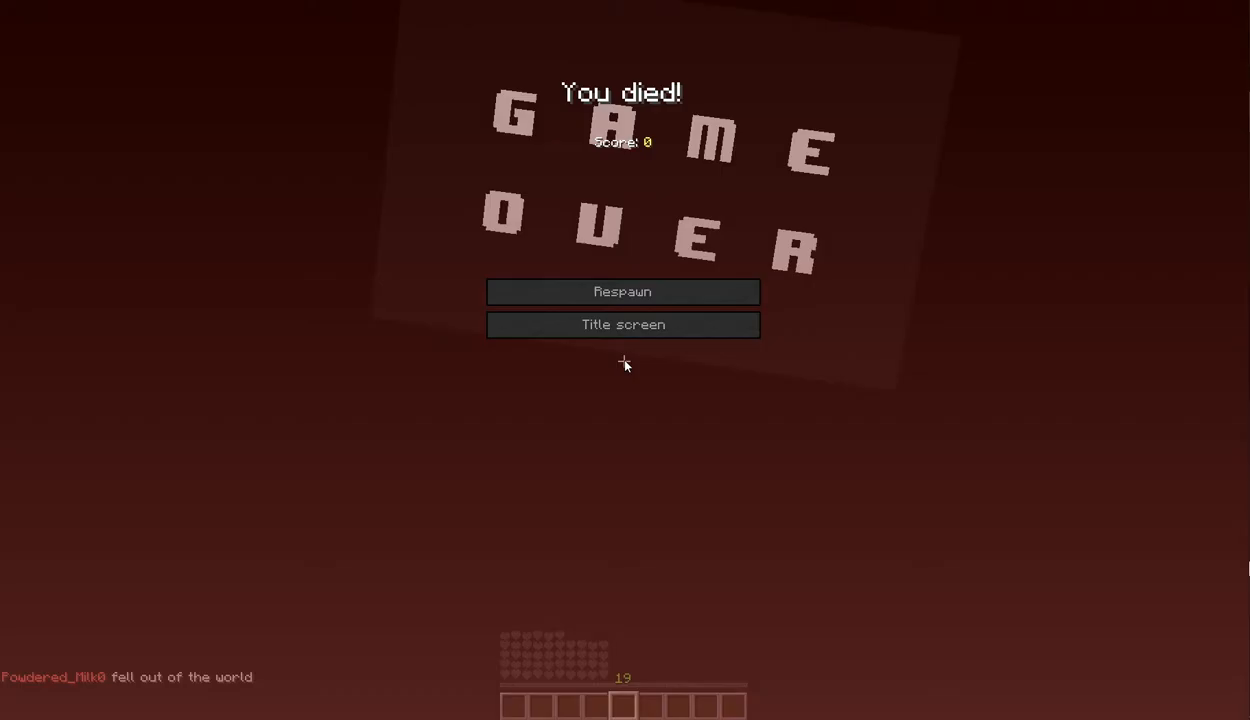
Step: Respawn, pause with Esc, then leave the Options screen via Done
left_click(622, 292)
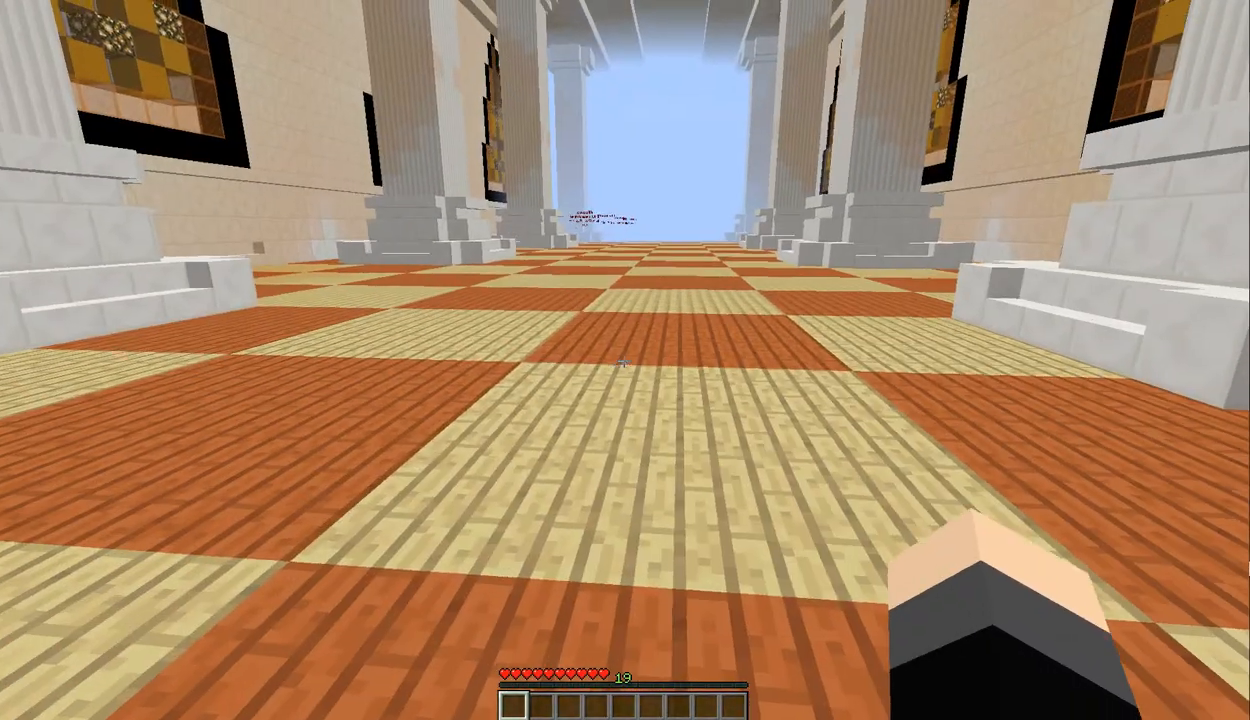
key("Escape")
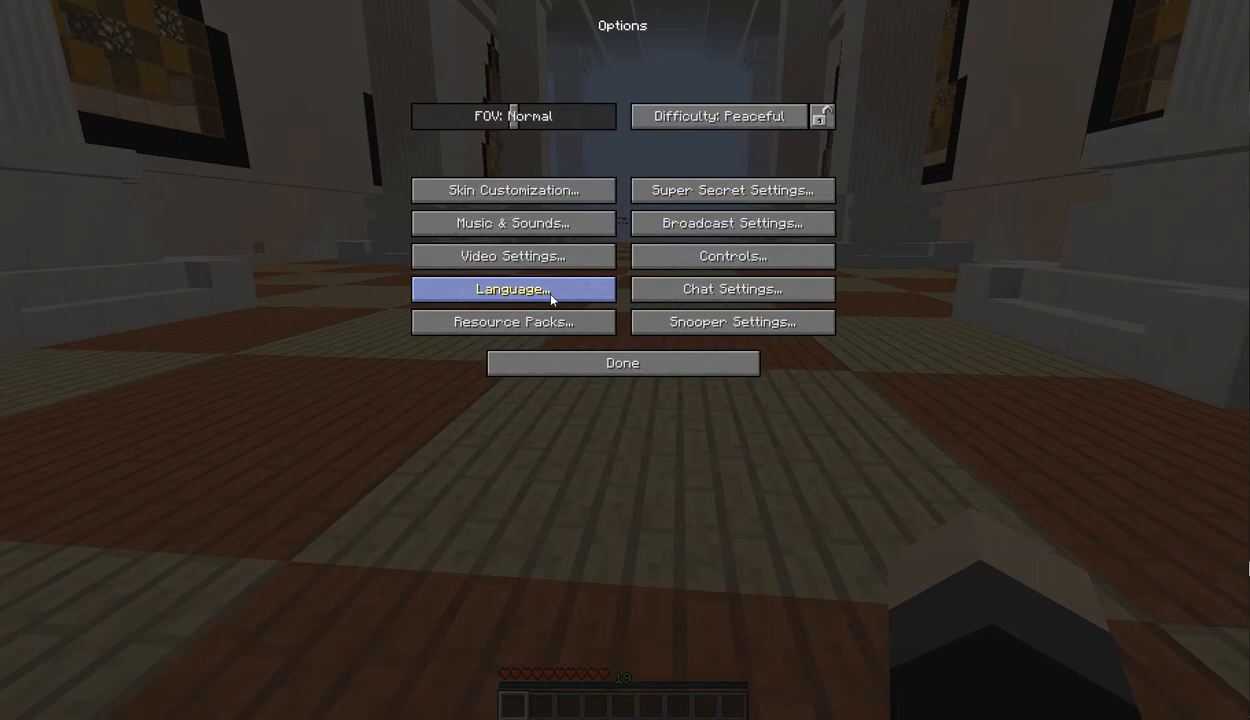
mouse_move(732, 224)
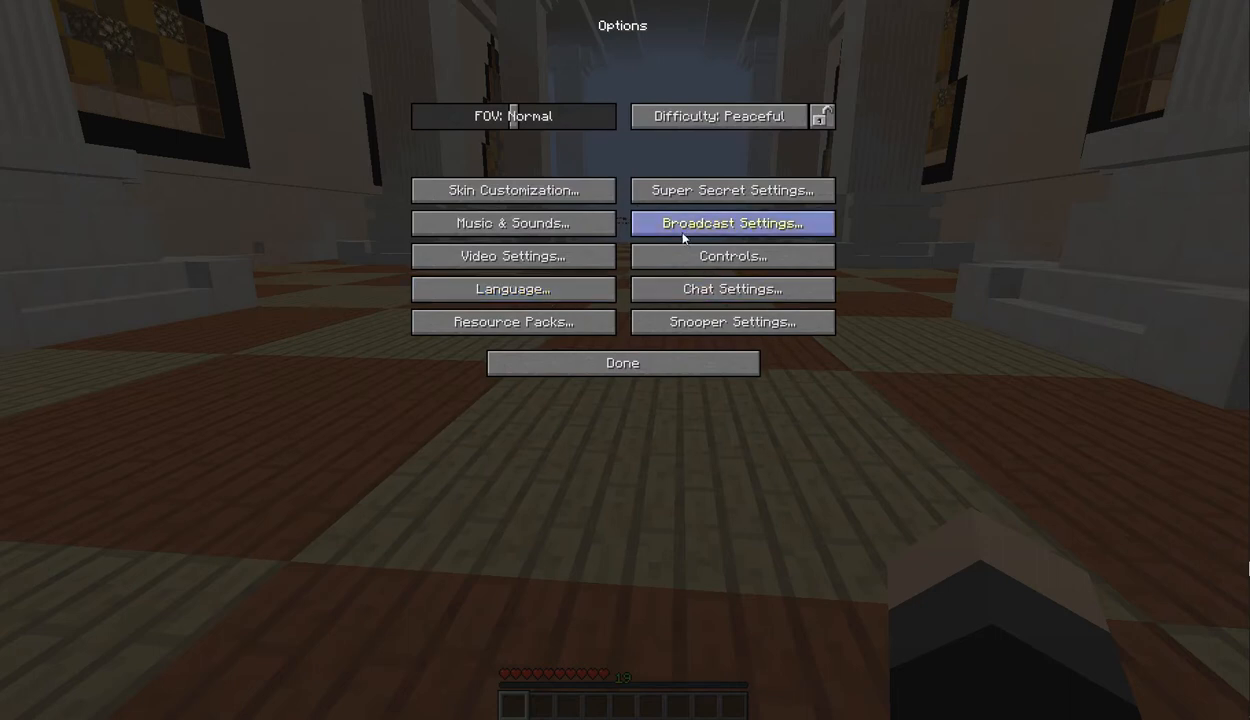
mouse_move(50, 658)
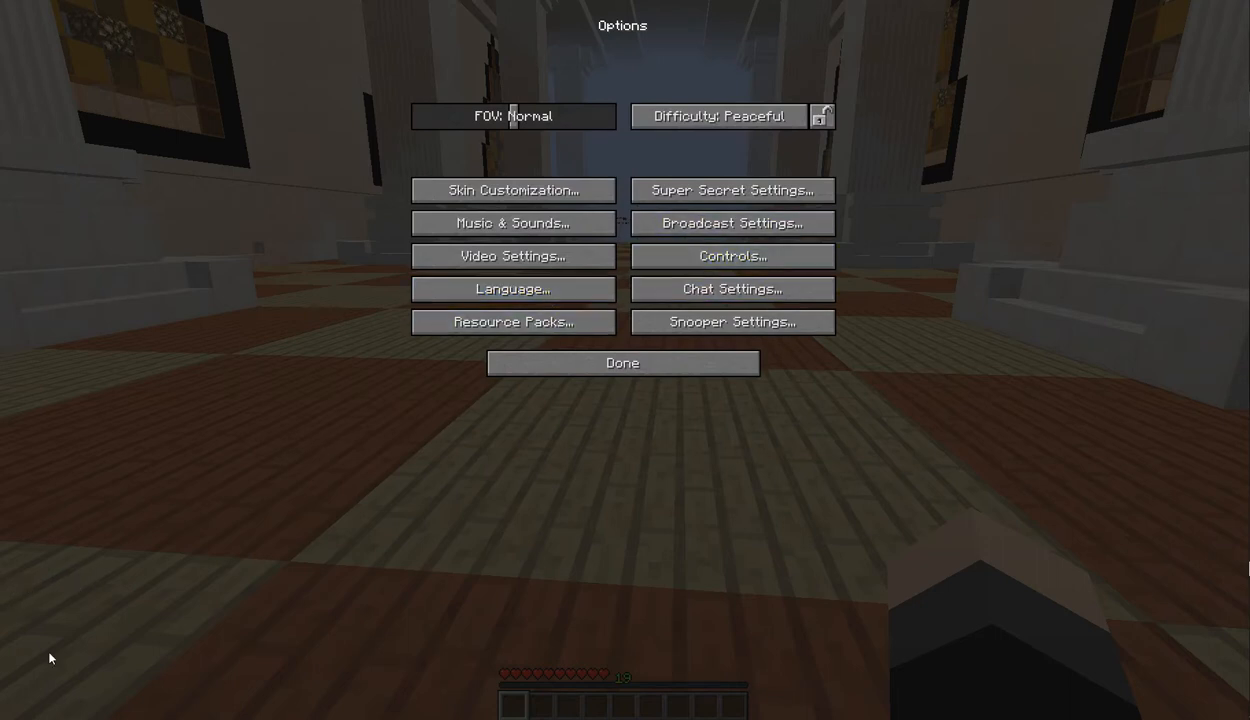
left_click(622, 362)
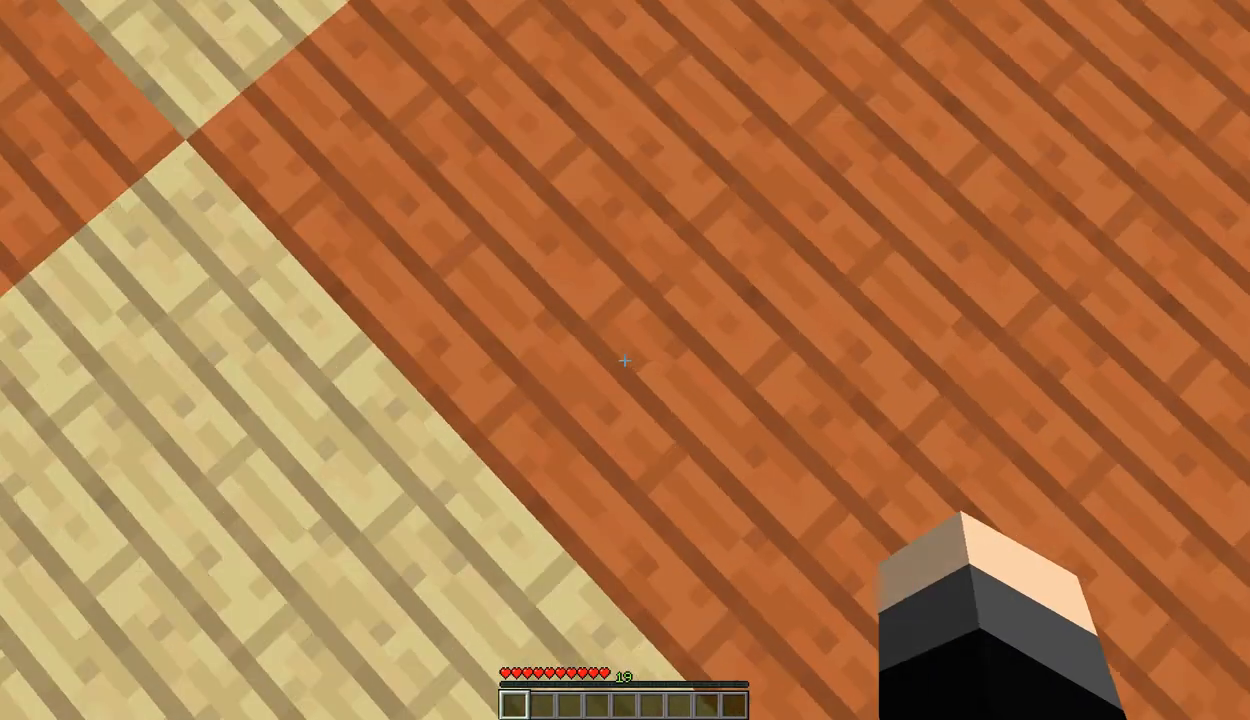
mouse_move(624, 360)
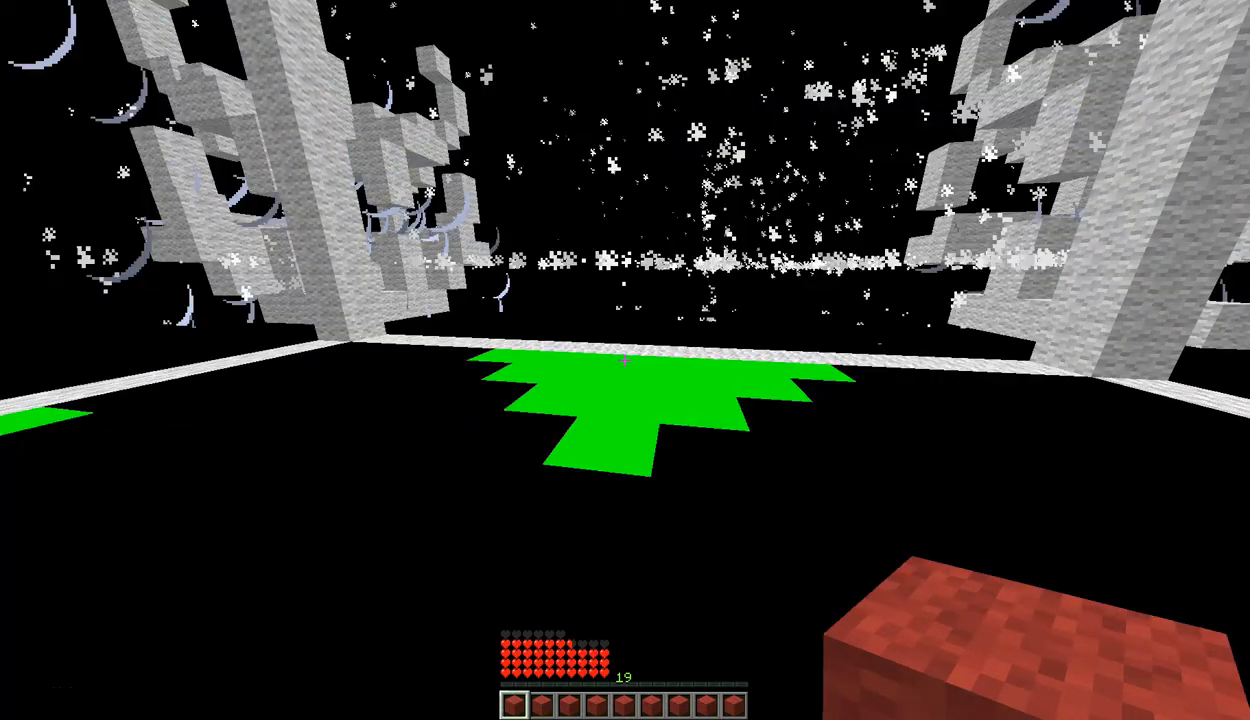
mouse_move(624, 360)
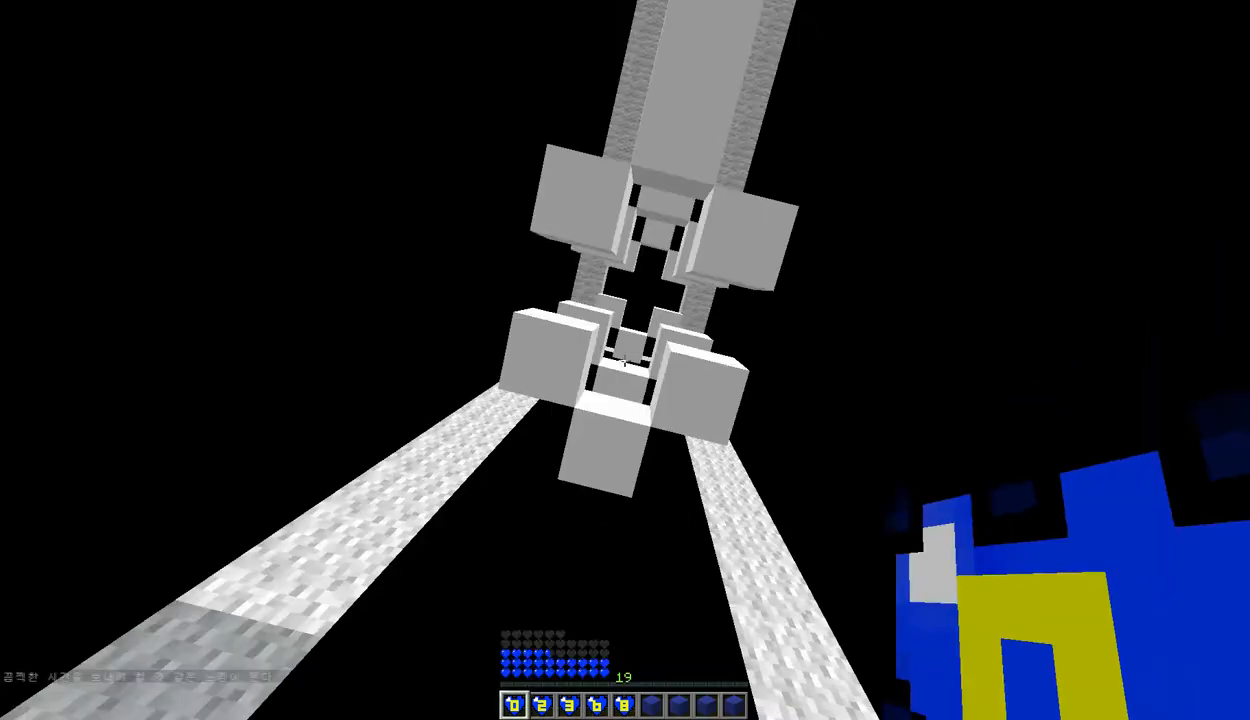
mouse_move(624, 360)
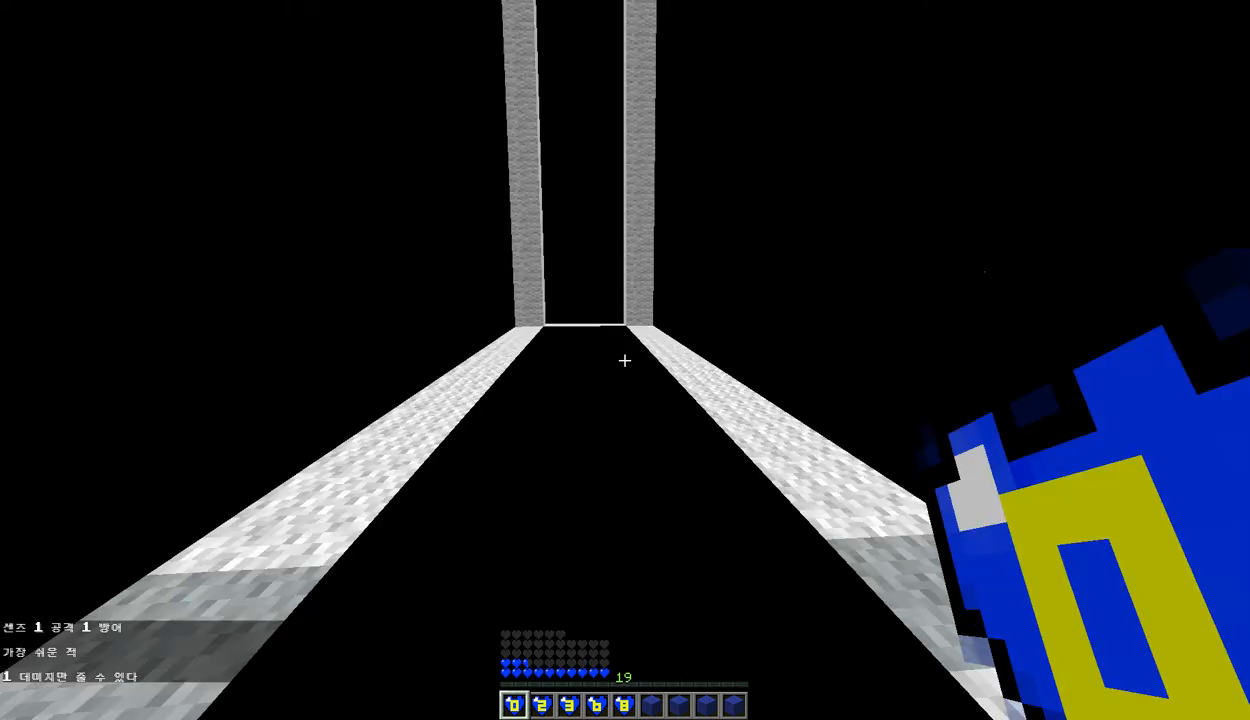
mouse_move(624, 360)
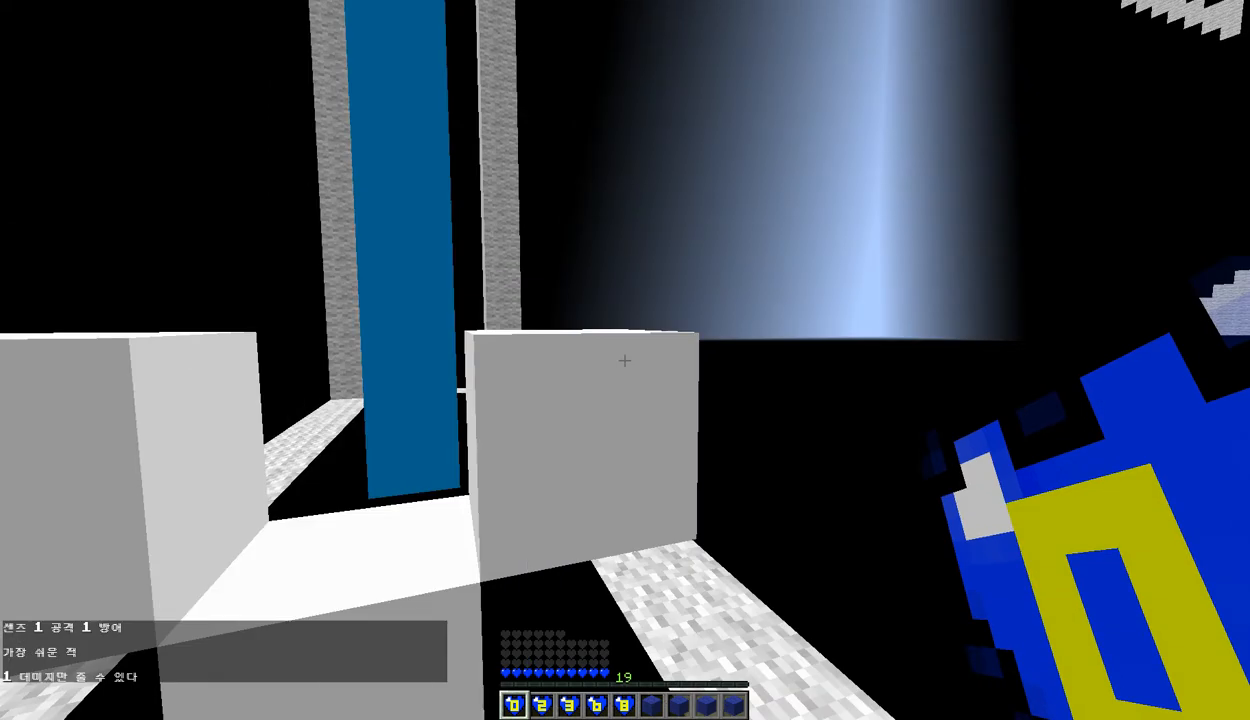
mouse_move(624, 360)
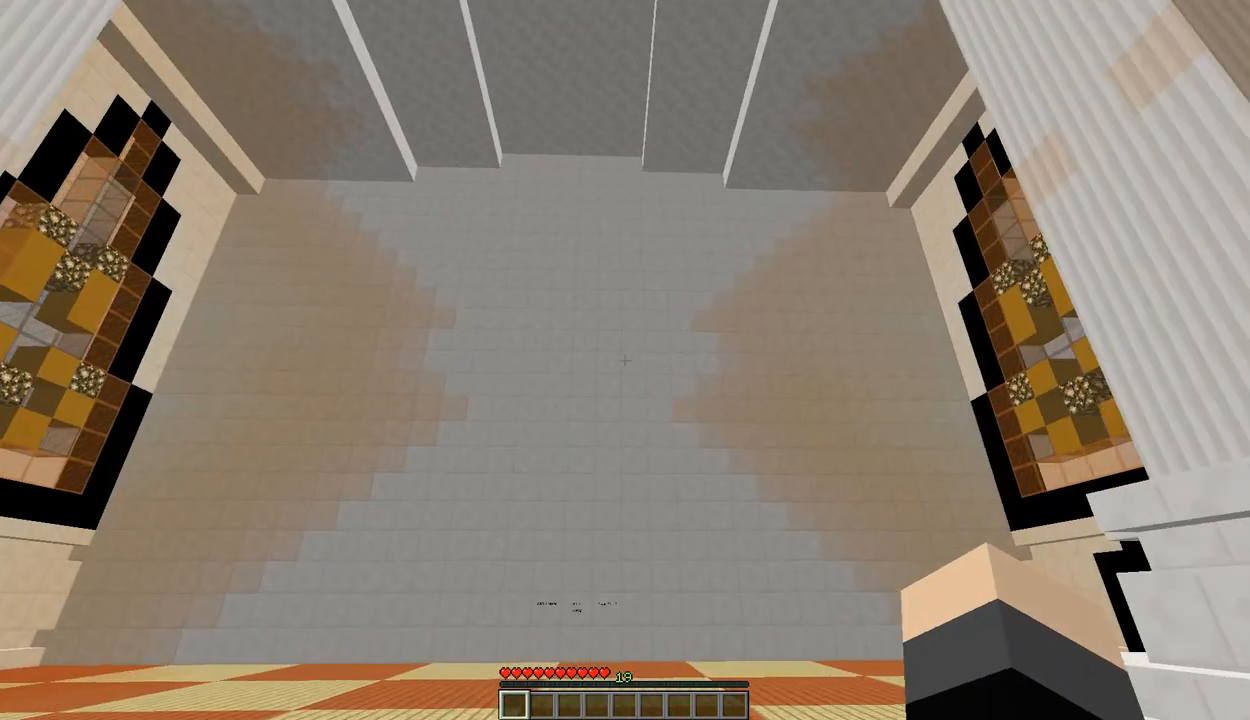
mouse_move(624, 360)
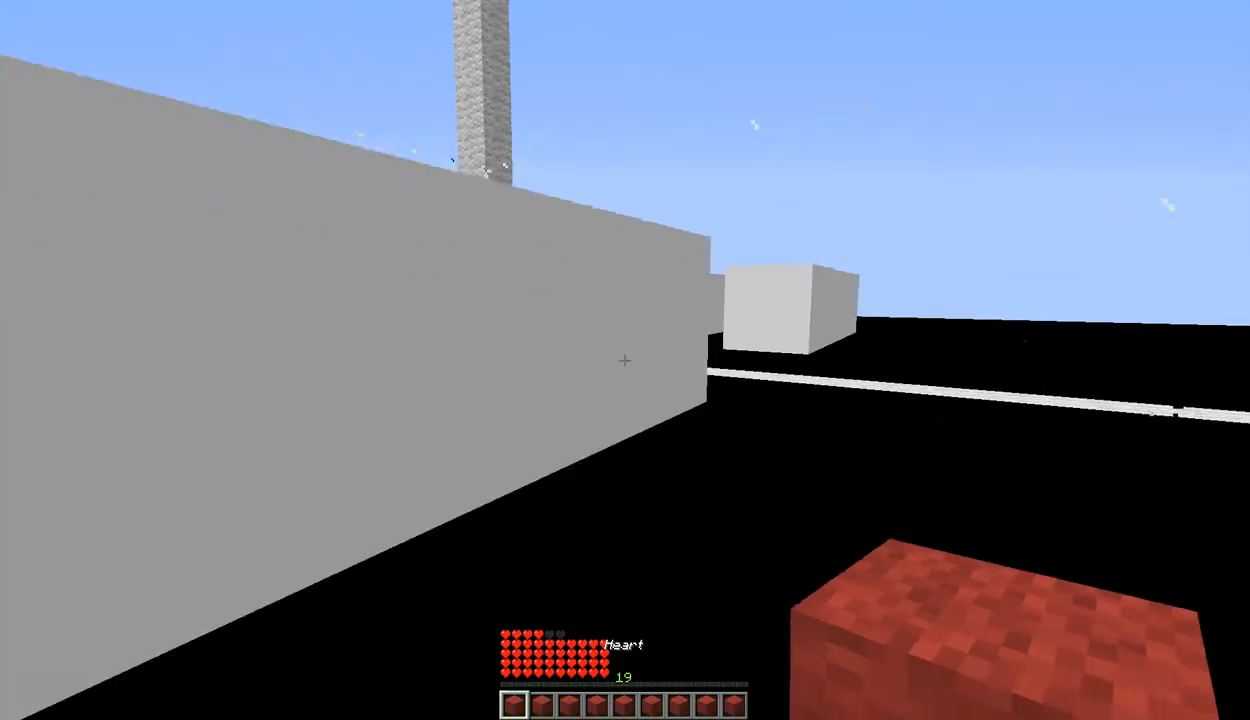
mouse_move(624, 360)
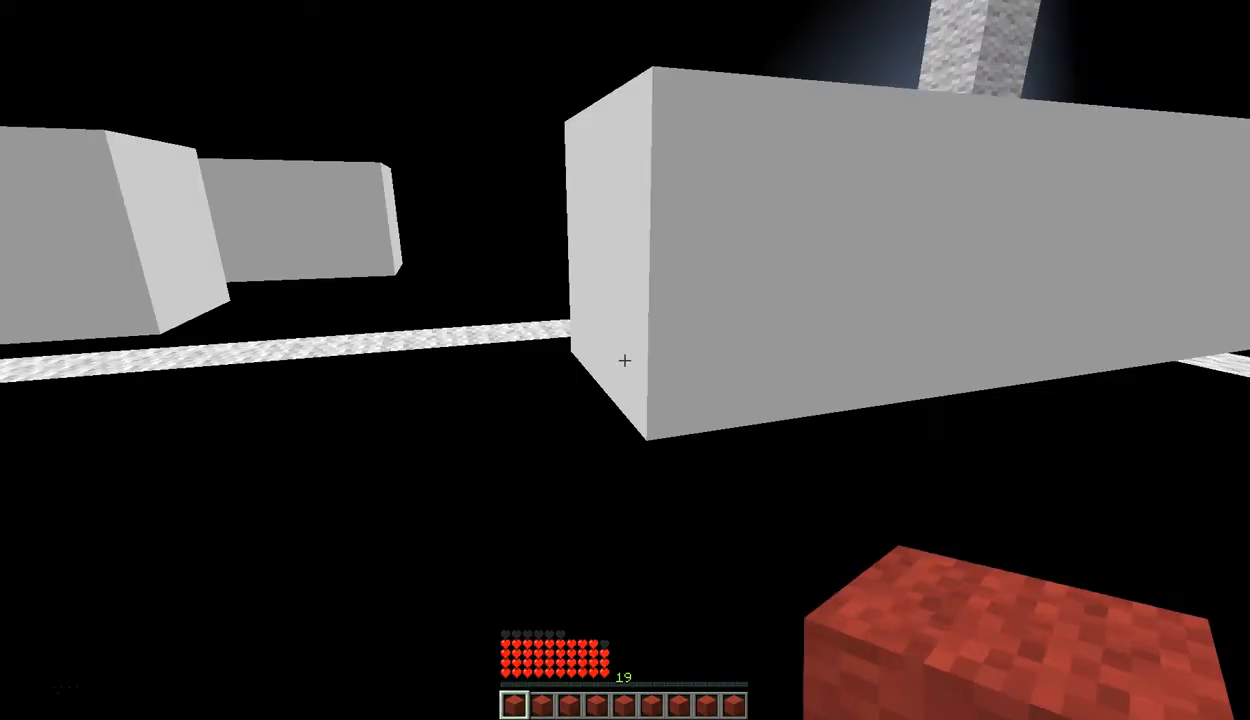
mouse_move(624, 360)
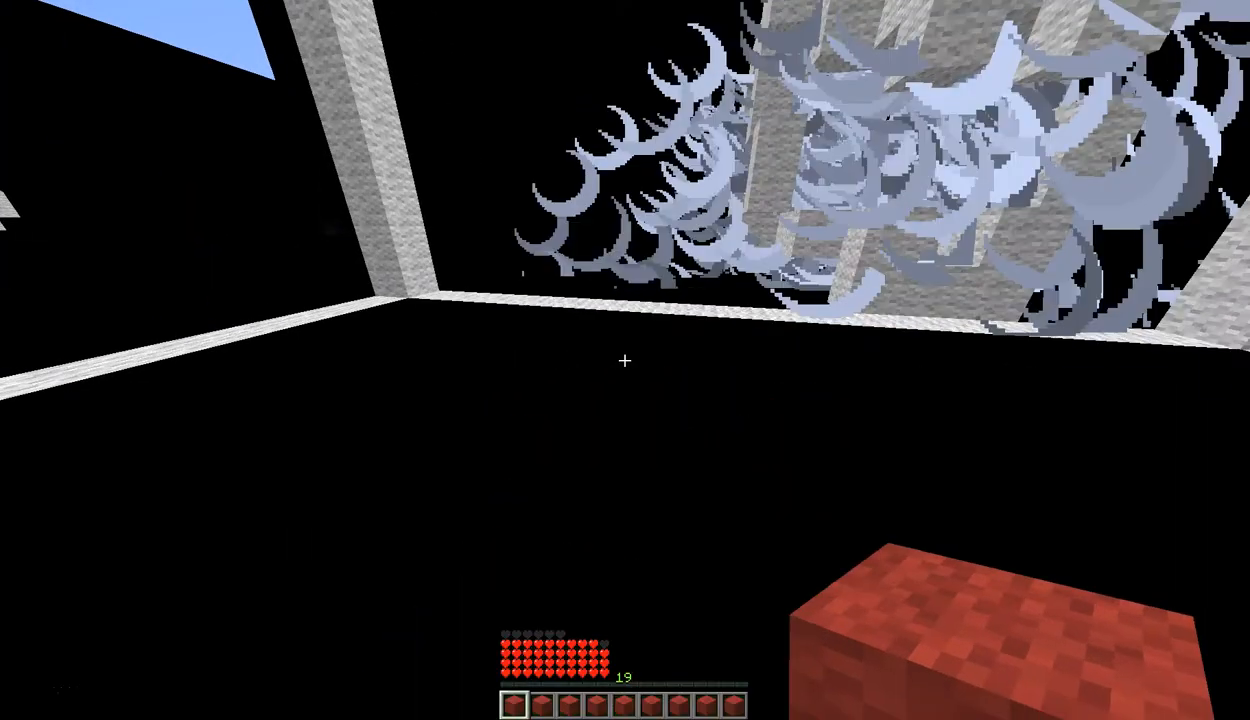
mouse_move(624, 360)
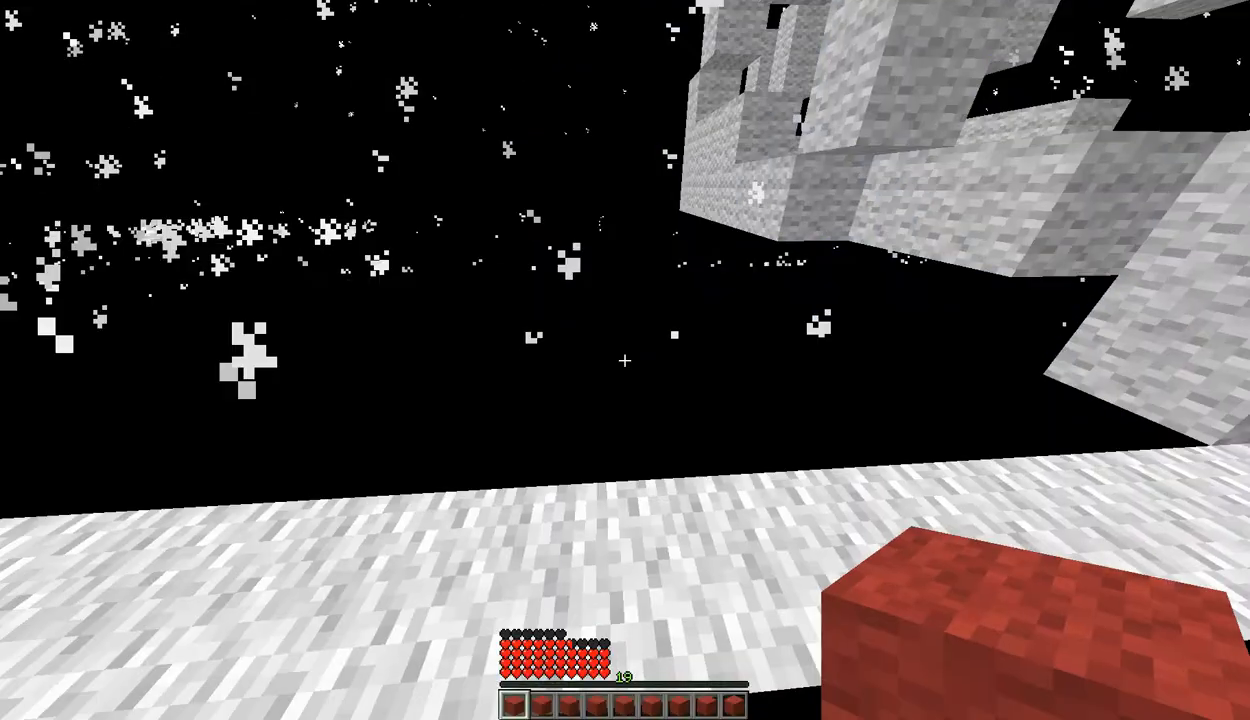
mouse_move(624, 360)
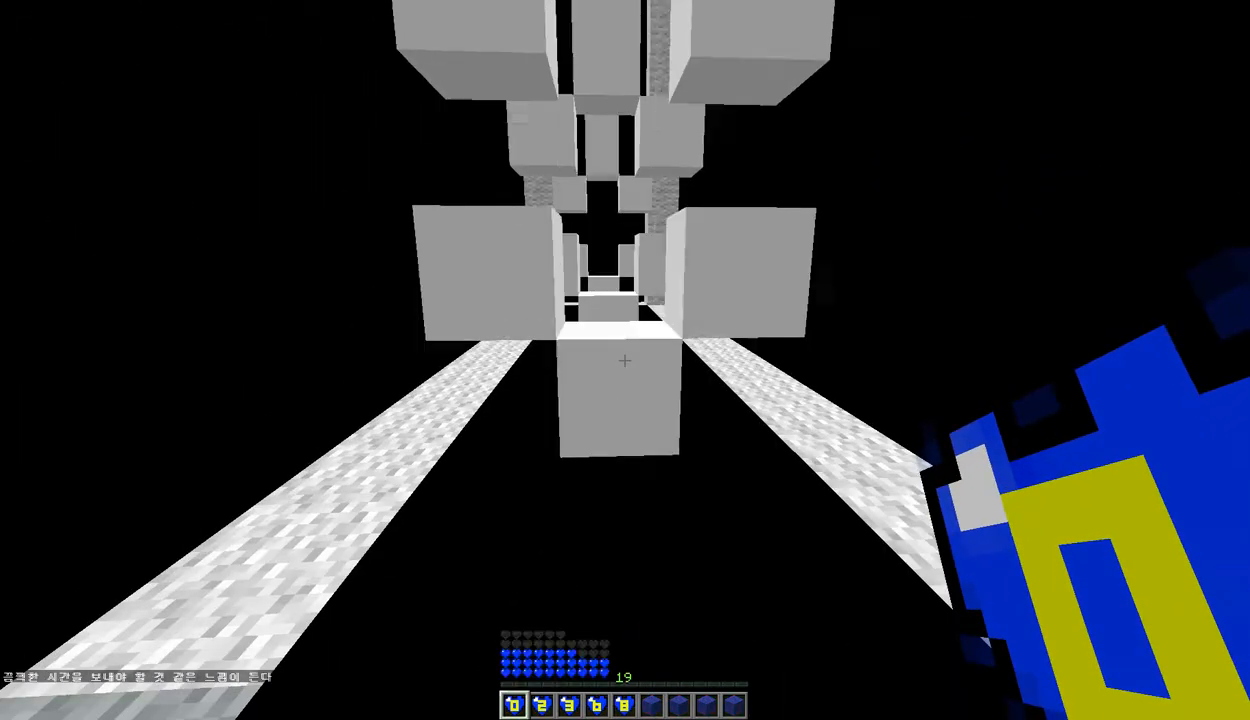
mouse_move(624, 360)
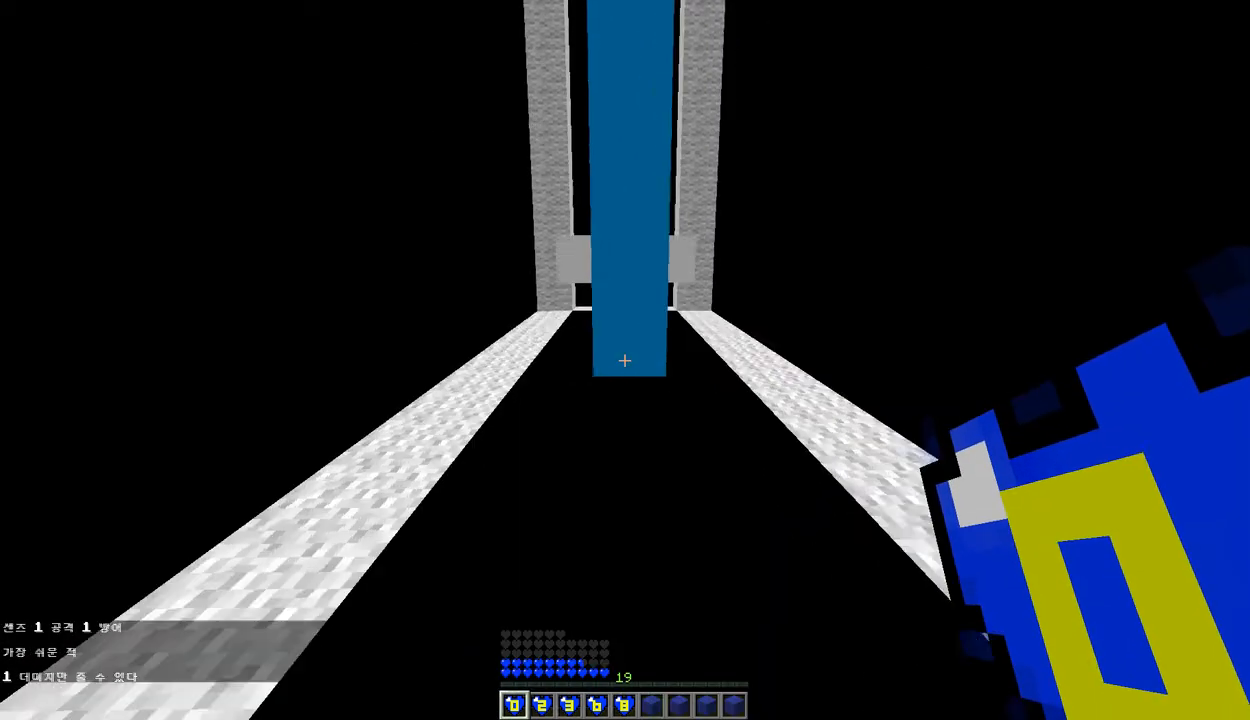
mouse_move(624, 360)
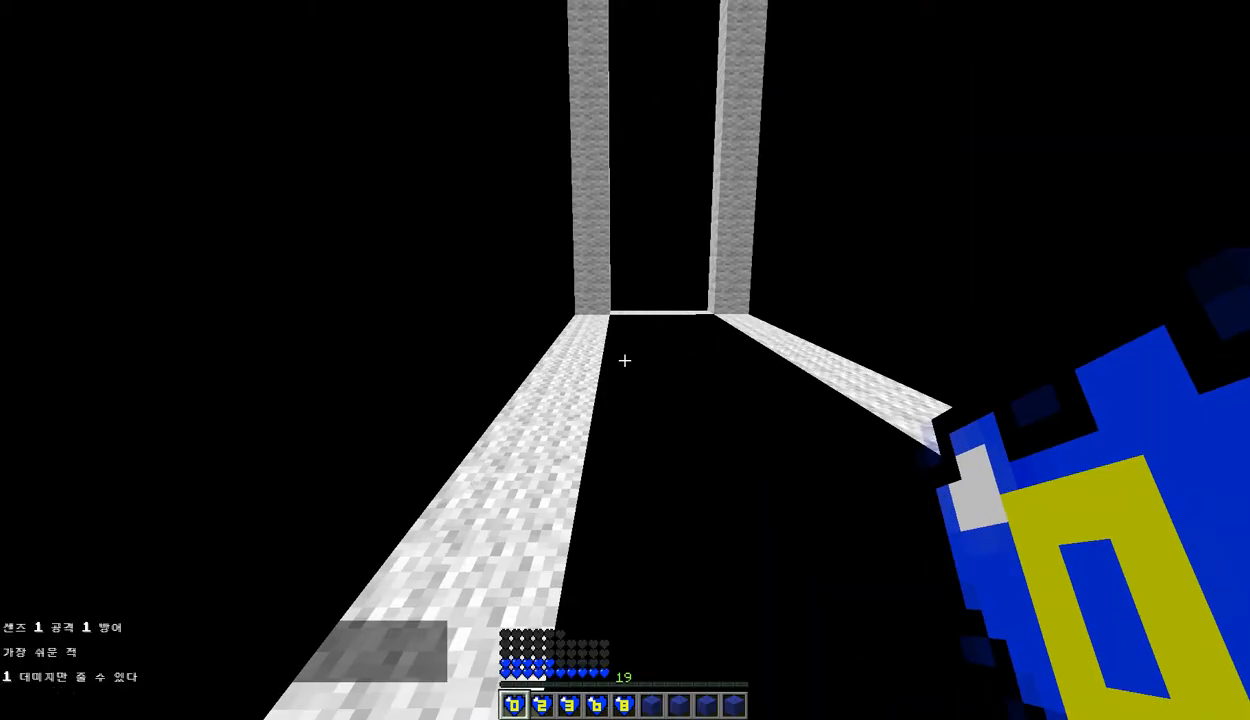
mouse_move(624, 360)
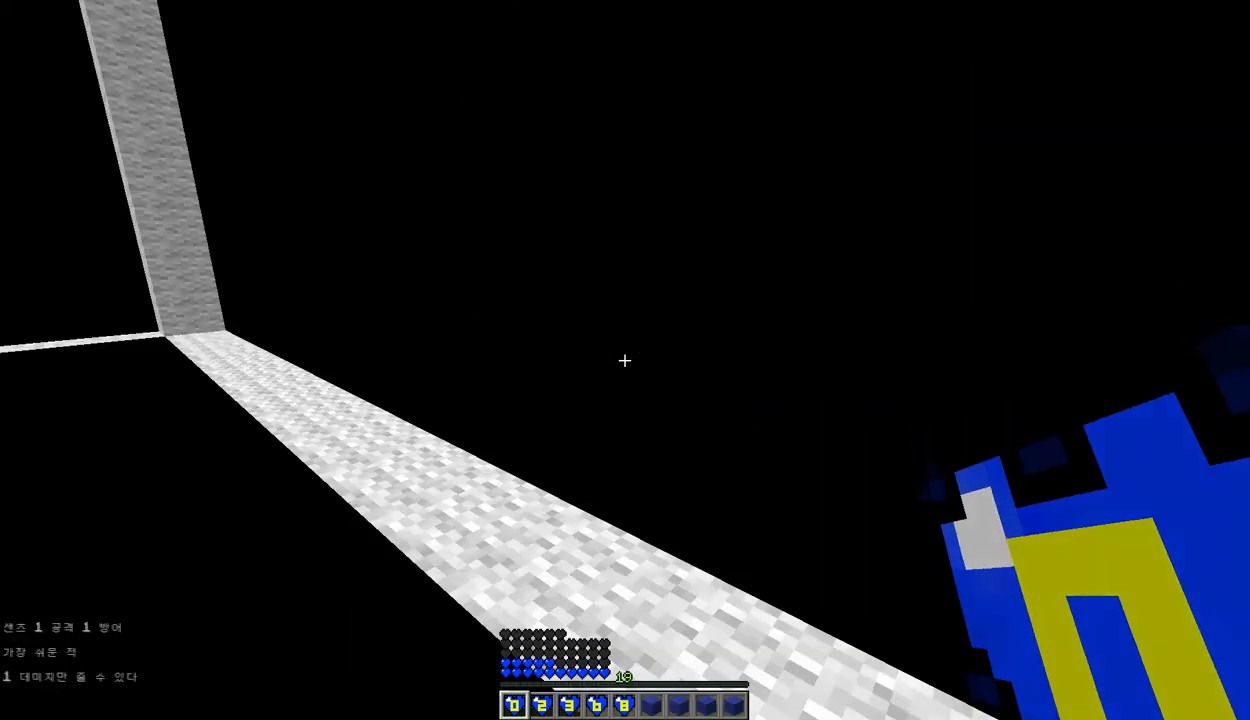
mouse_move(624, 360)
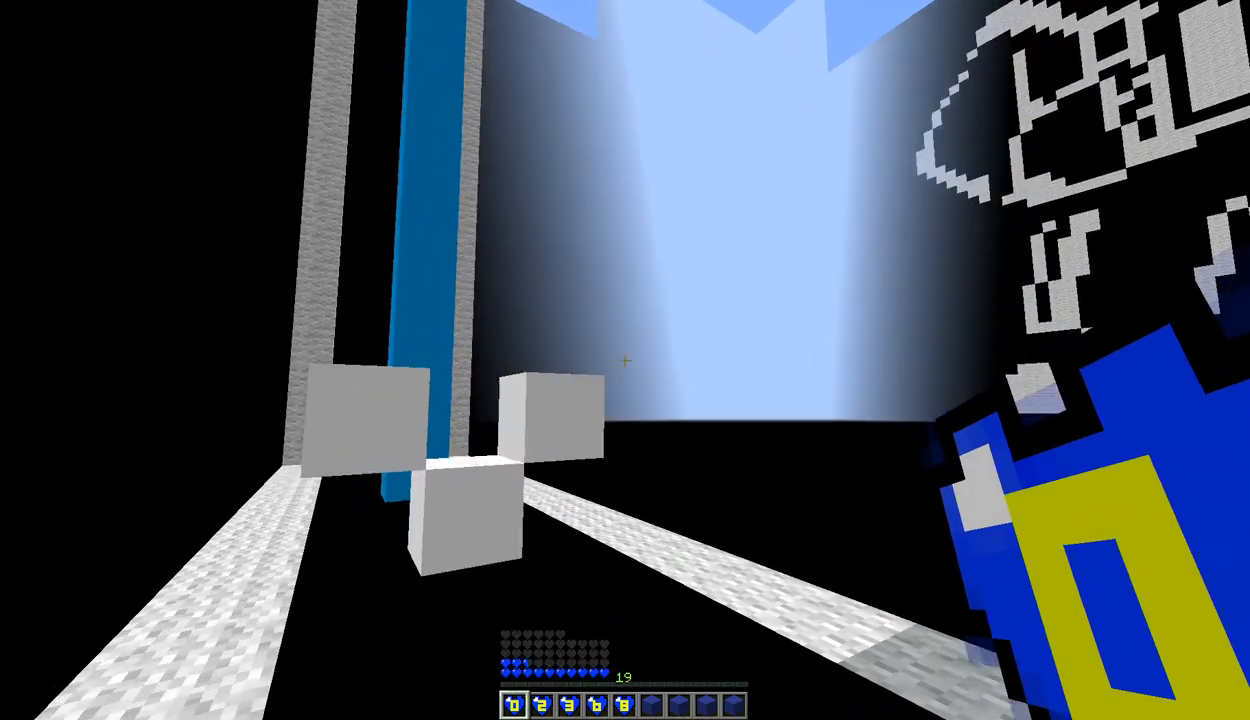
mouse_move(624, 360)
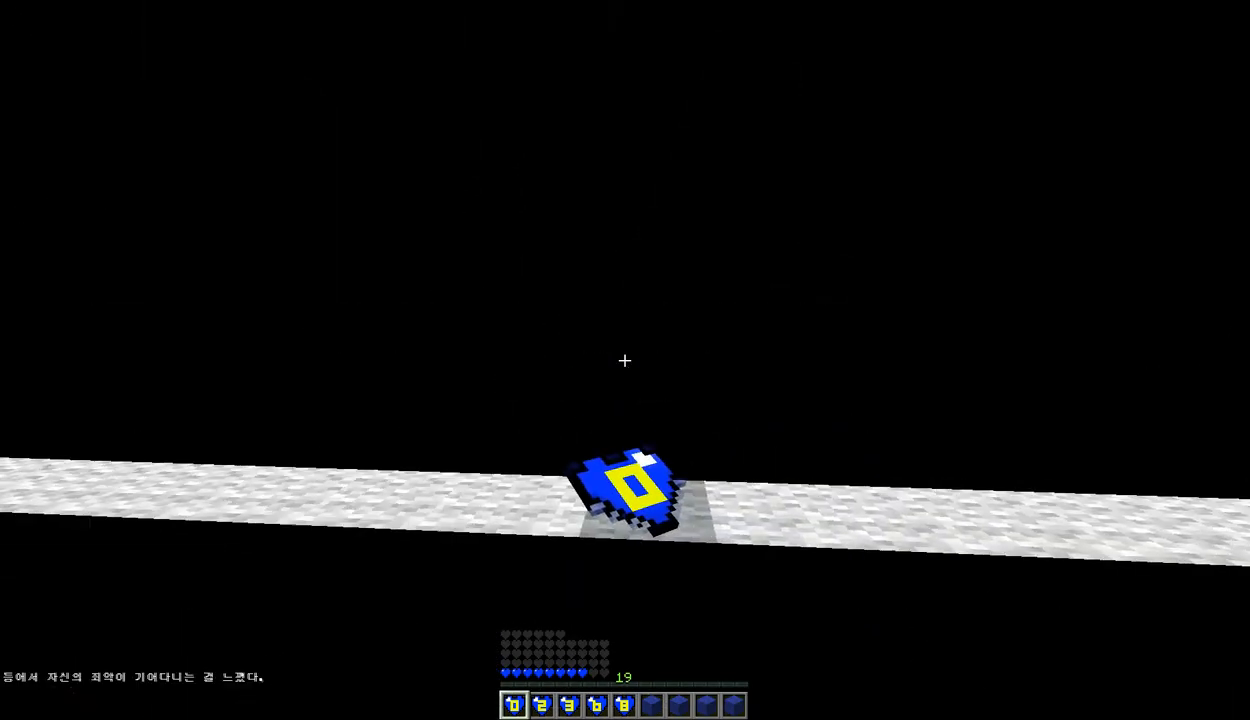
mouse_move(624, 360)
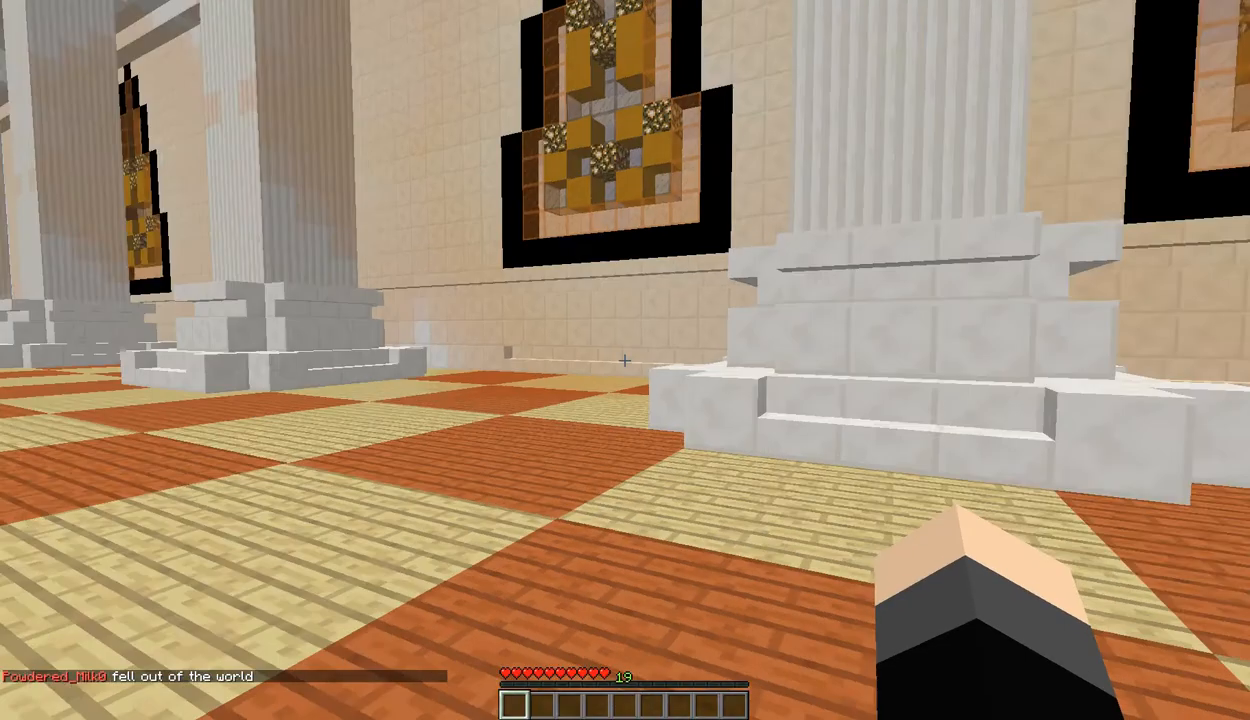
mouse_move(624, 360)
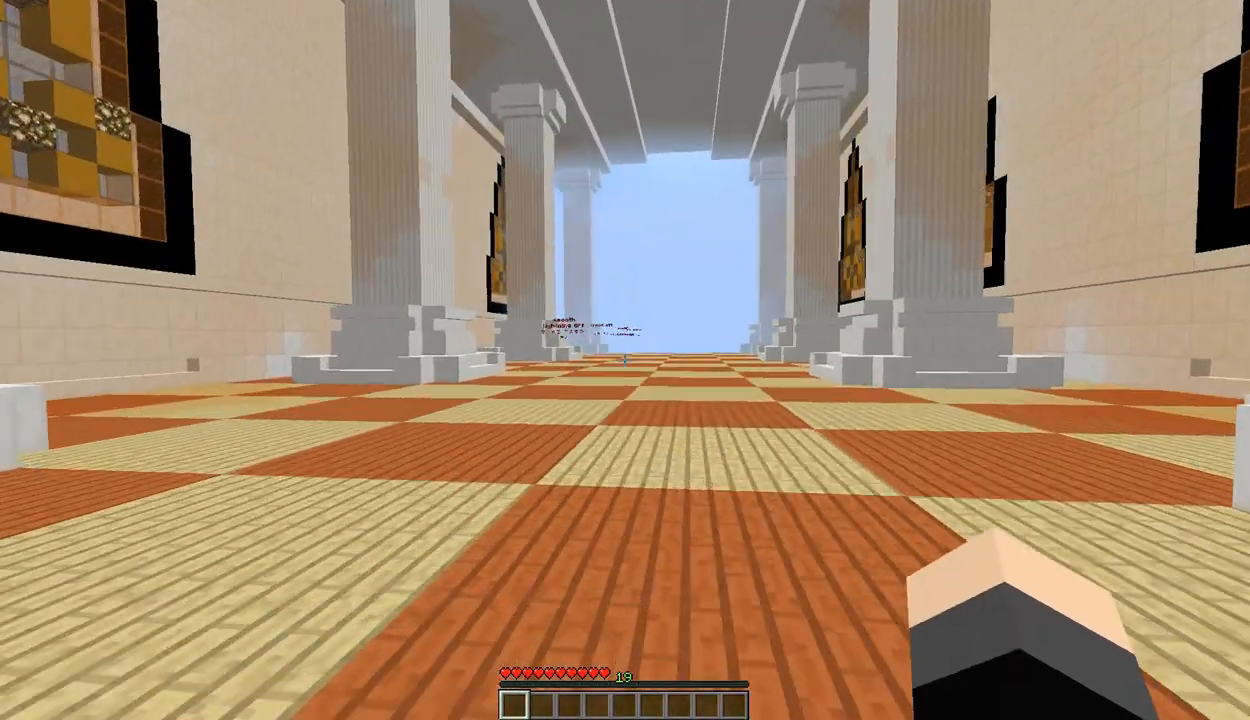
Step: Visit the video settings from the pause menu and resume the game
key("Escape")
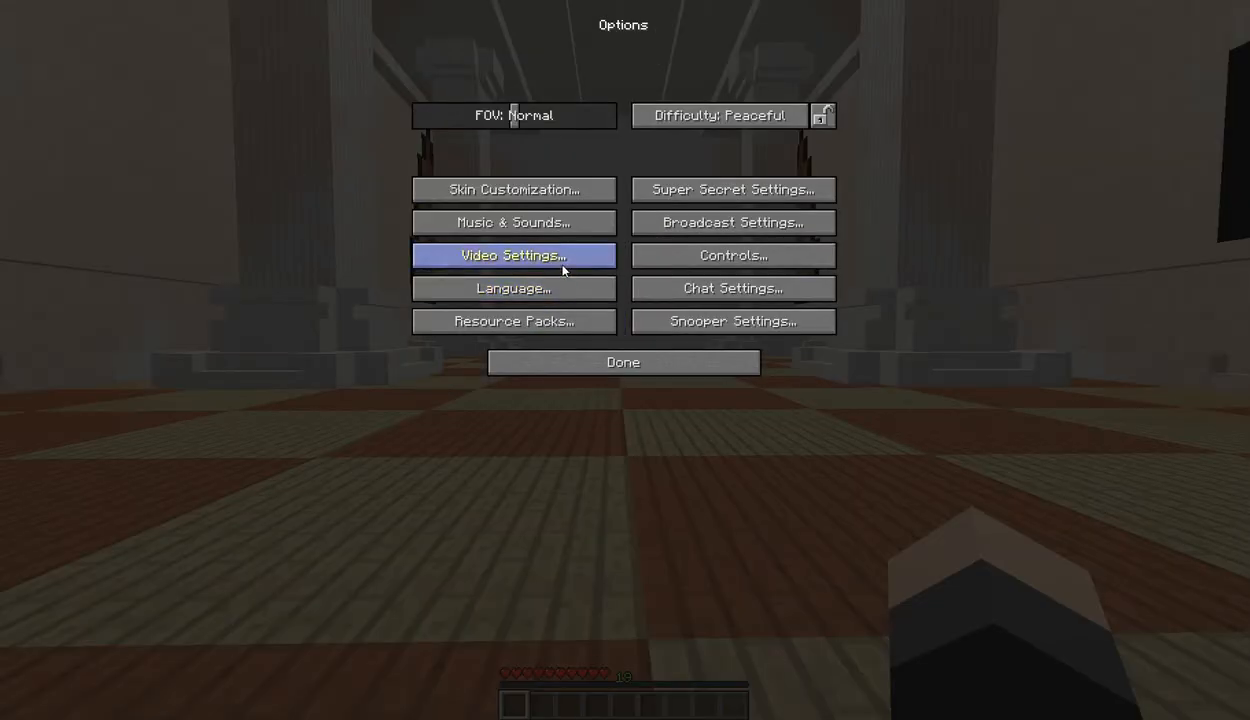
left_click(512, 256)
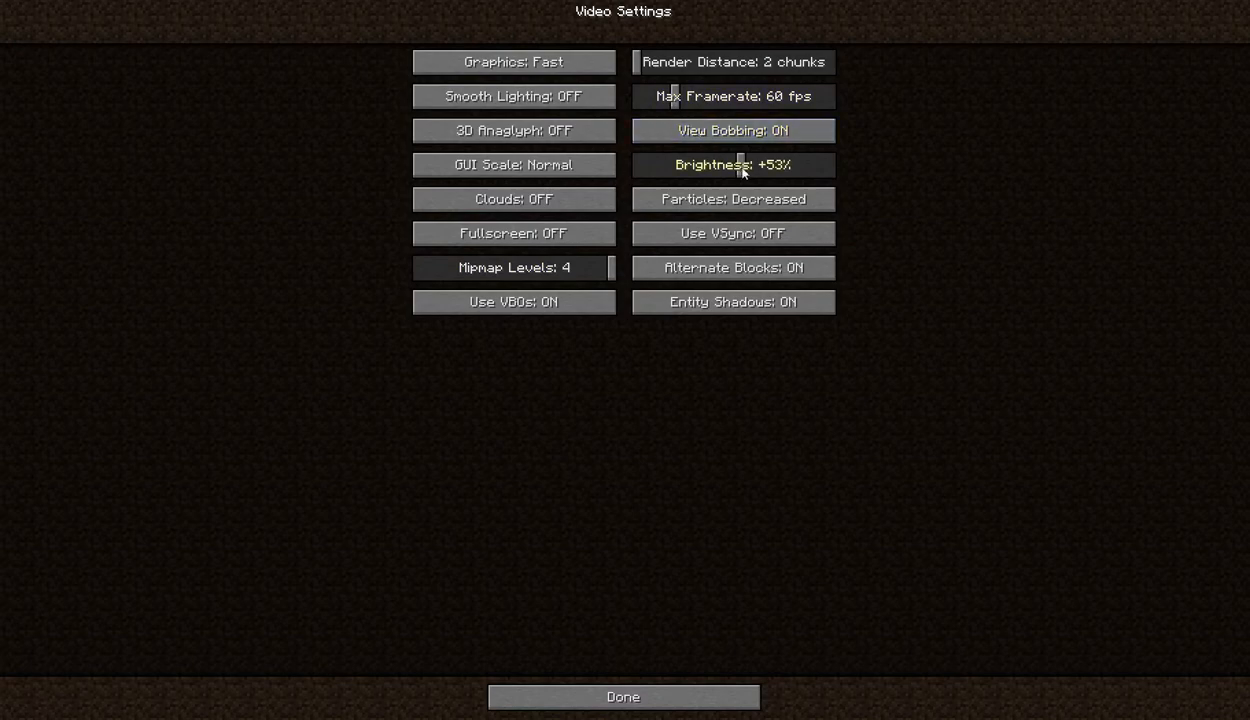
left_click(622, 696)
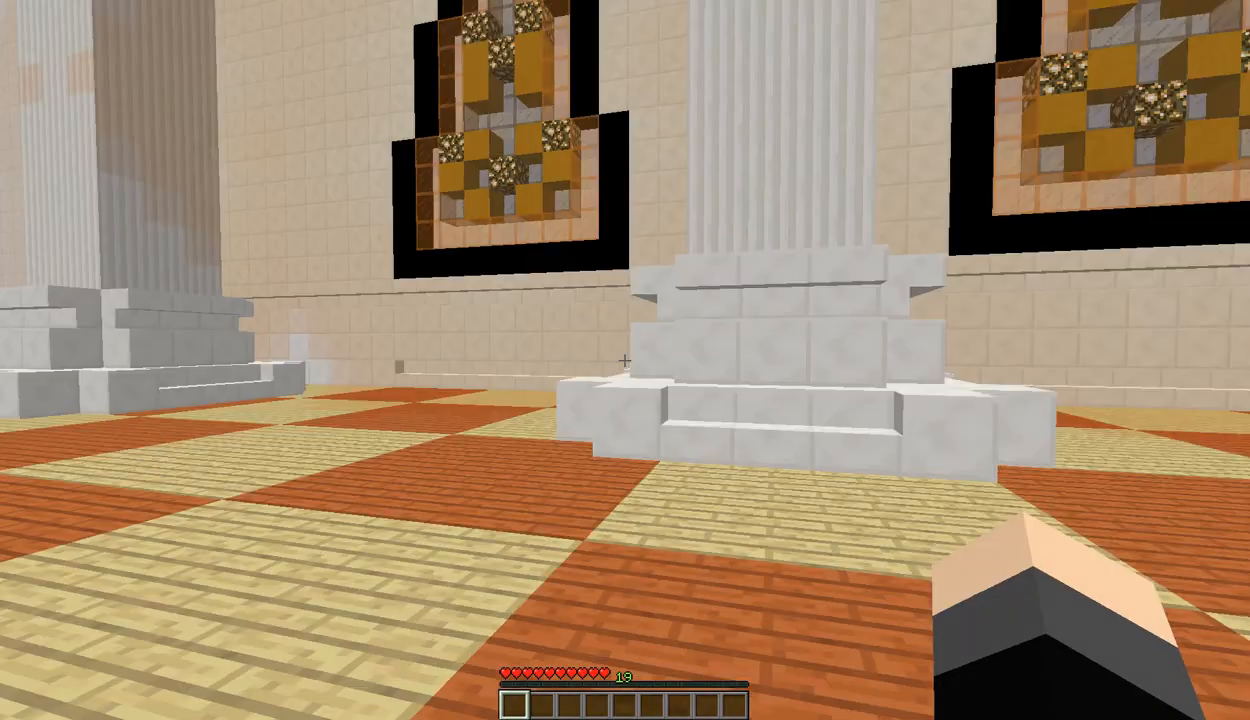
mouse_move(624, 360)
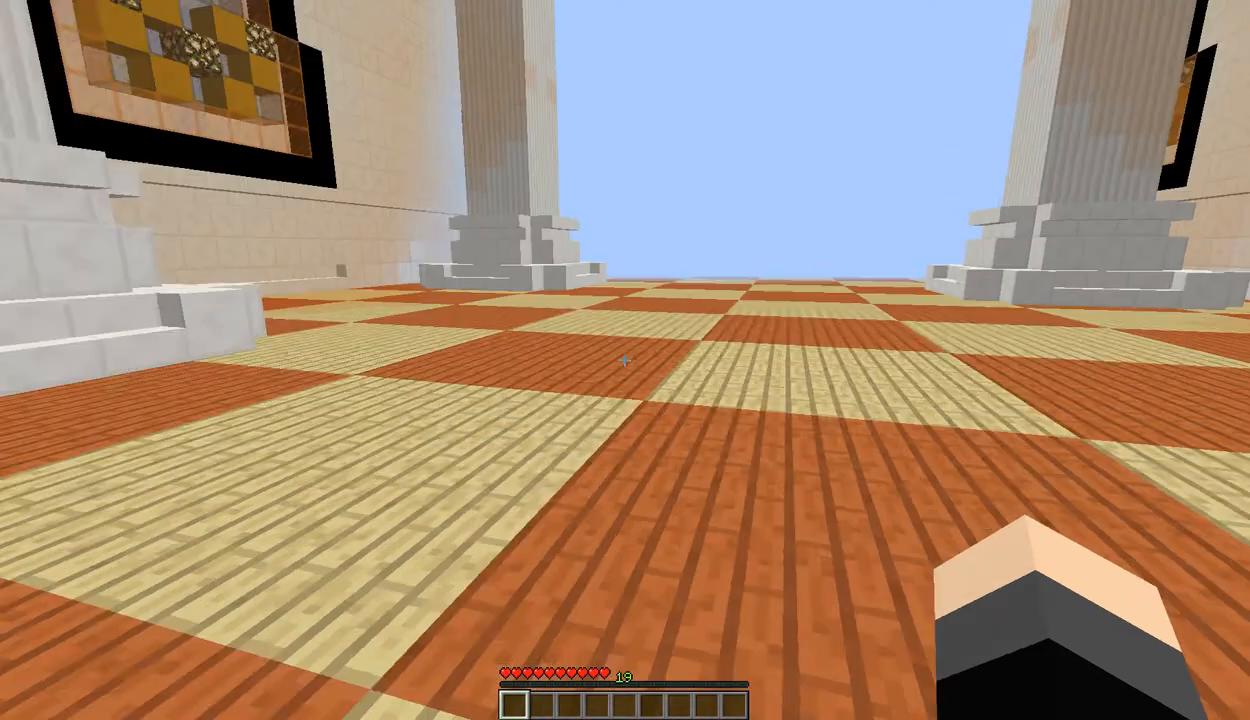
Step: Set Particles to Minimal in video settings and resume playing
key("Escape")
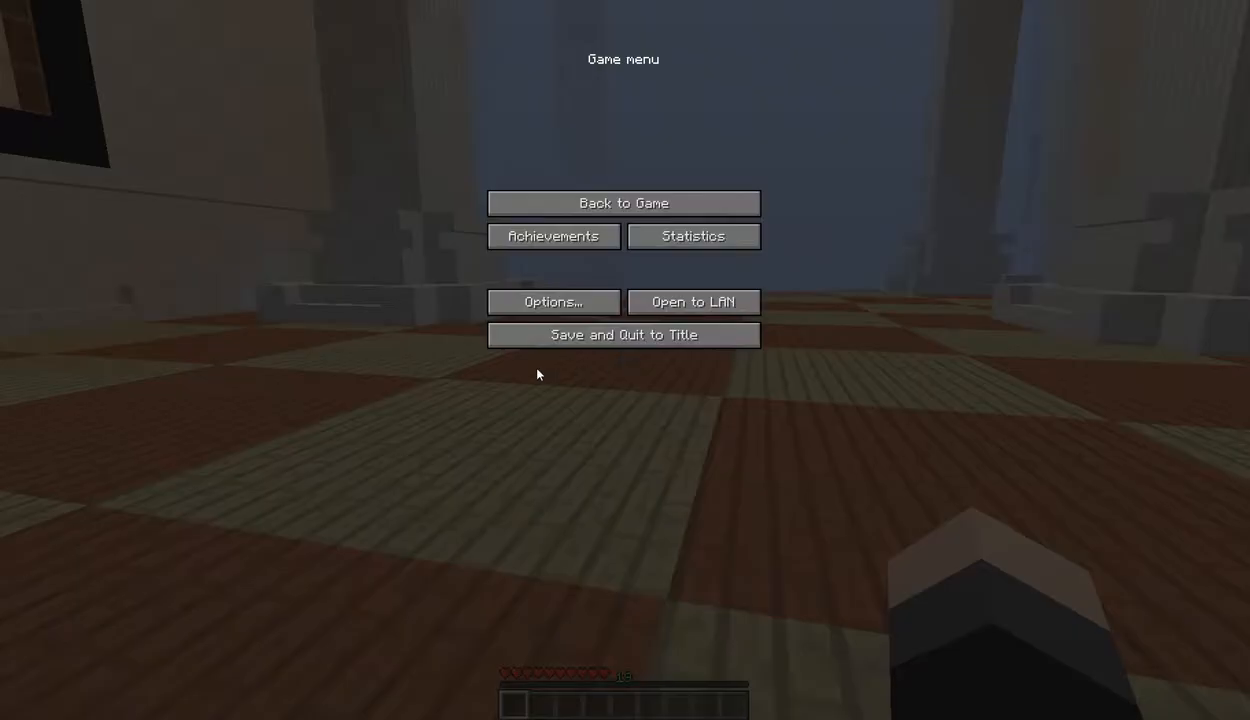
left_click(552, 302)
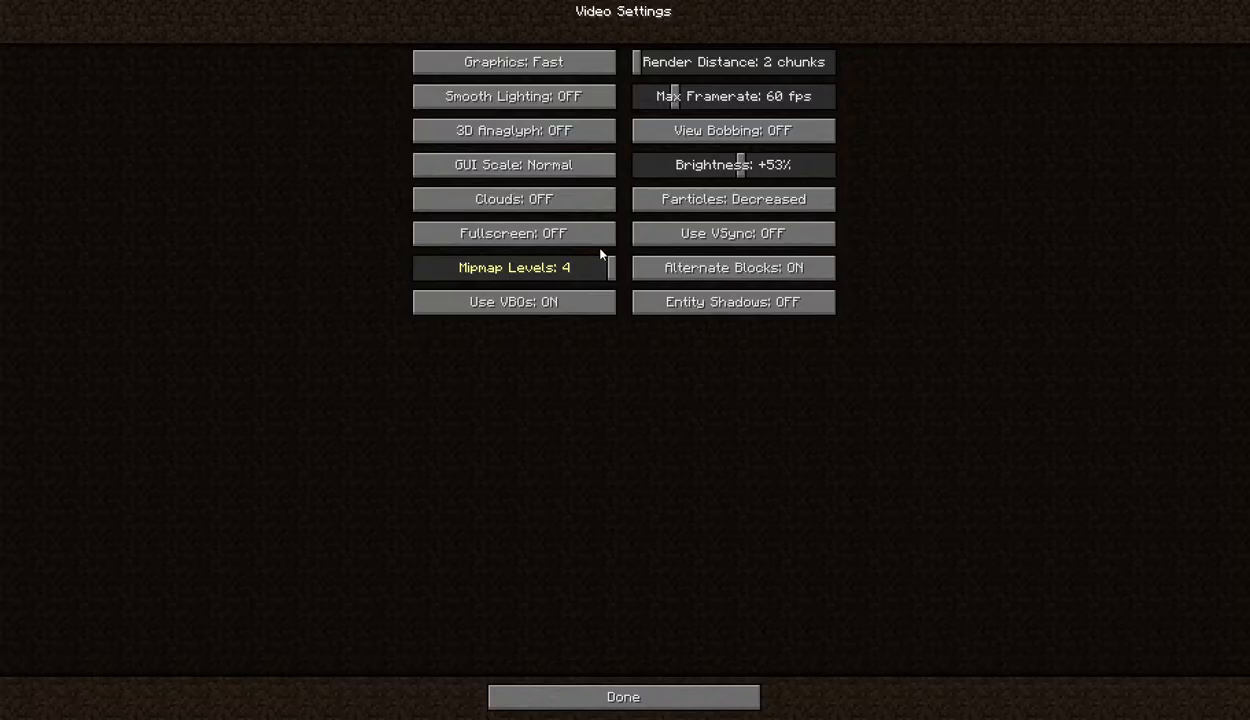
left_click(732, 198)
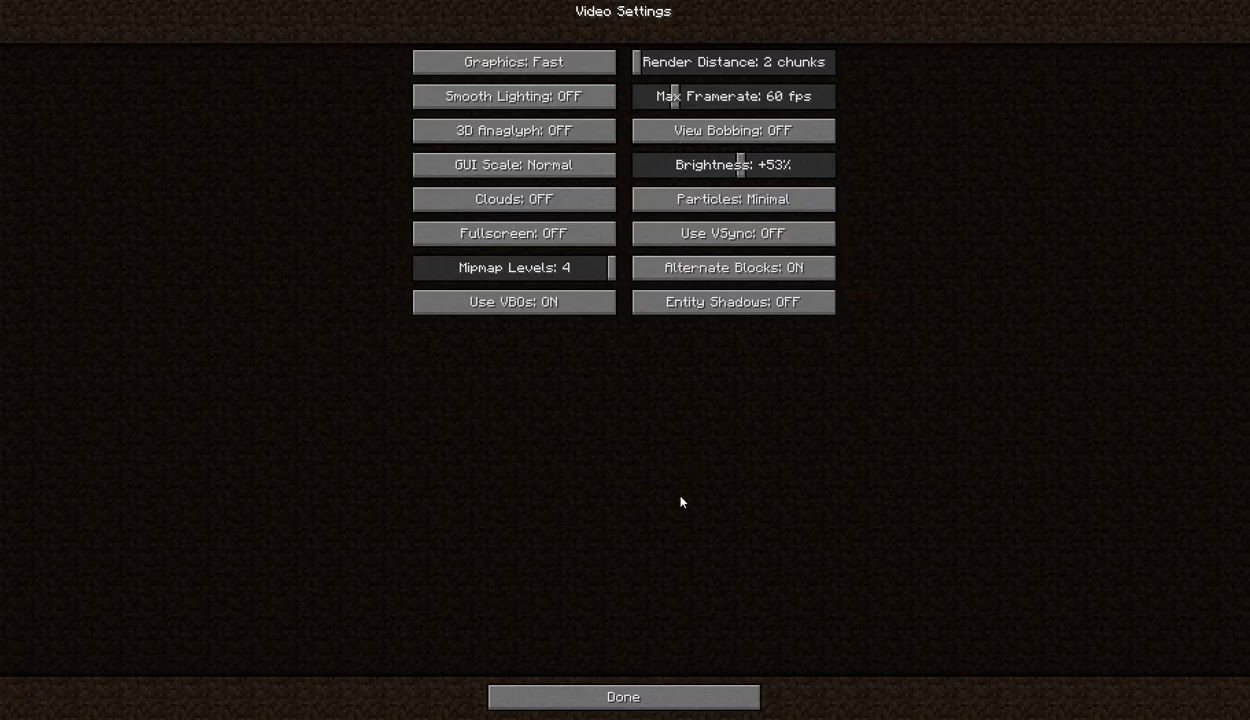
left_click(622, 696)
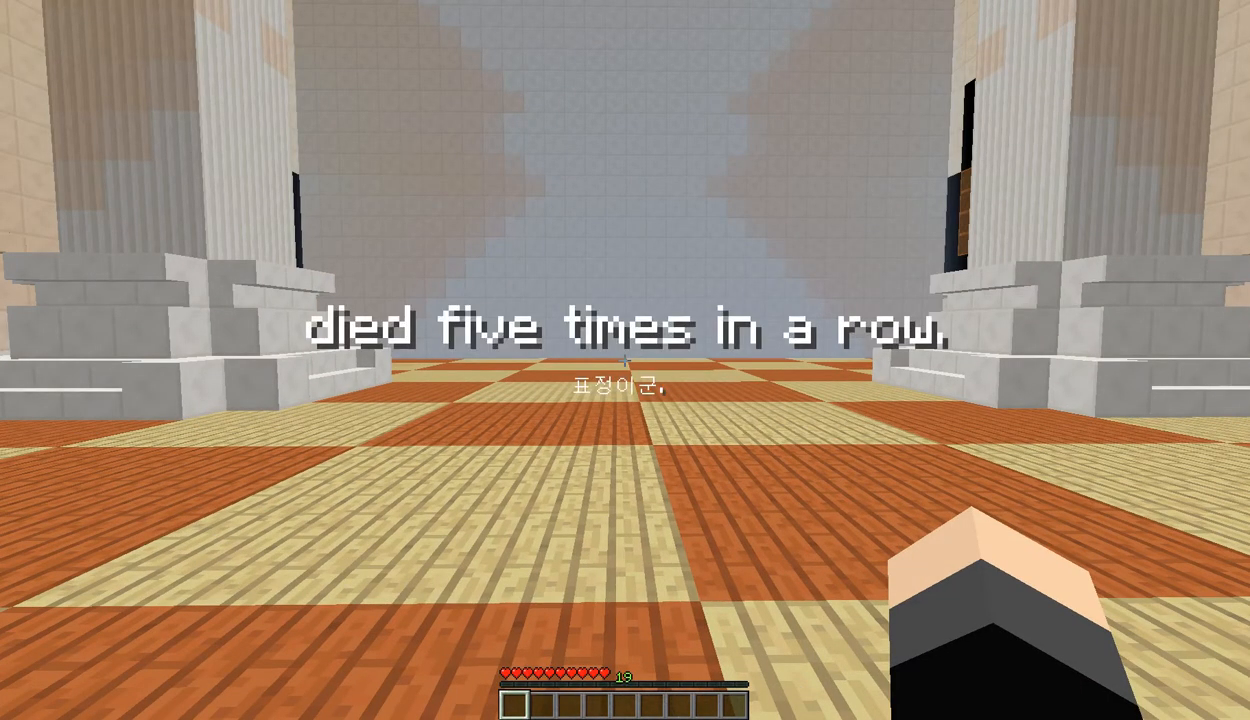
mouse_move(624, 360)
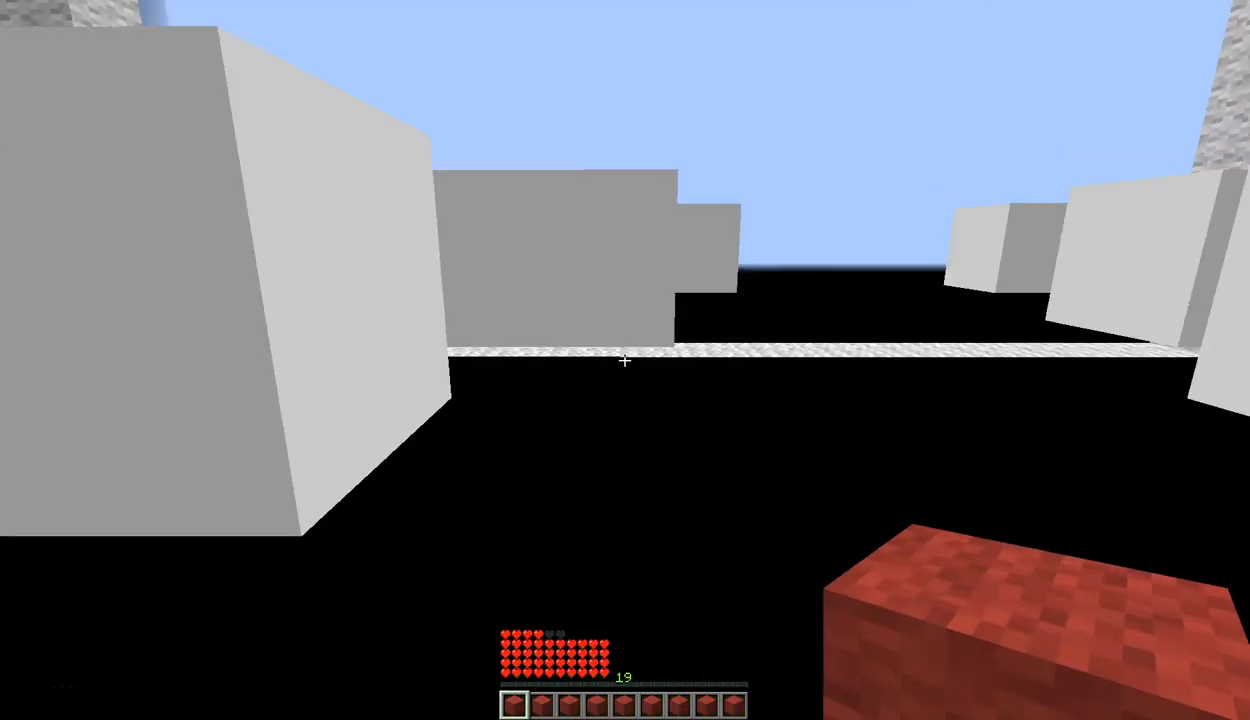
mouse_move(624, 360)
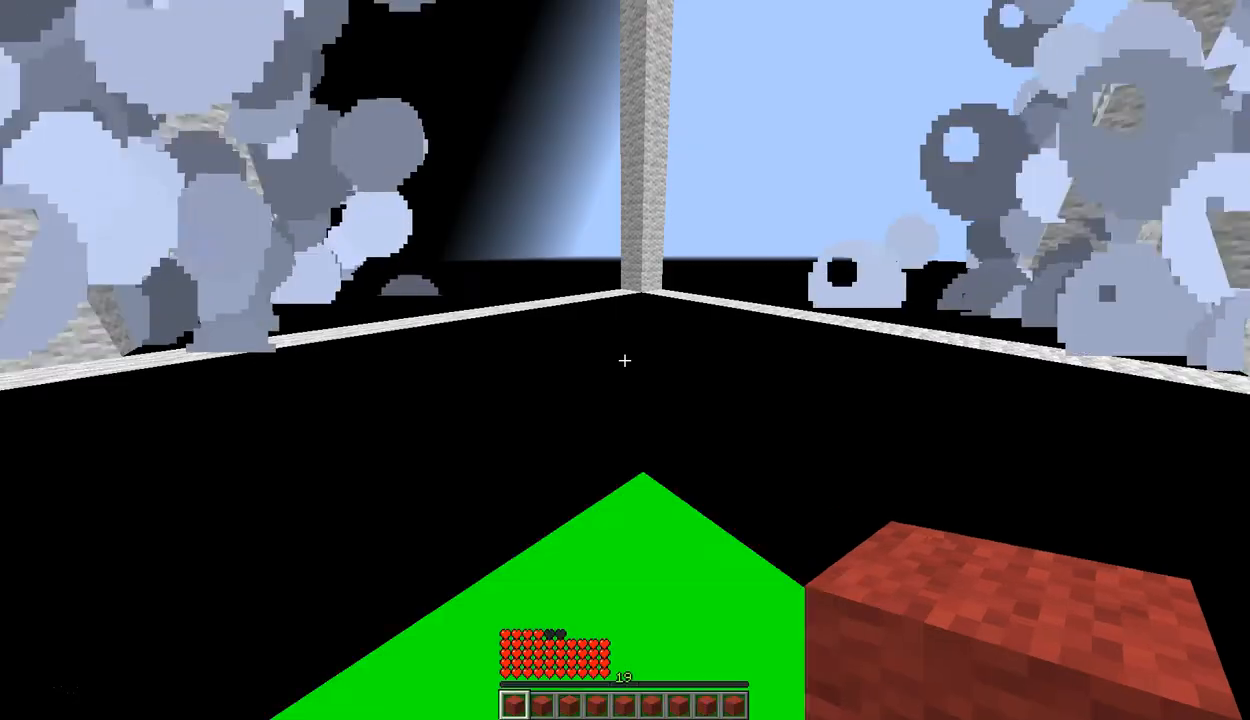
mouse_move(624, 360)
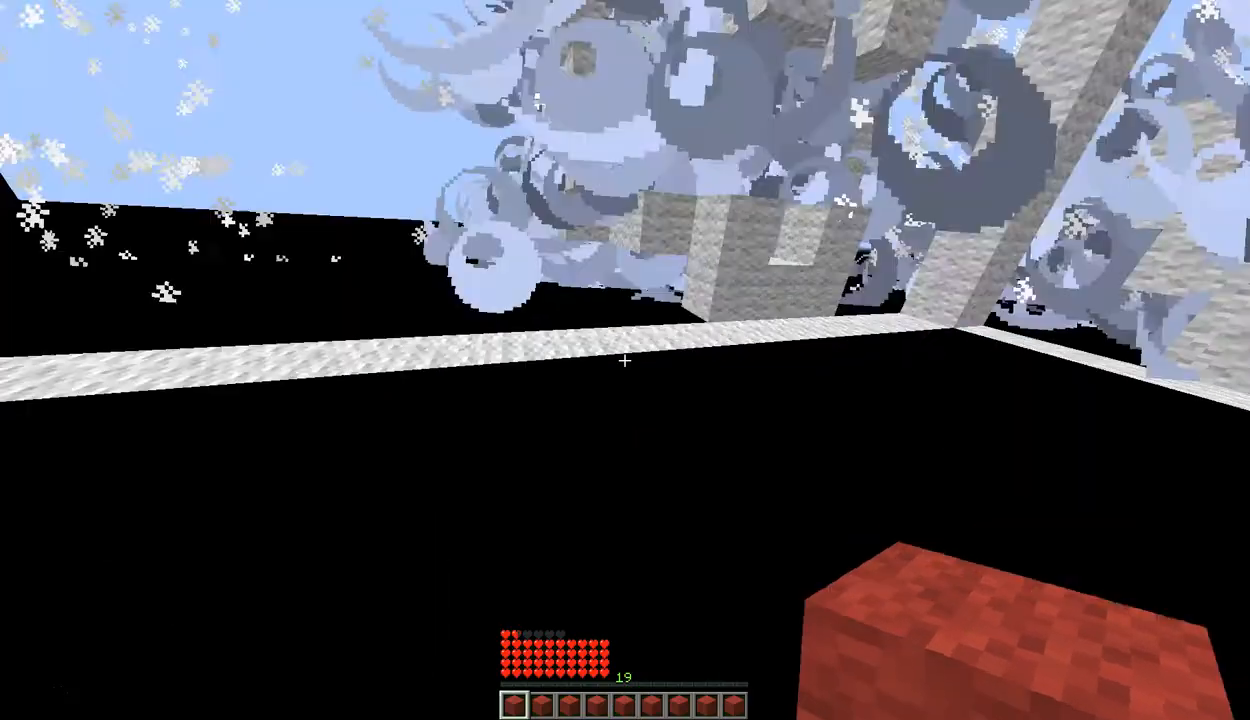
mouse_move(624, 360)
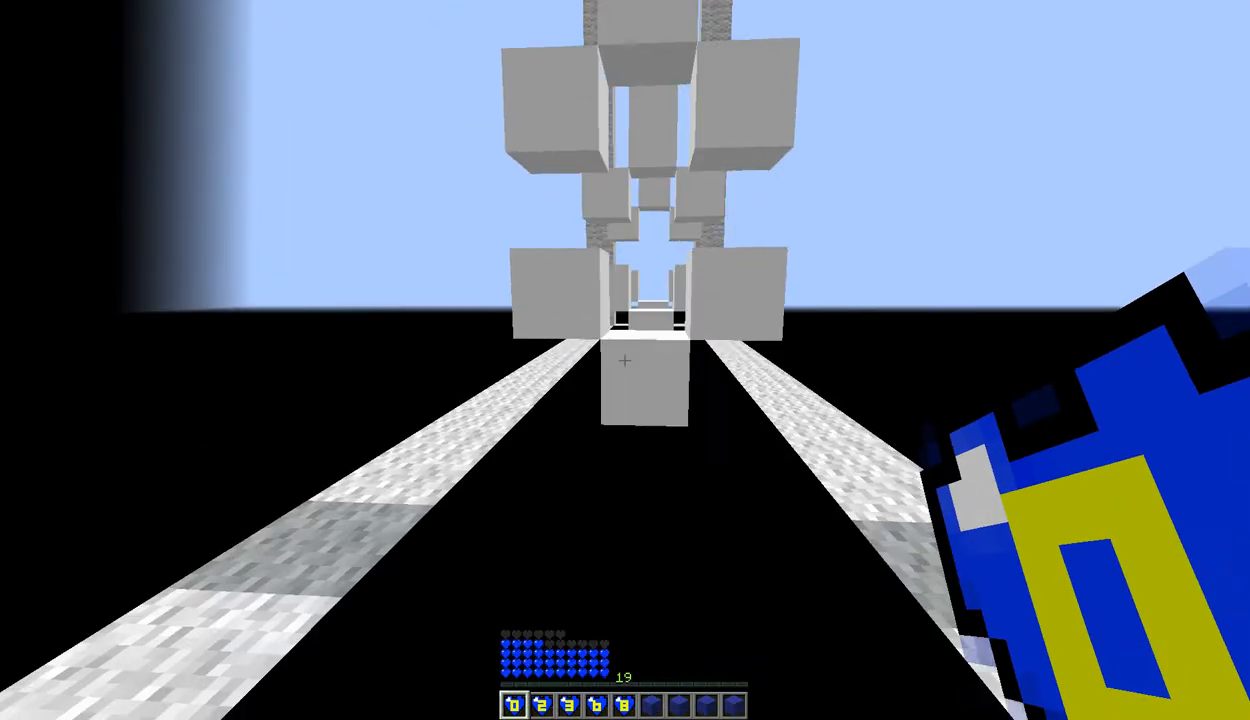
mouse_move(624, 360)
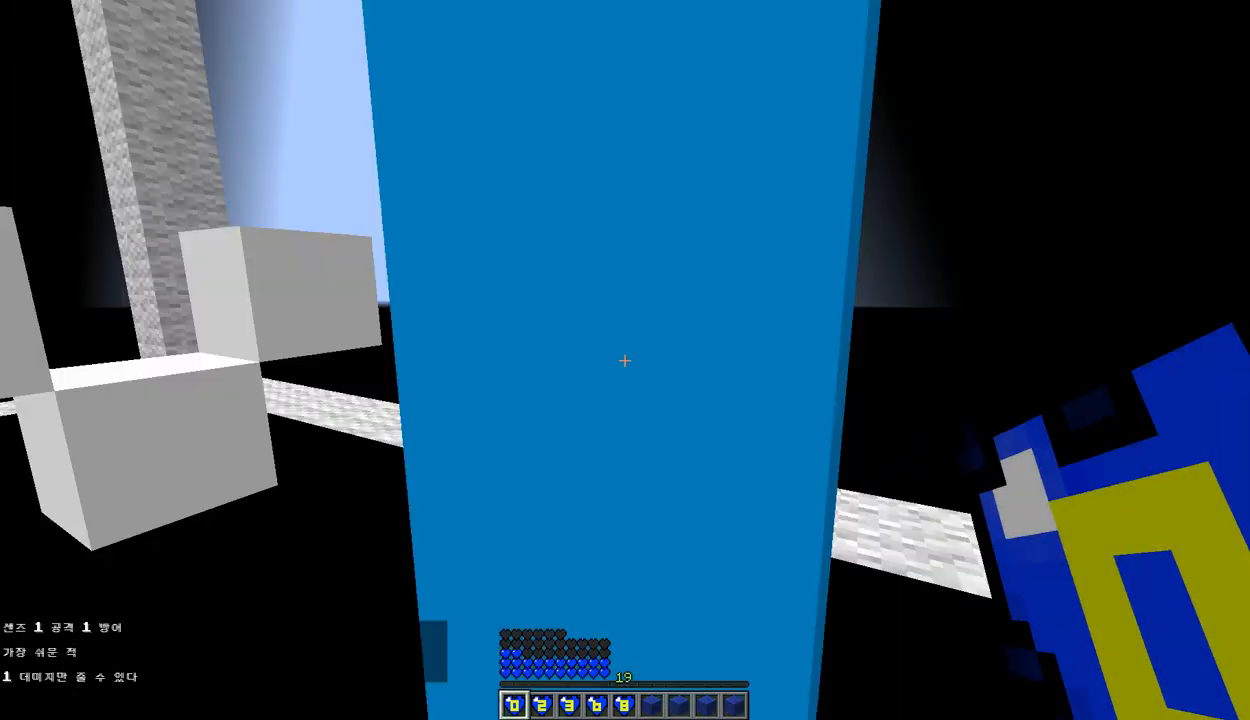
mouse_move(624, 360)
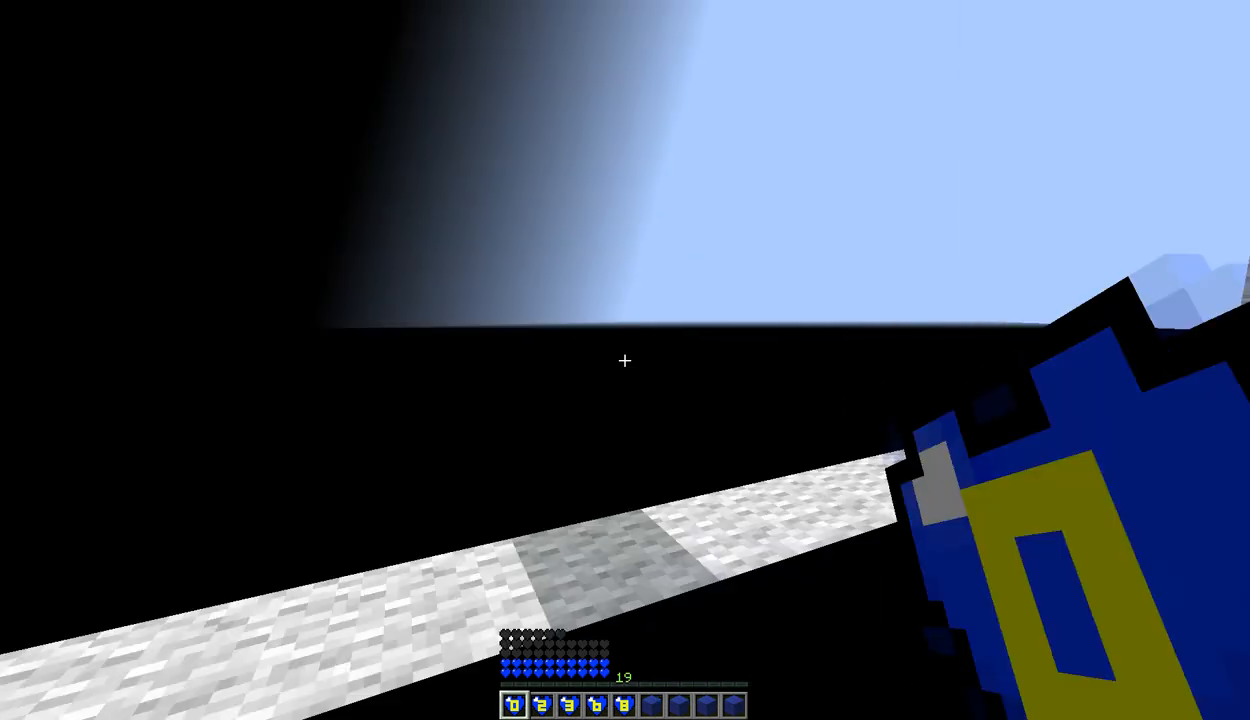
mouse_move(624, 360)
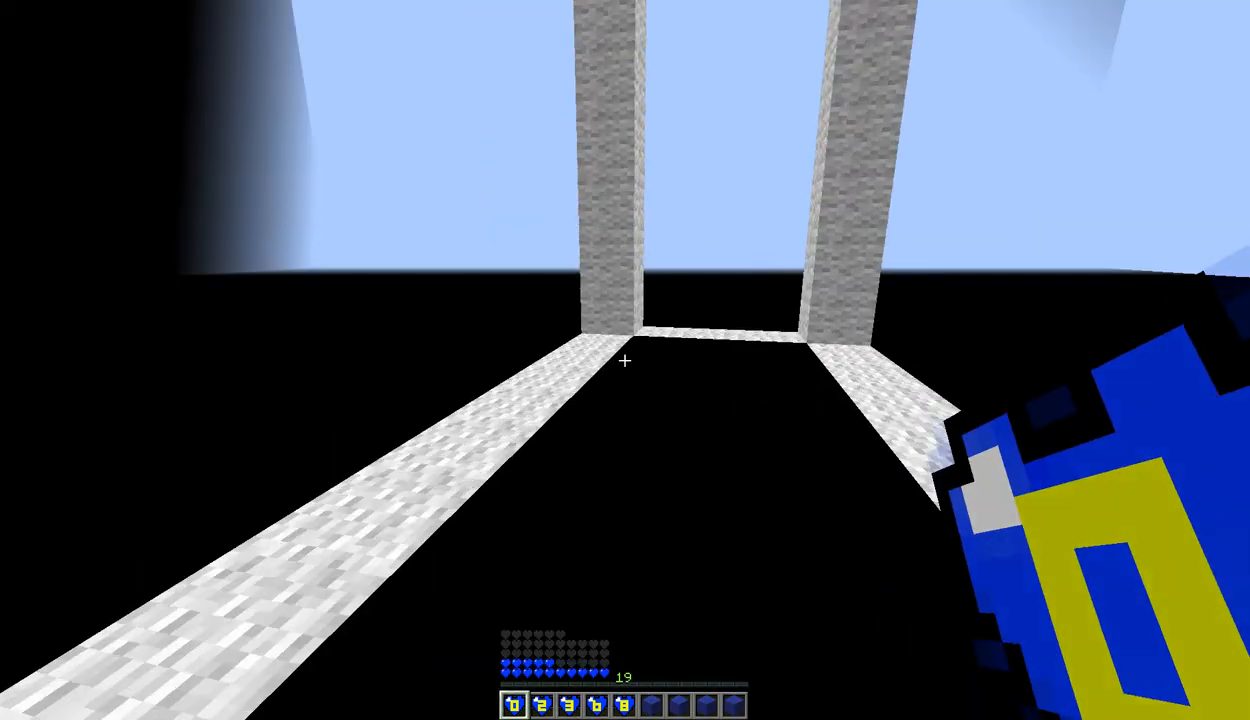
mouse_move(624, 360)
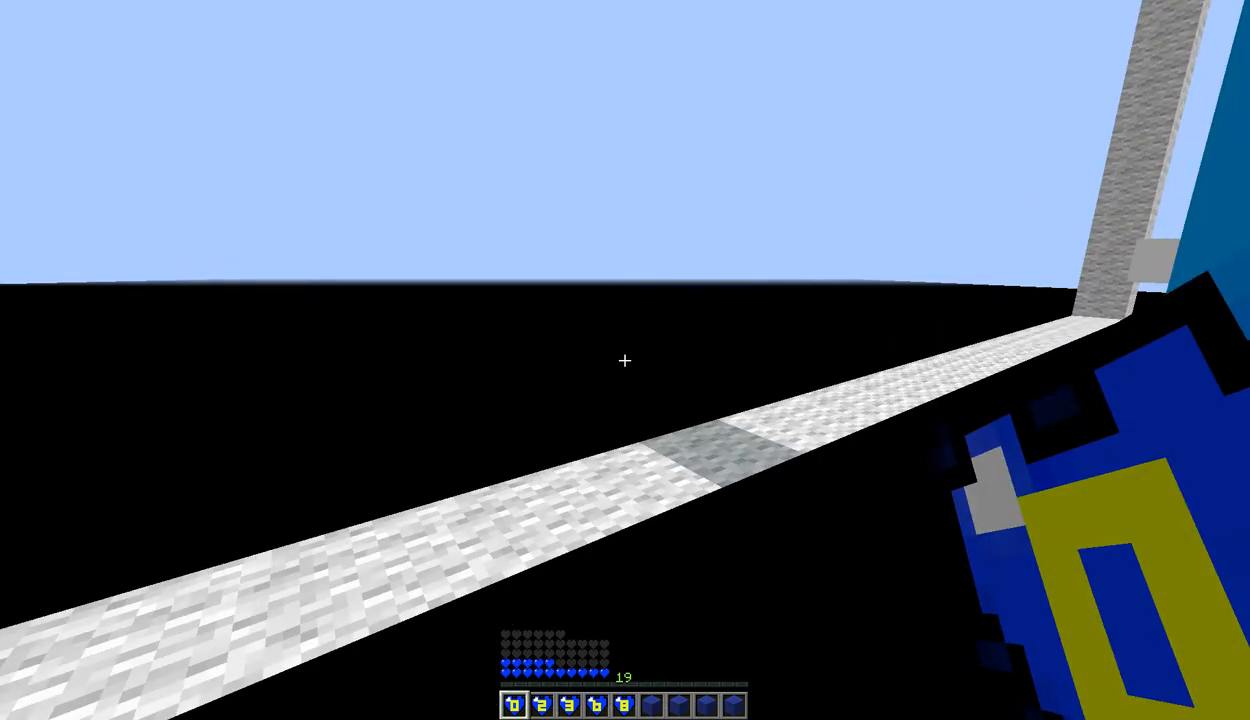
mouse_move(624, 360)
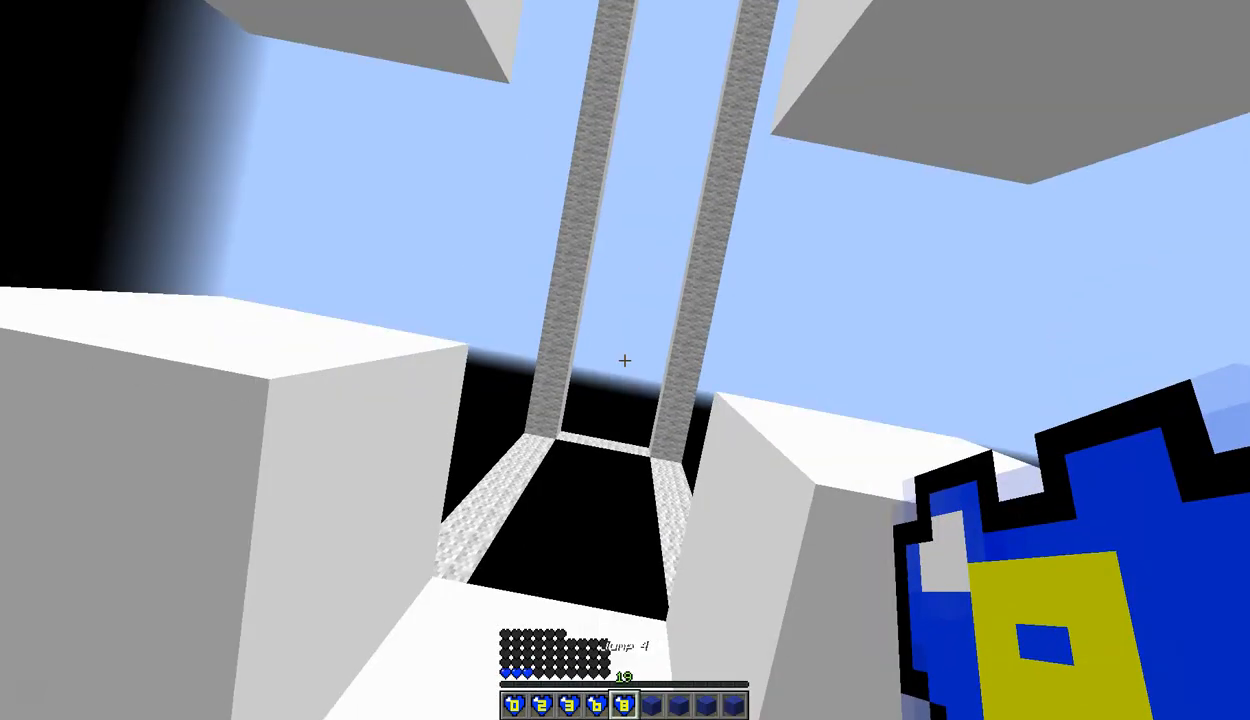
mouse_move(624, 360)
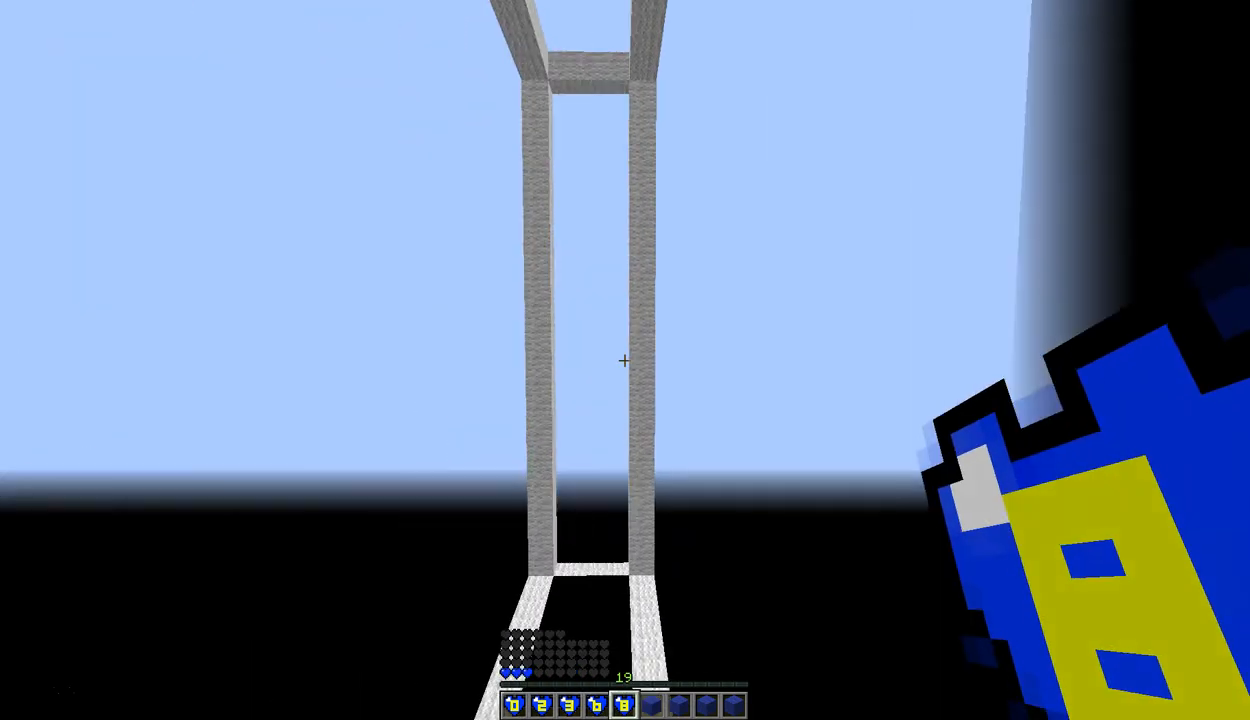
mouse_move(624, 360)
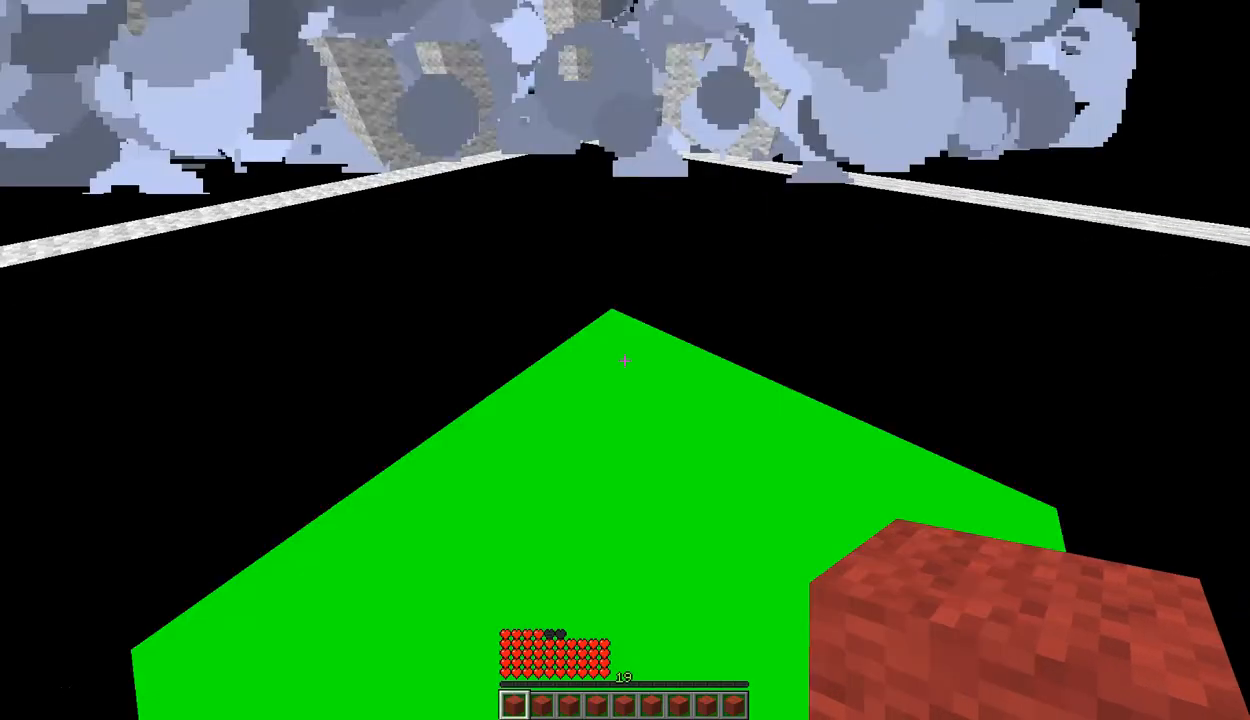
mouse_move(624, 360)
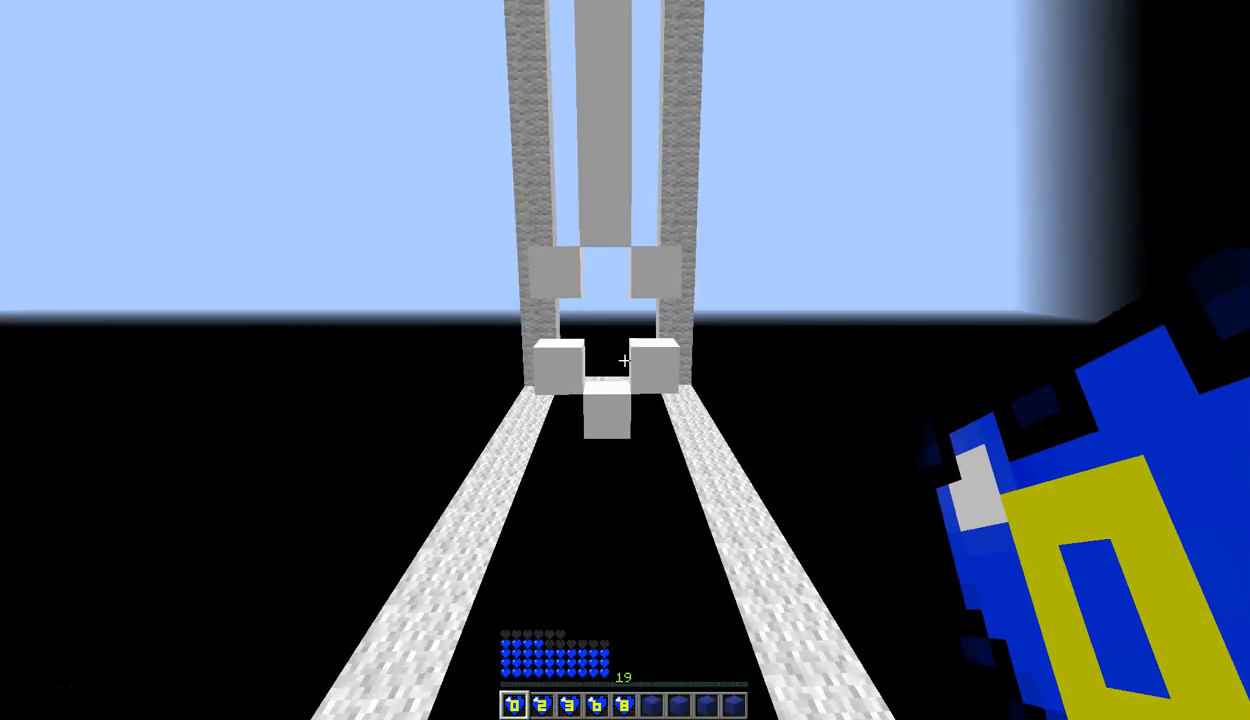
mouse_move(624, 360)
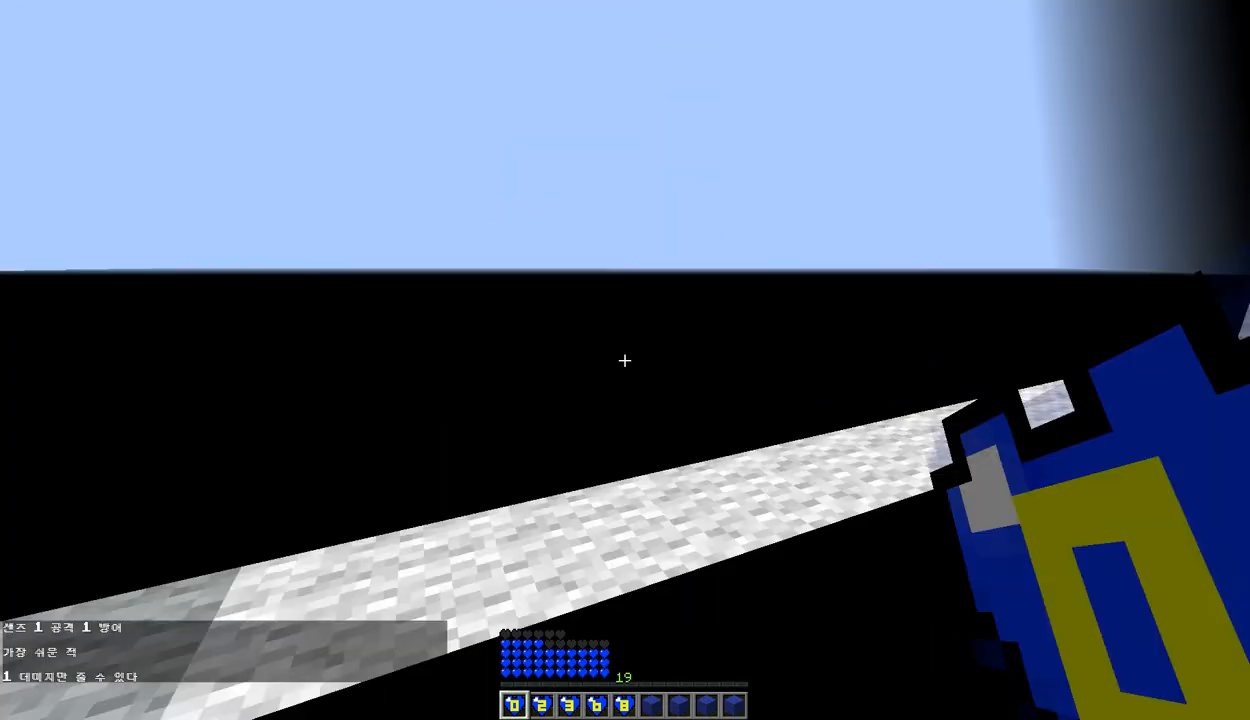
mouse_move(624, 360)
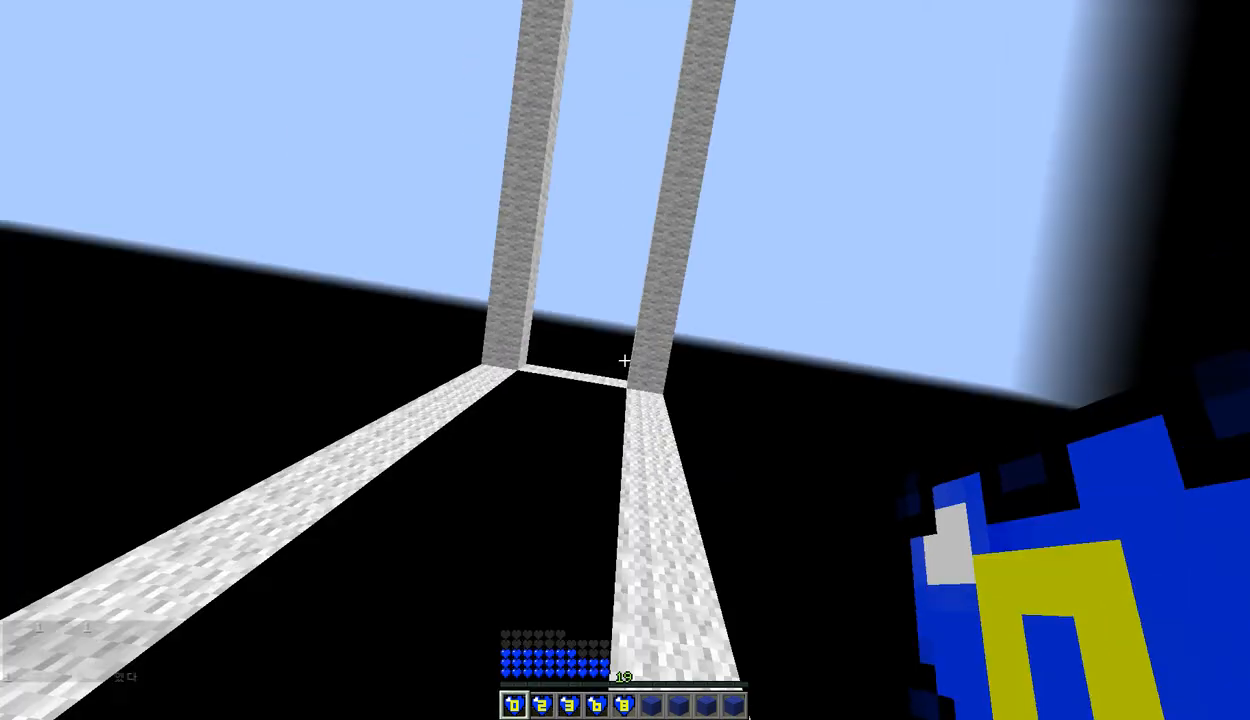
mouse_move(624, 360)
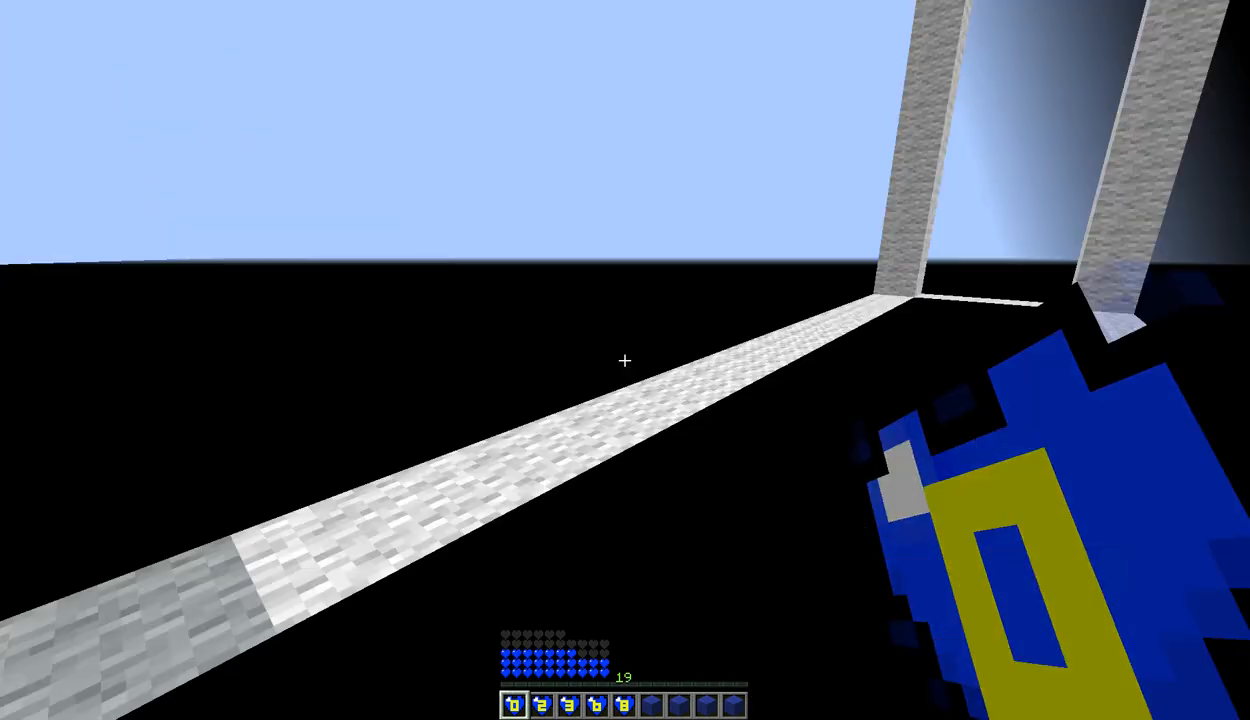
mouse_move(624, 360)
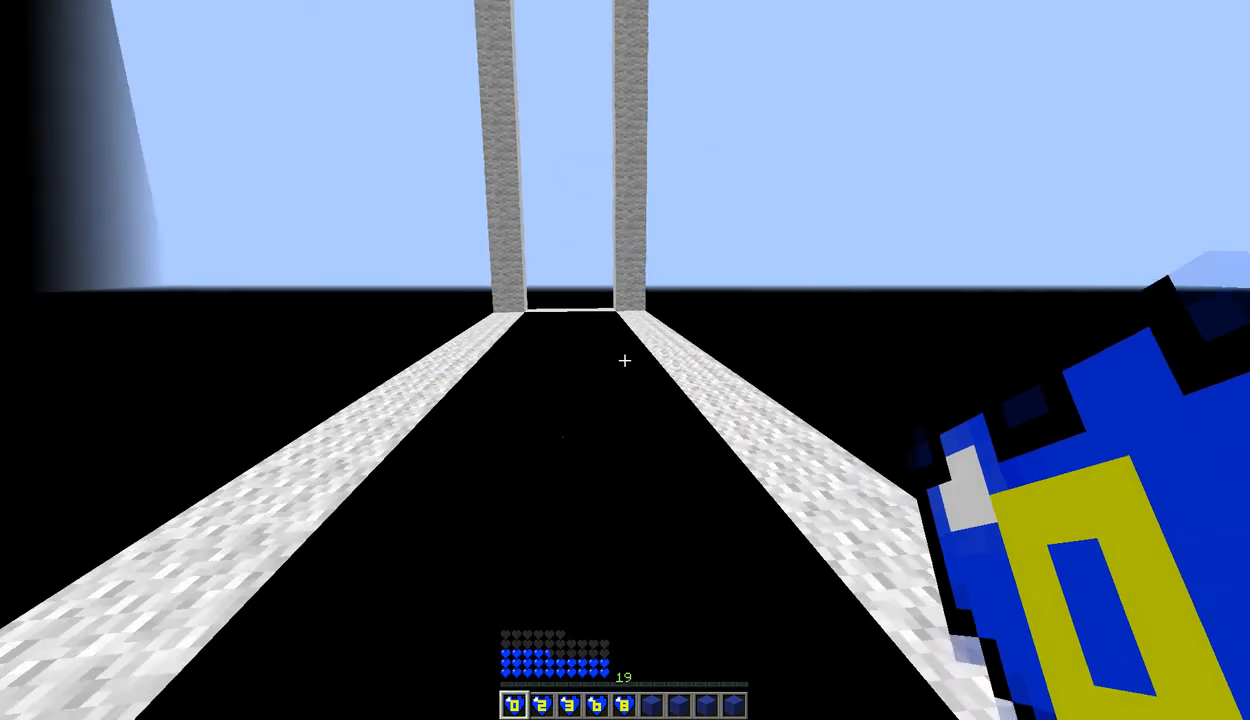
mouse_move(624, 360)
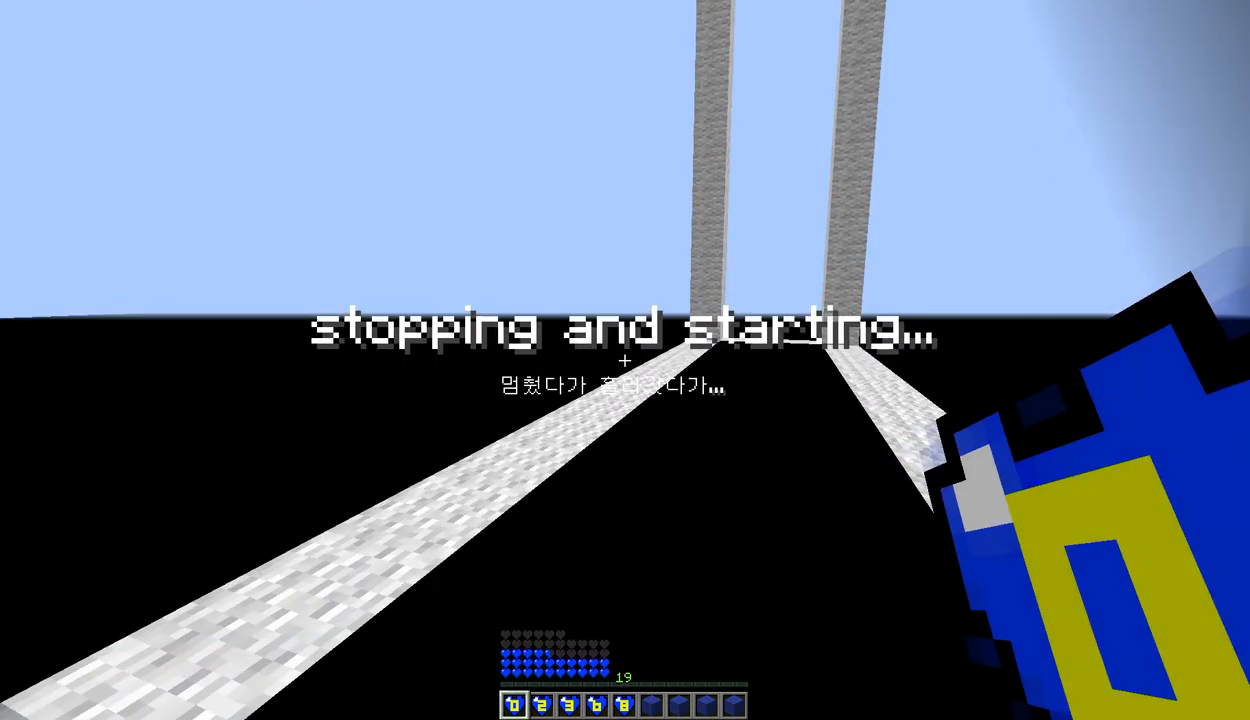
mouse_move(624, 360)
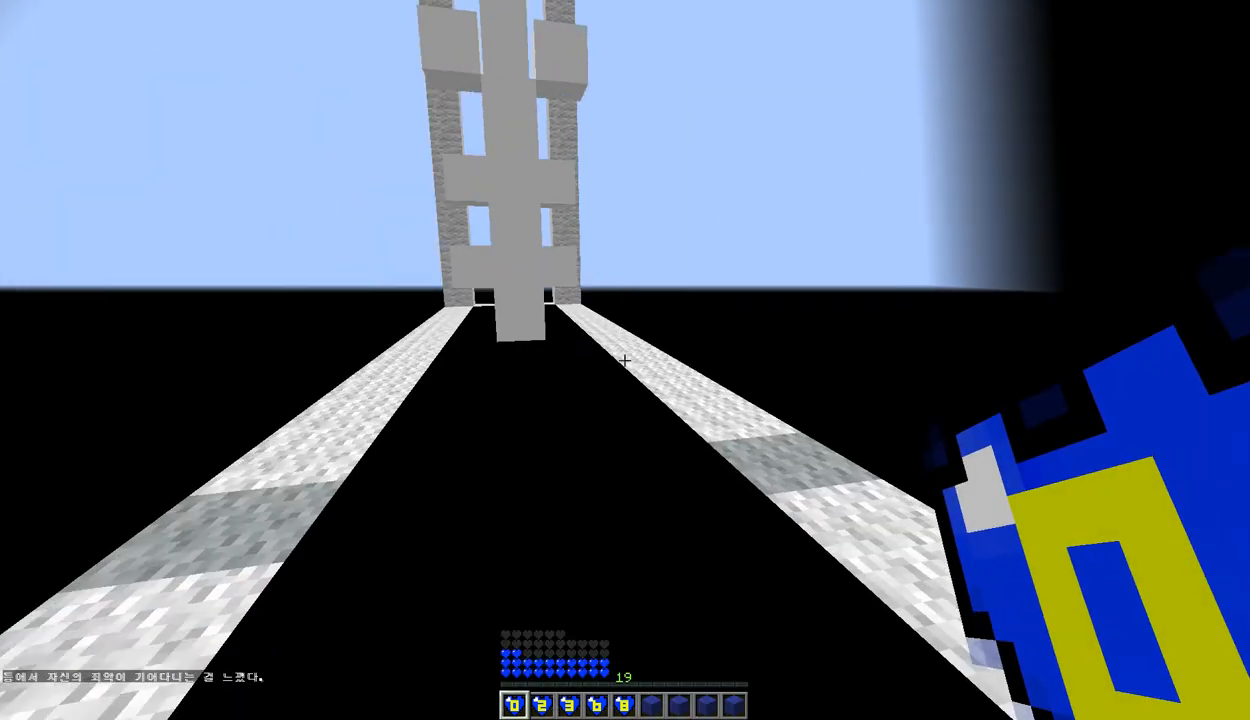
mouse_move(624, 360)
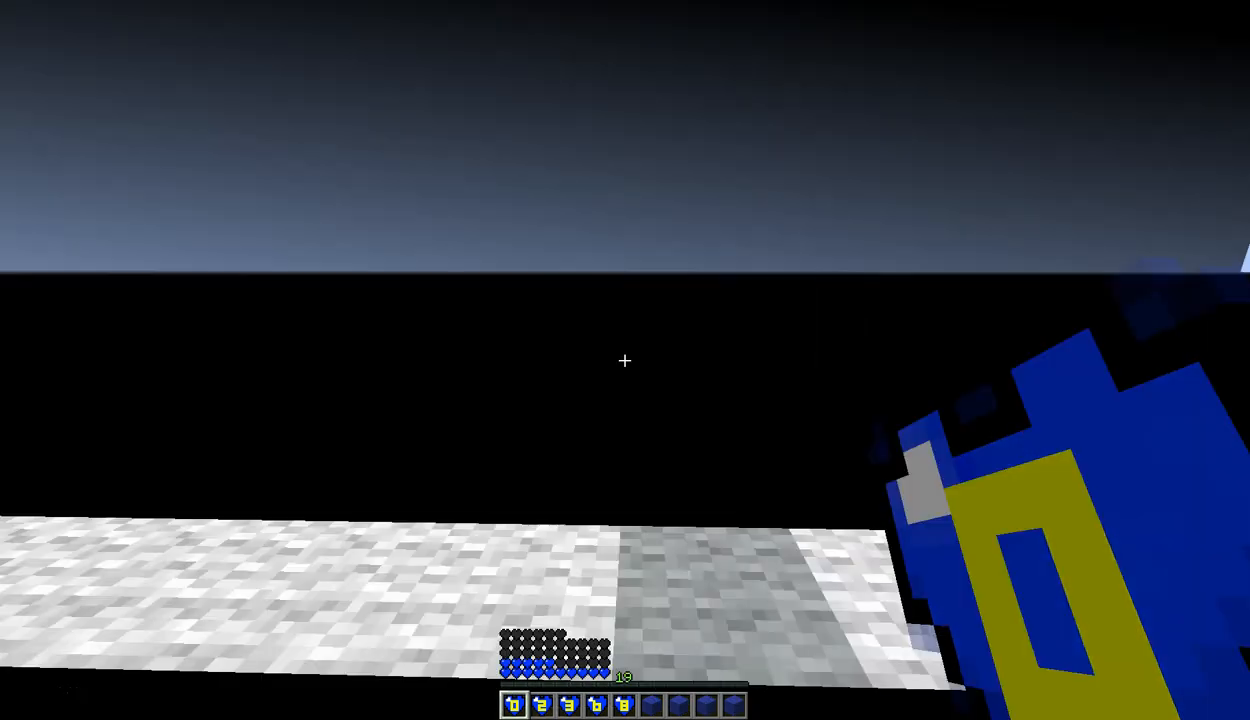
mouse_move(624, 360)
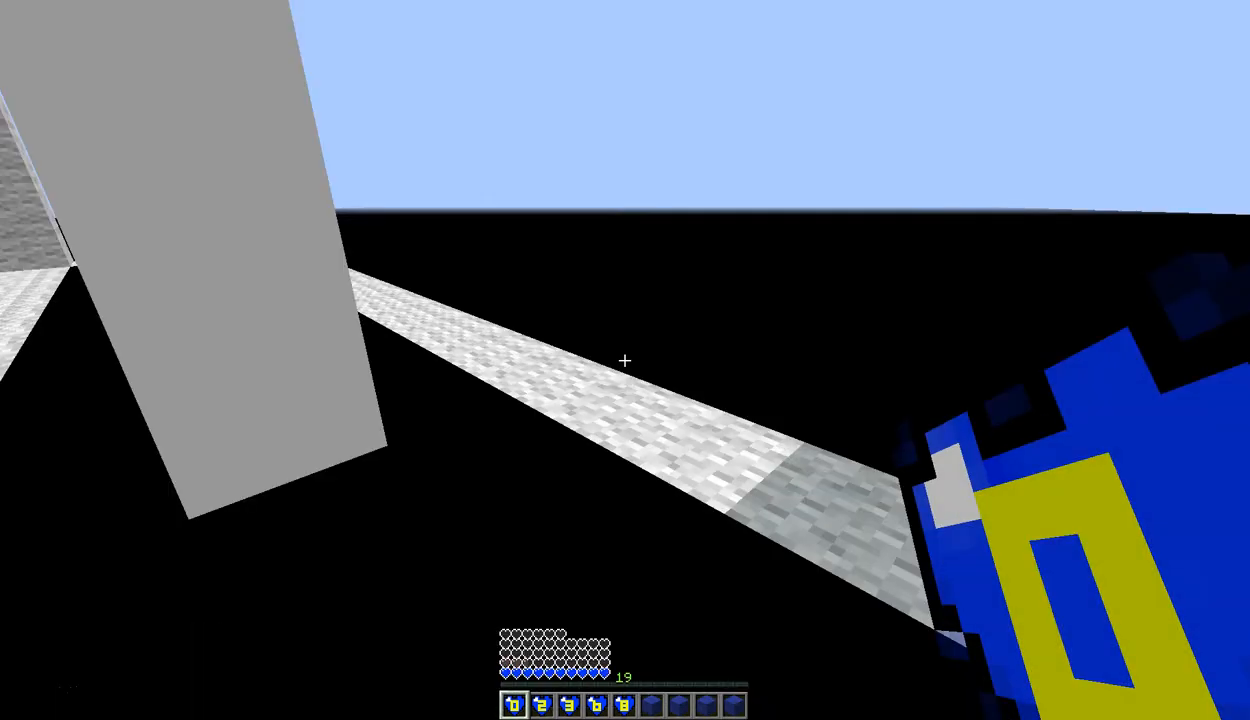
mouse_move(624, 360)
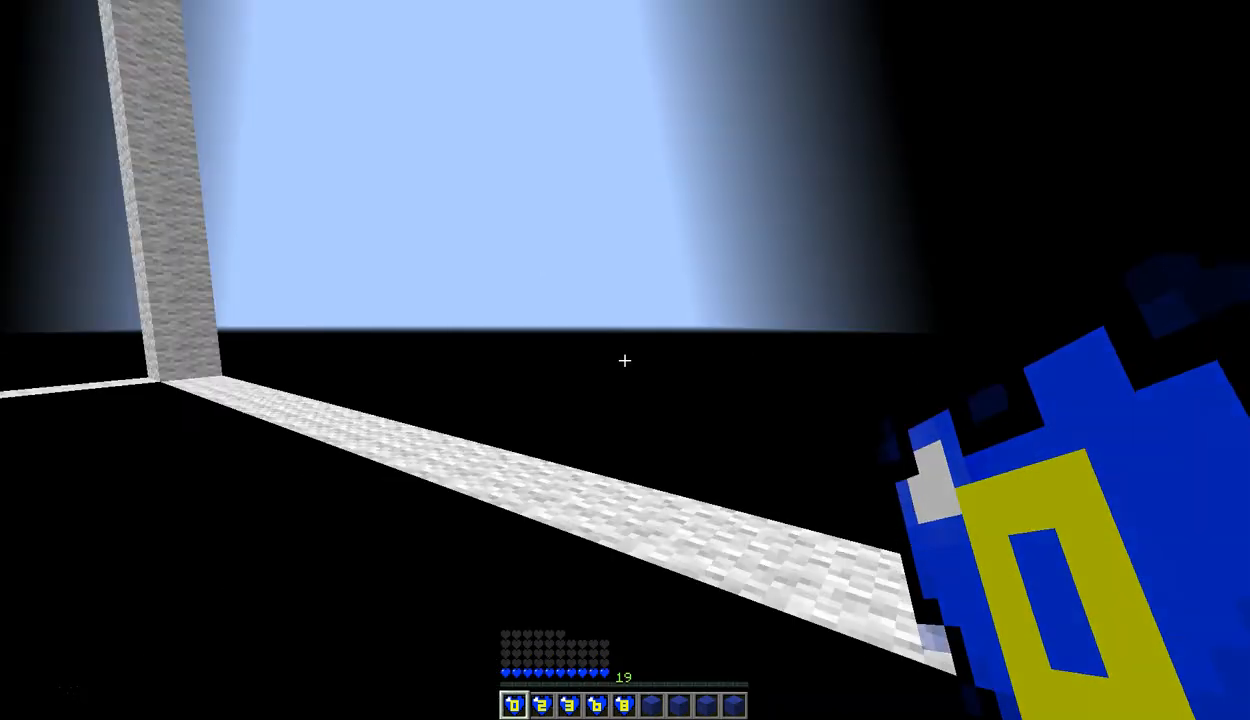
mouse_move(624, 360)
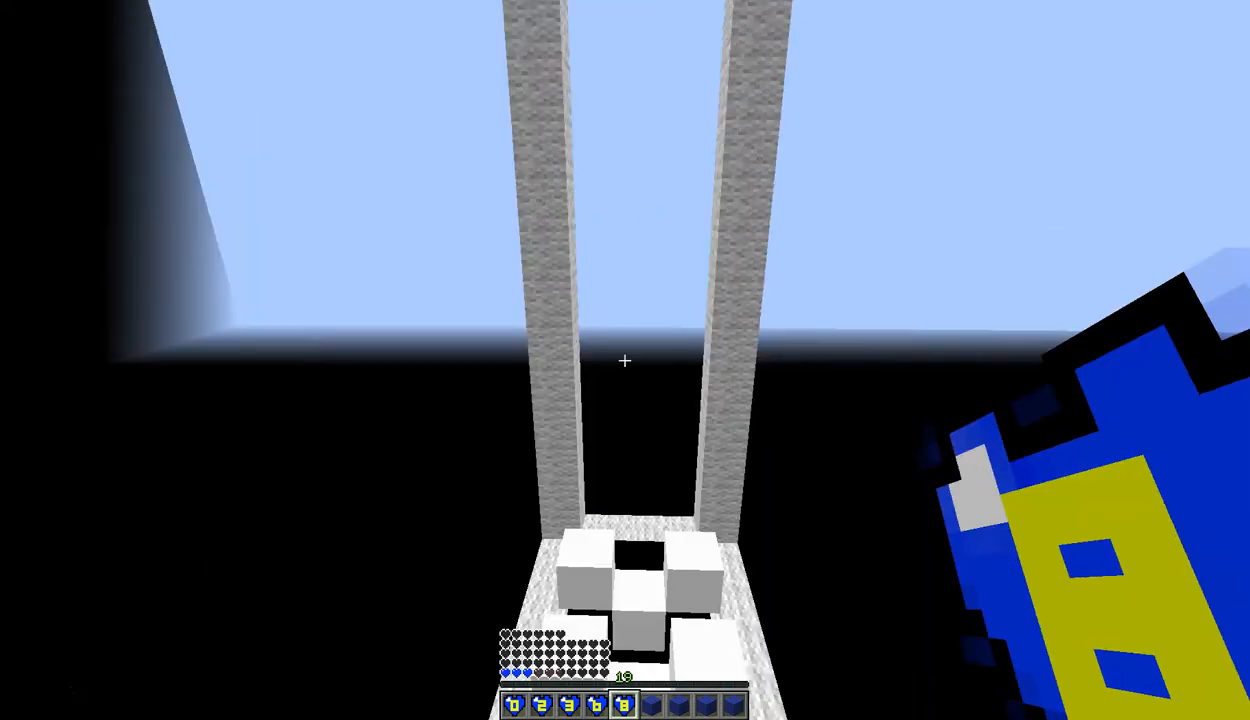
mouse_move(624, 360)
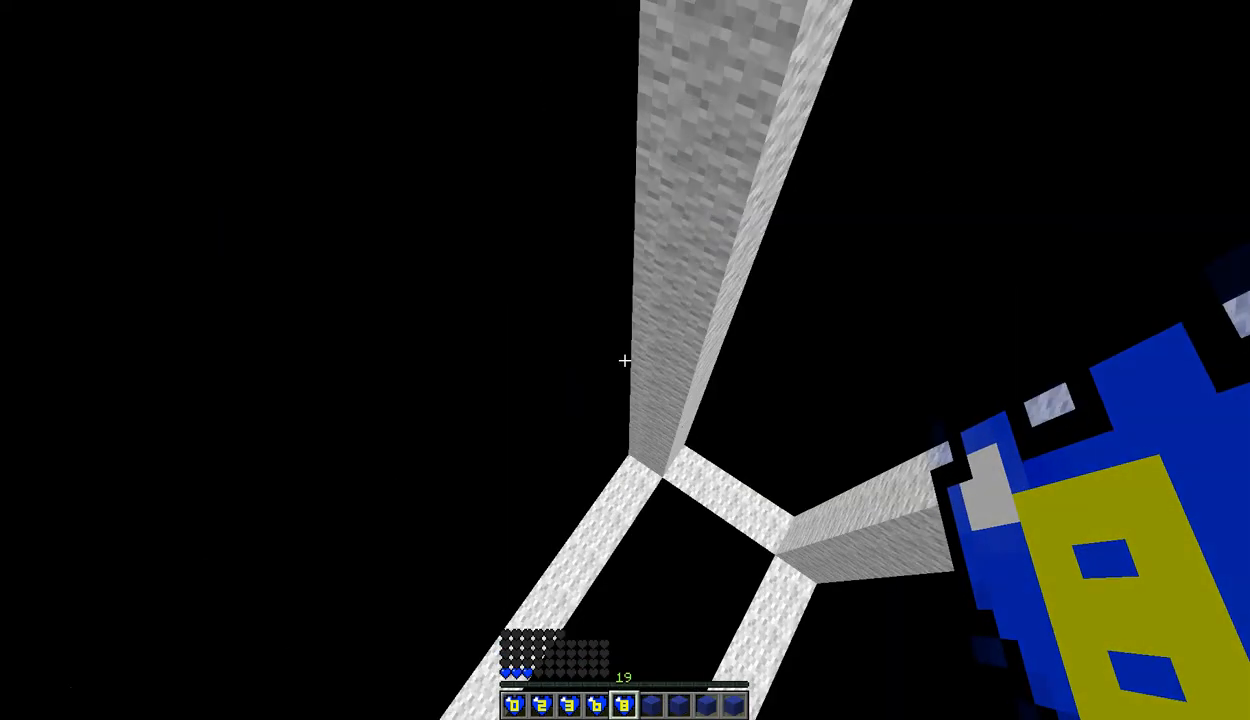
mouse_move(624, 360)
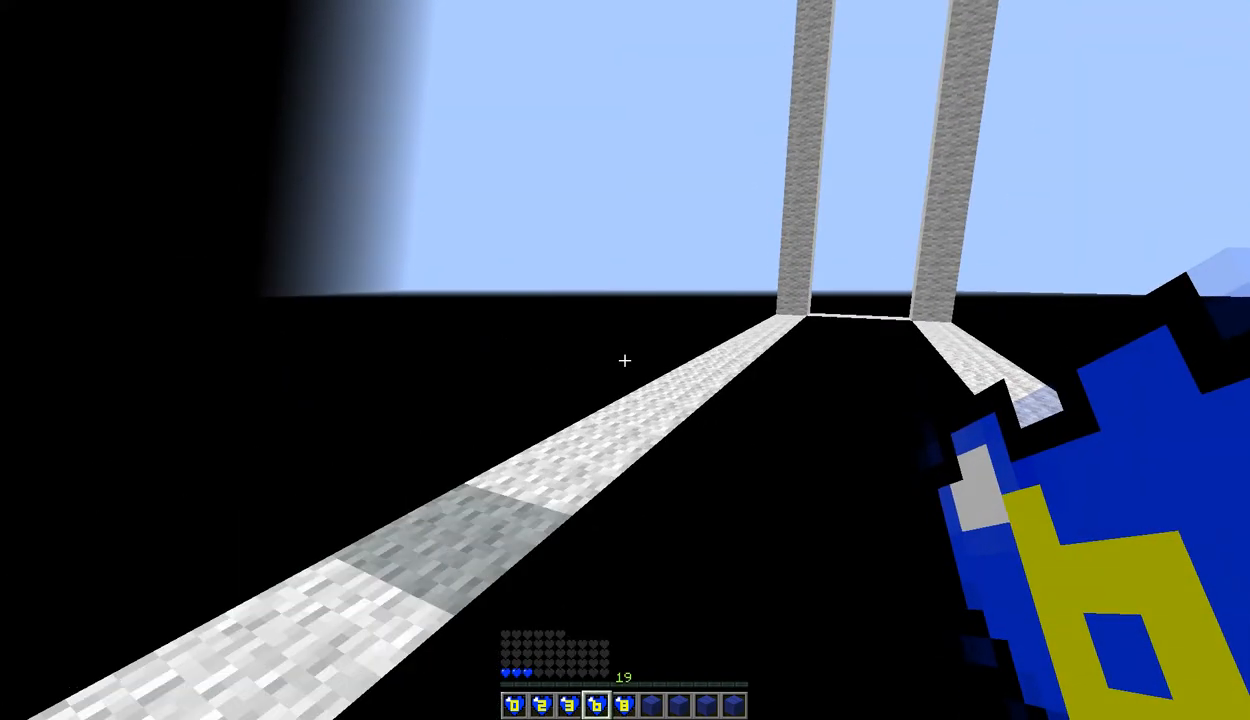
mouse_move(624, 360)
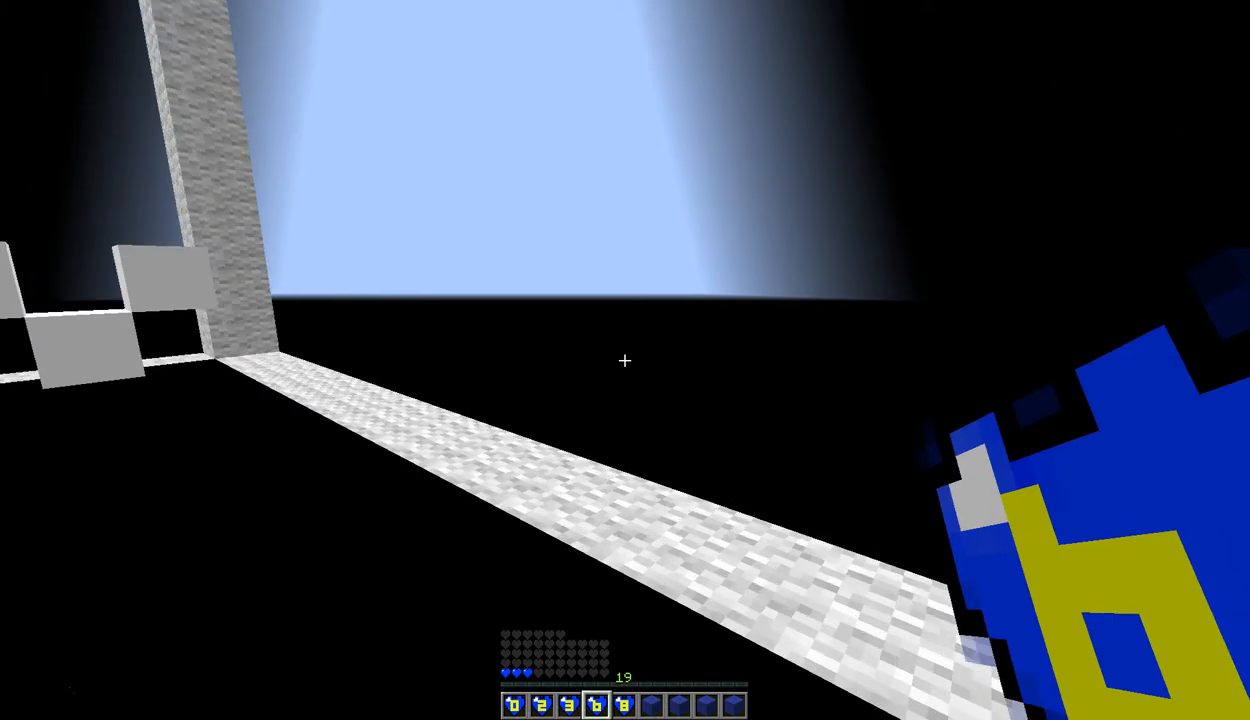
mouse_move(624, 360)
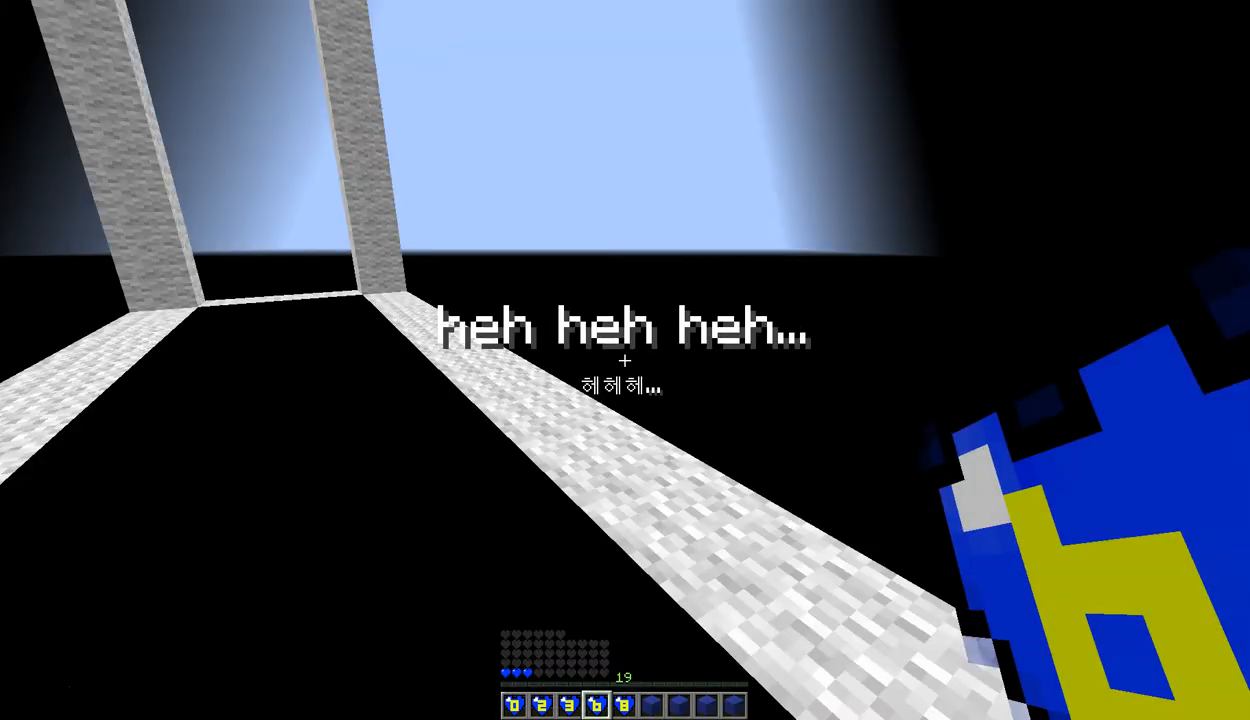
mouse_move(624, 360)
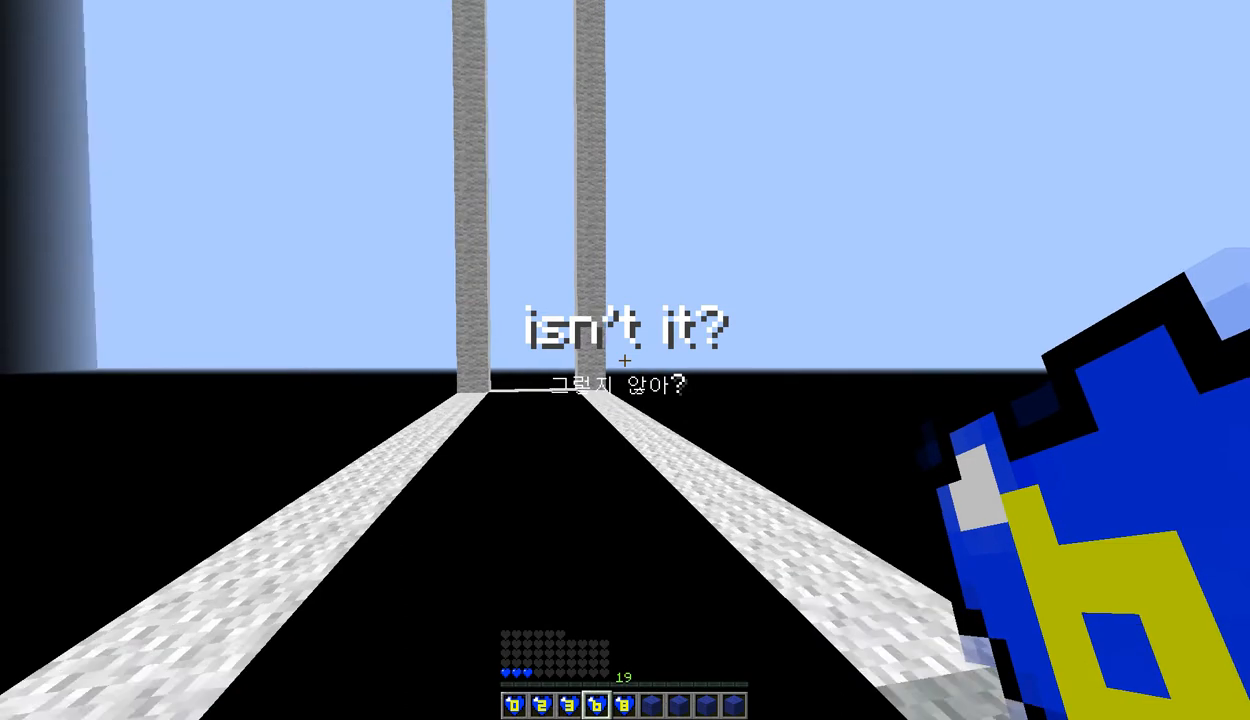
mouse_move(624, 360)
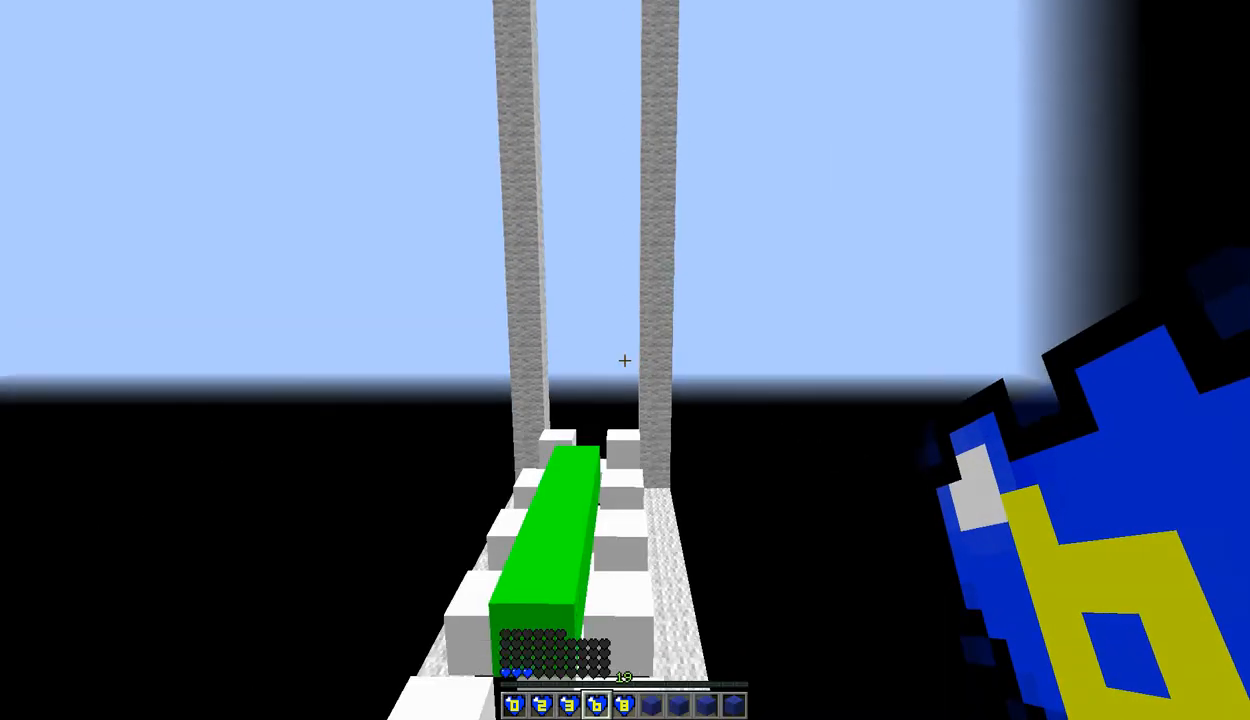
mouse_move(624, 360)
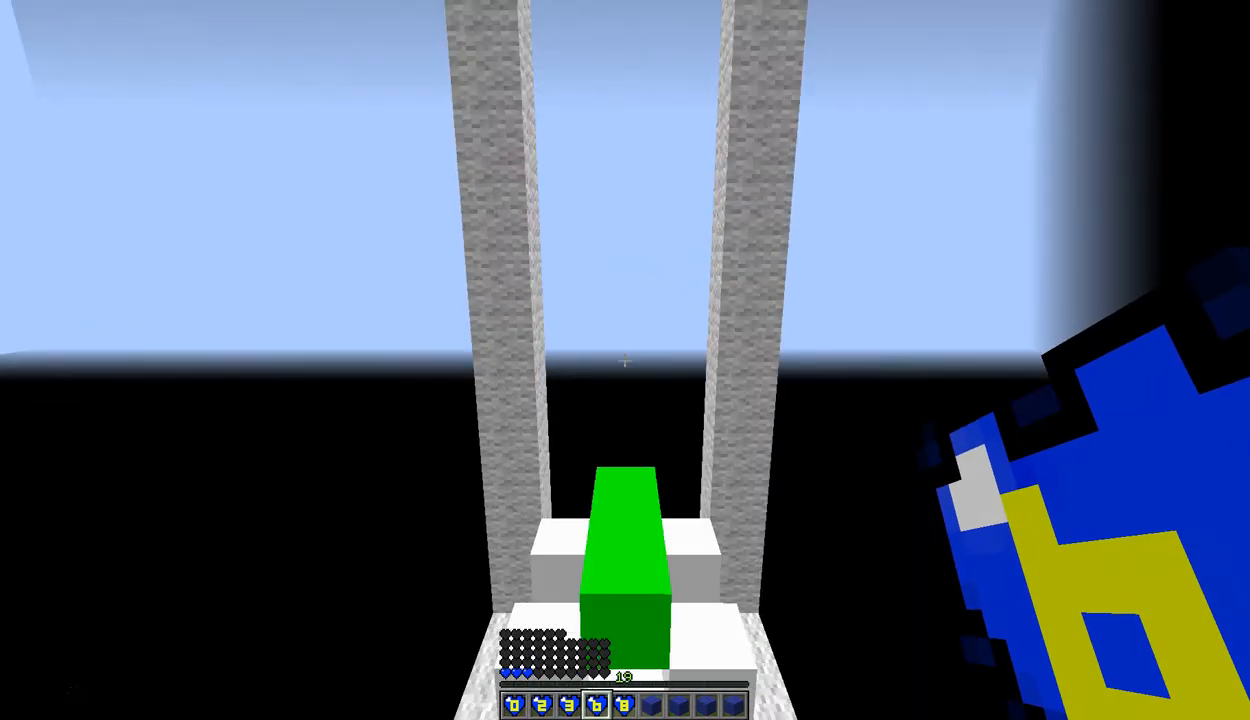
mouse_move(624, 360)
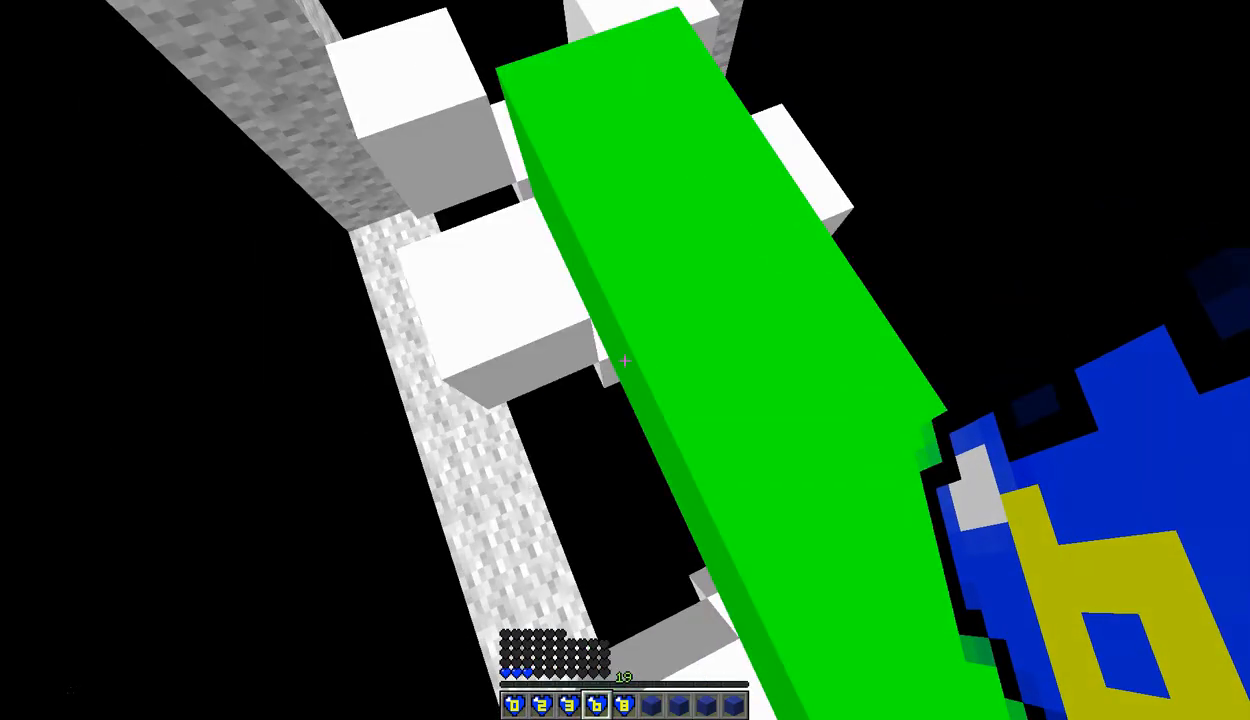